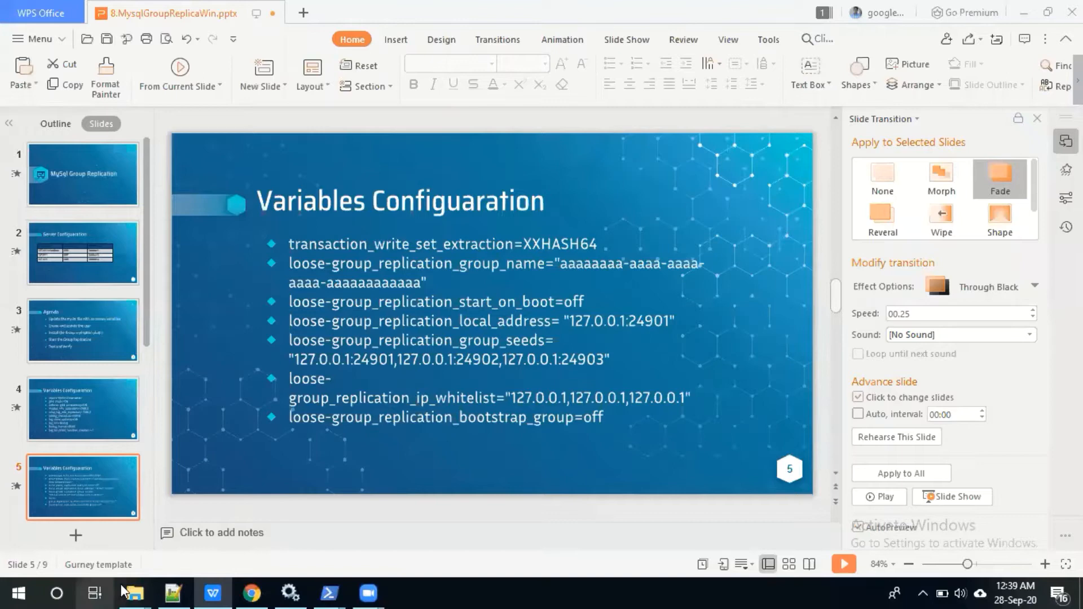
mouse_move(133, 591)
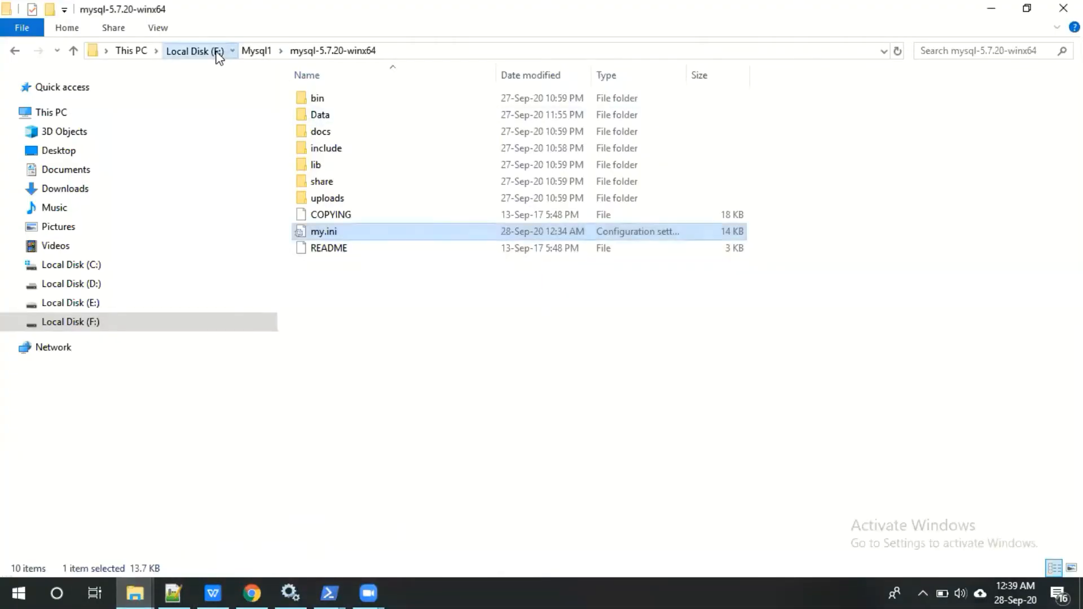
Step: Browse to F:\Mysql1\mysql-5.7.20-winx64 where the first instance's my.ini lives
left_click(201, 51)
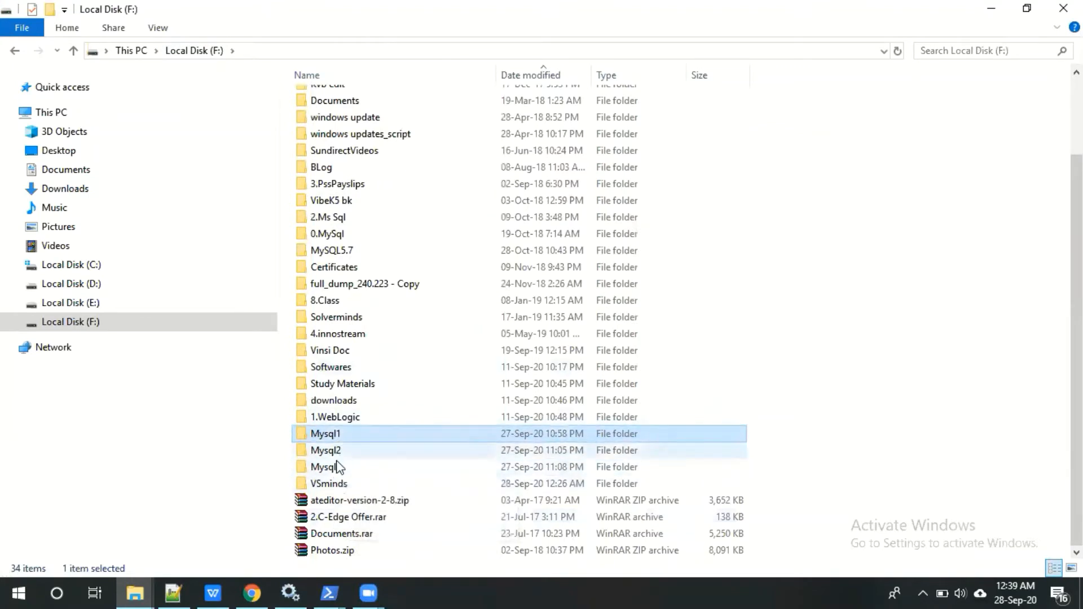
left_click(326, 450)
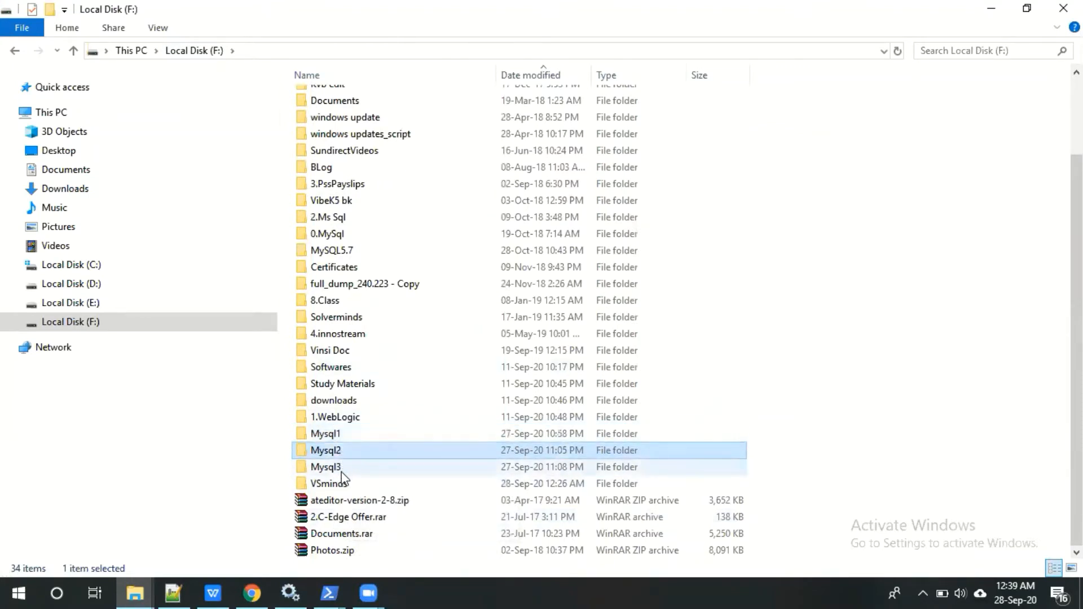
double_click(326, 434)
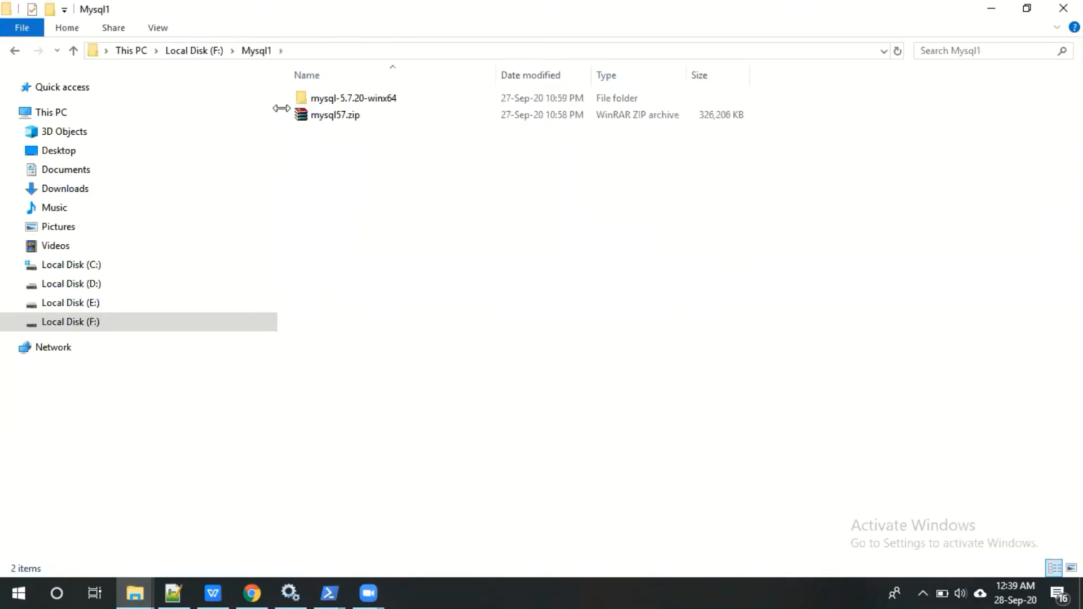
double_click(354, 98)
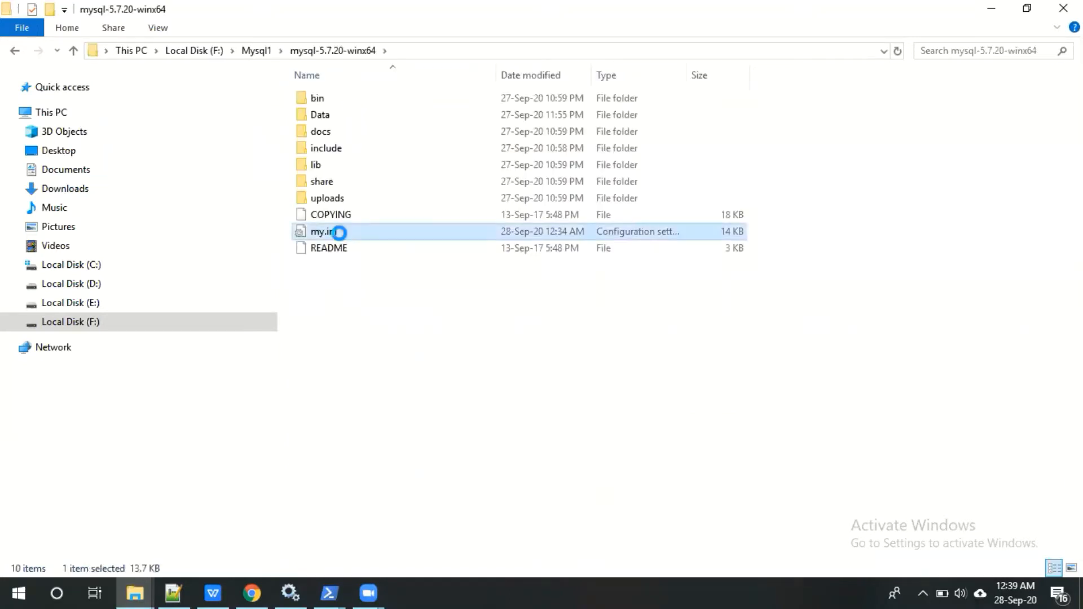
mouse_move(377, 255)
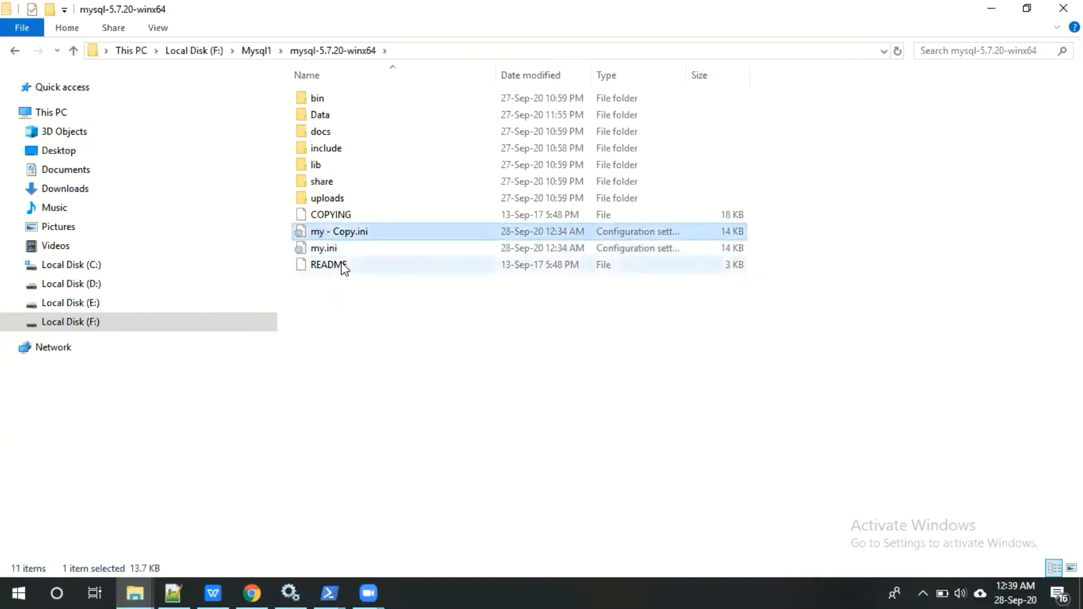
Step: Back up my.ini and open the original in Notepad++ for editing
right_click(324, 248)
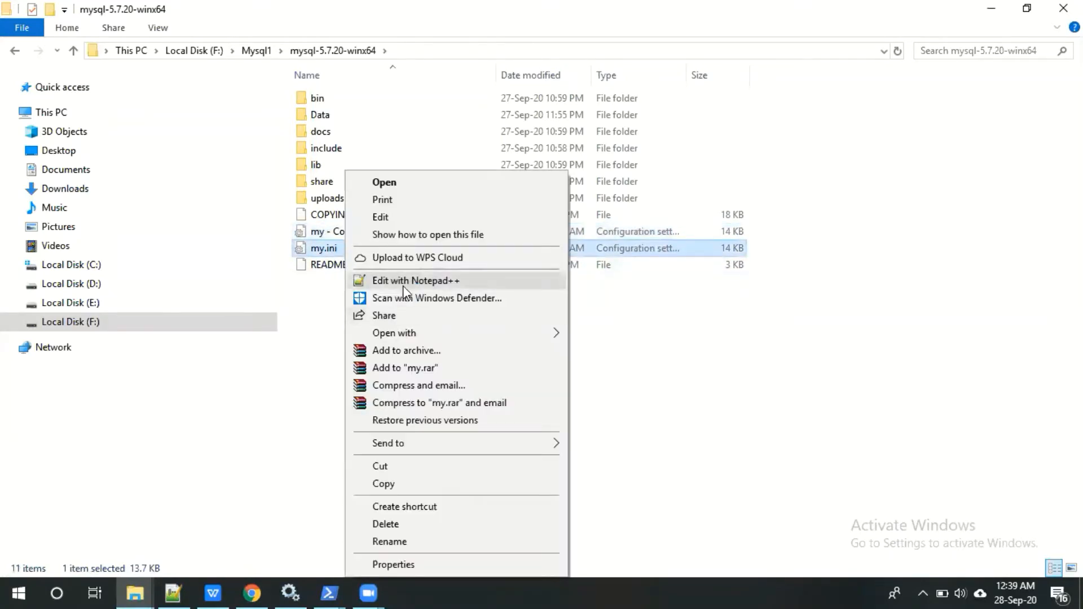
left_click(418, 280)
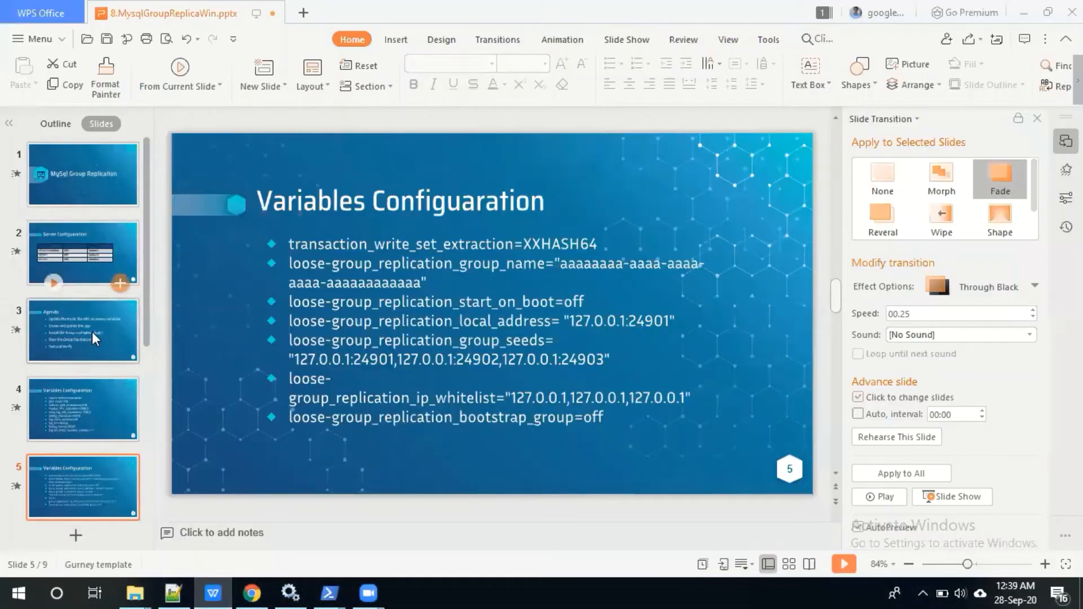
Step: Paste the slide's GTID/binlog variables under server-id and remove the report-host placeholder line
left_click(82, 410)
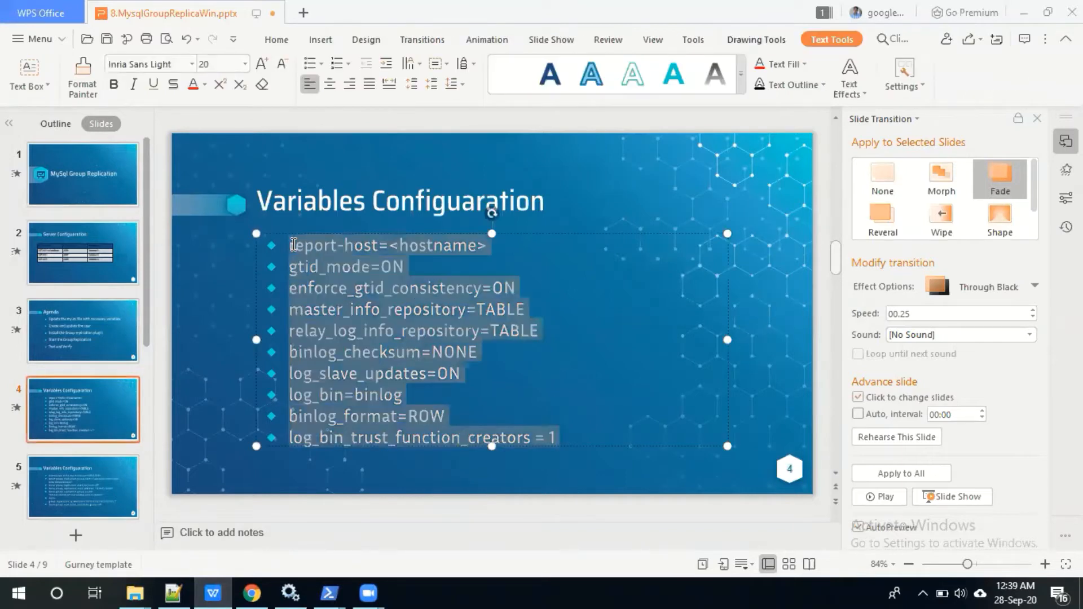
left_click(172, 594)
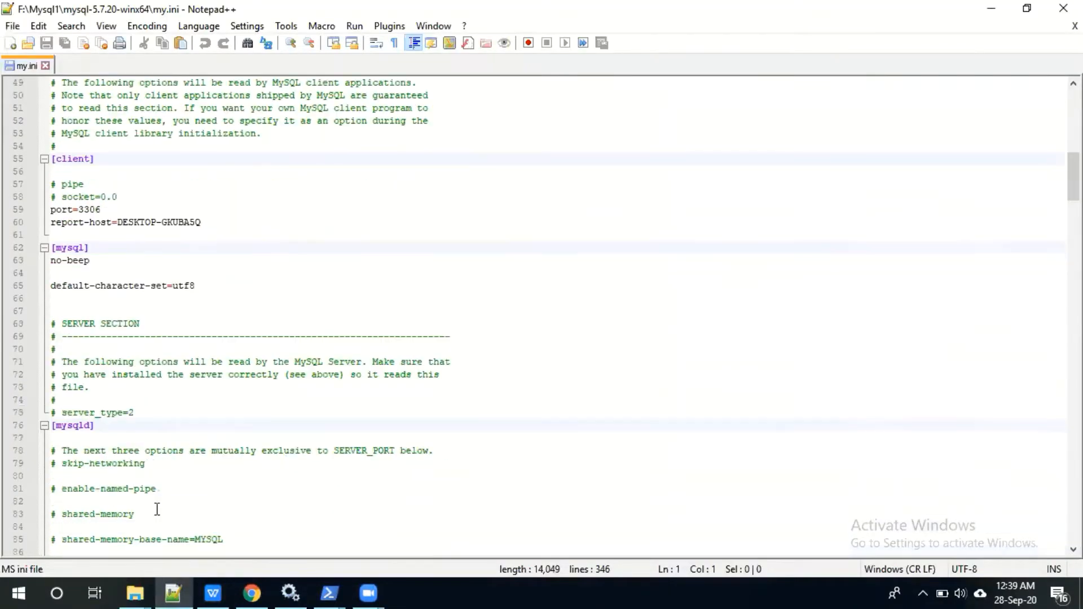
scroll("down", 3)
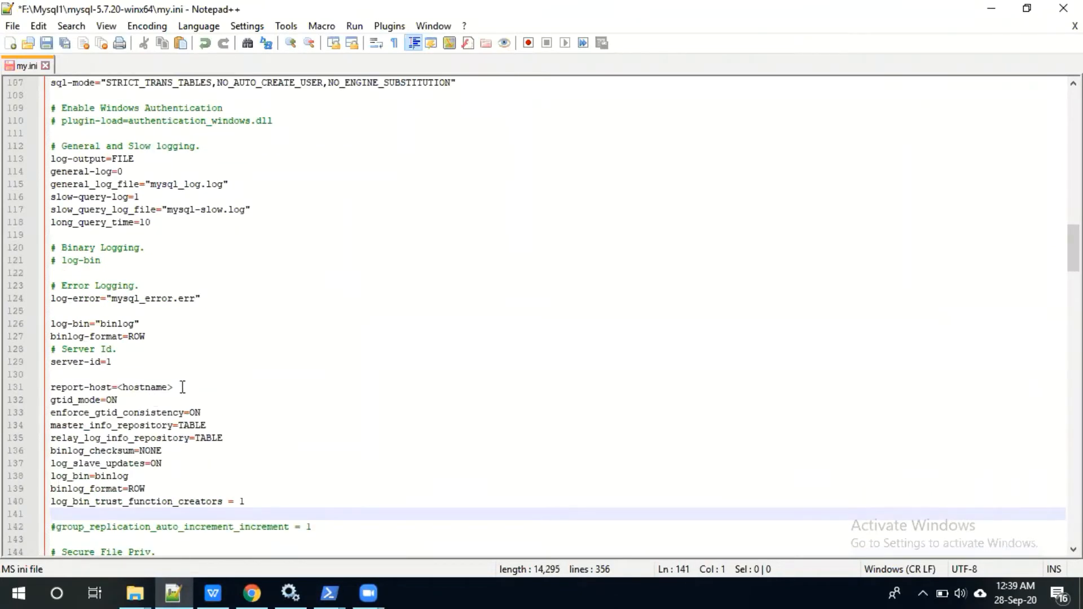
triple_click(113, 387)
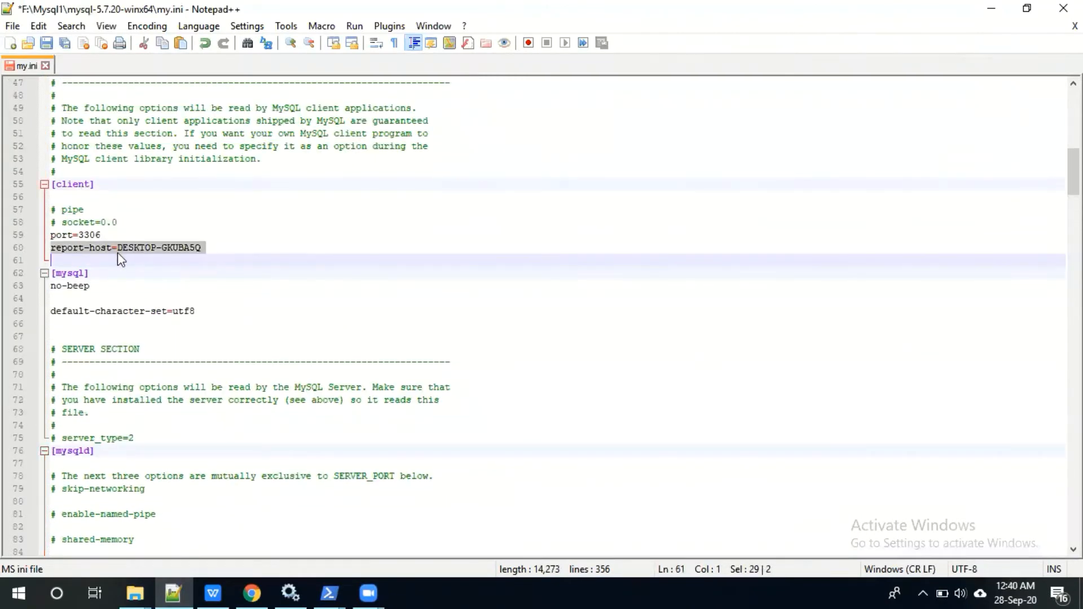
left_click(119, 247)
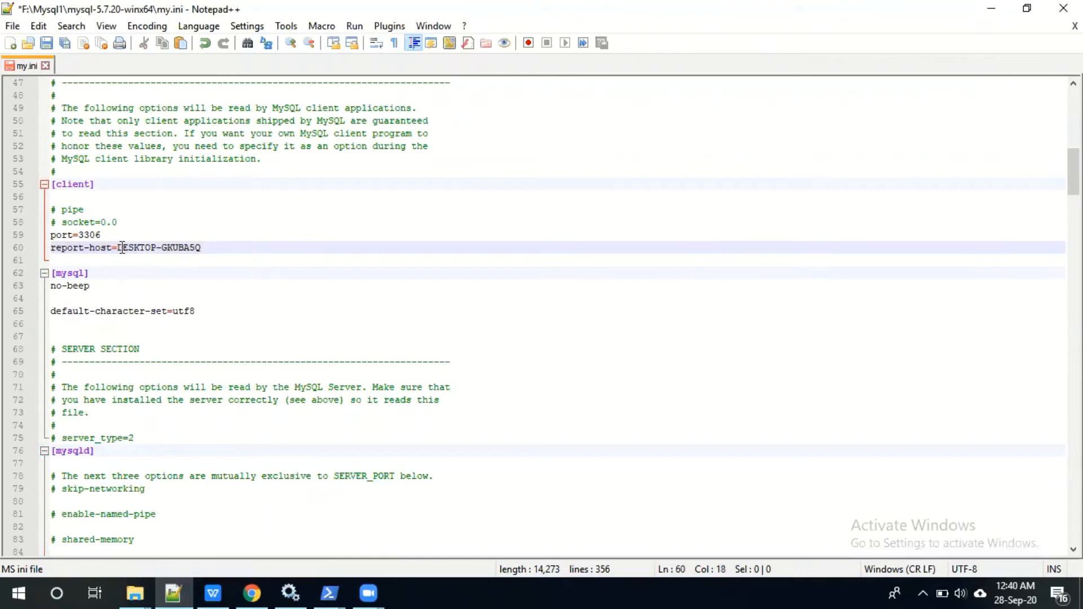
left_click_drag(116, 247, 201, 247)
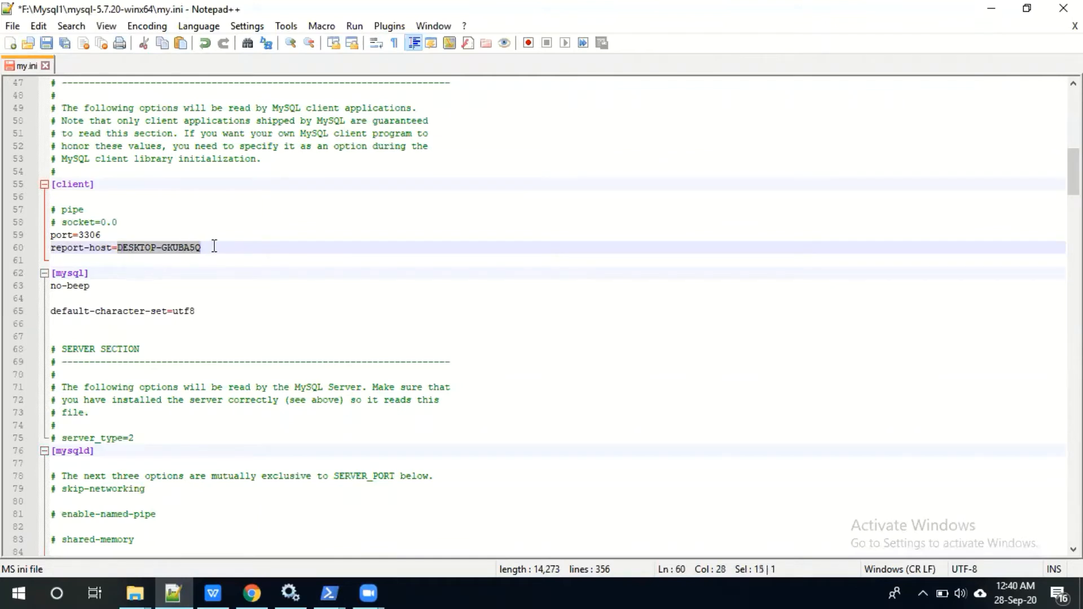
Step: Comment out the duplicate log_bin and binlog_format lines with # and save my.ini
scroll("down", 3)
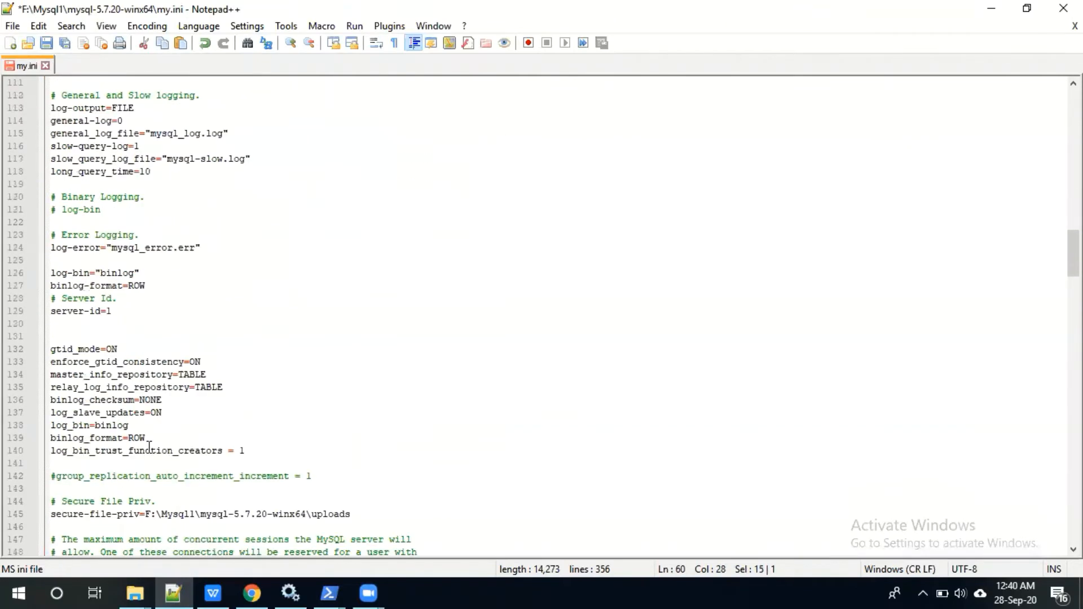
double_click(63, 298)
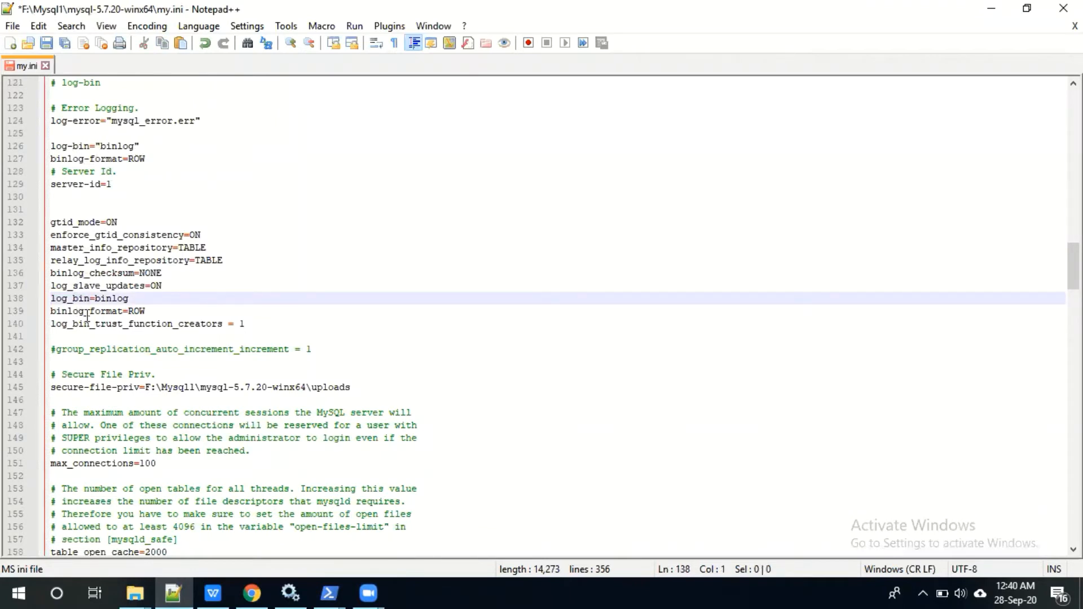
type("#")
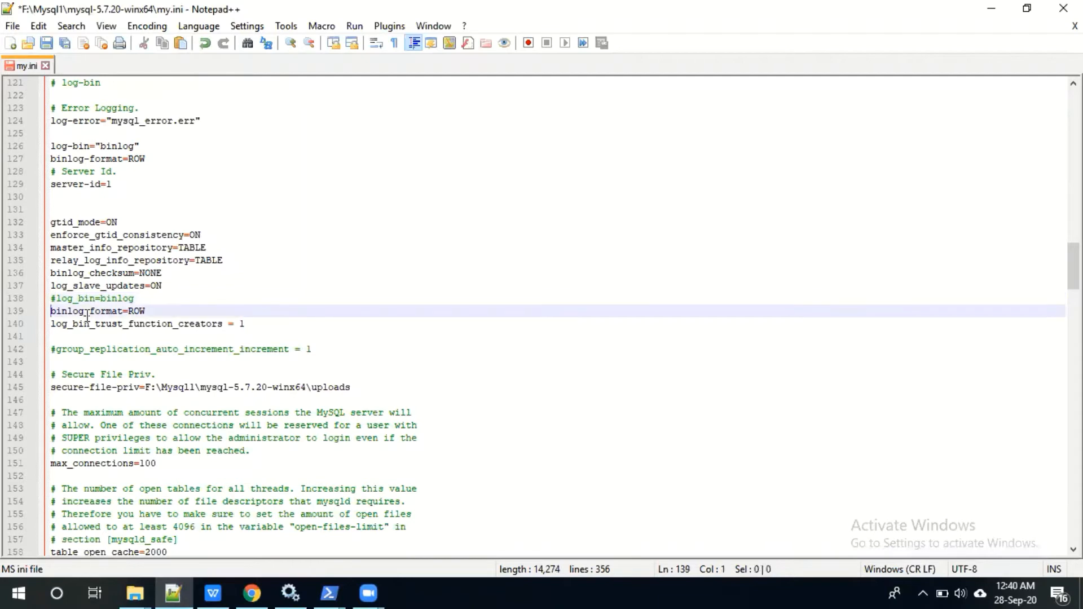
type("#")
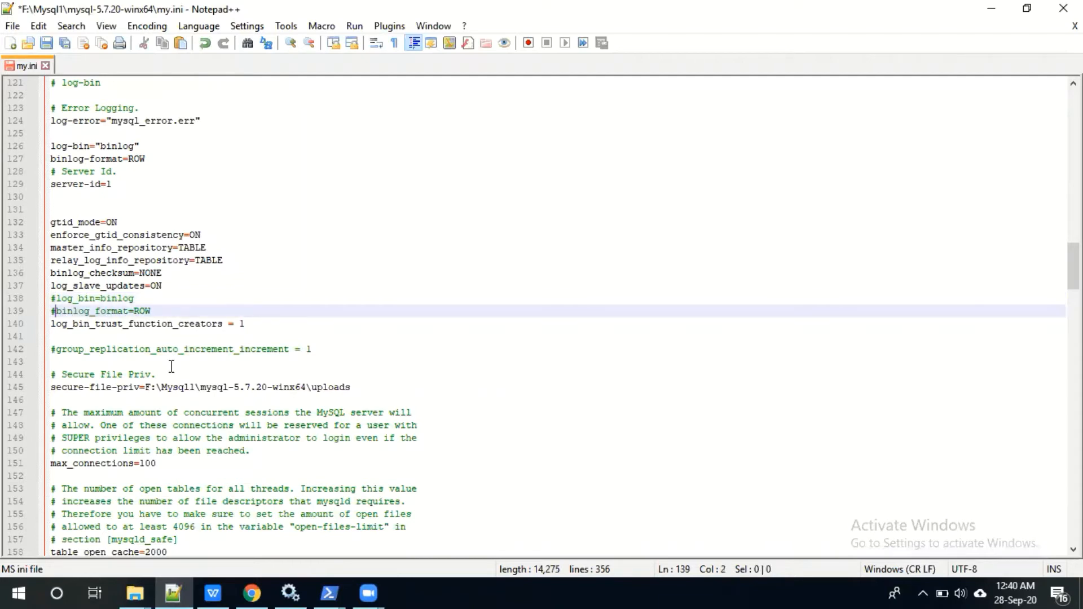
key("ctrl+s")
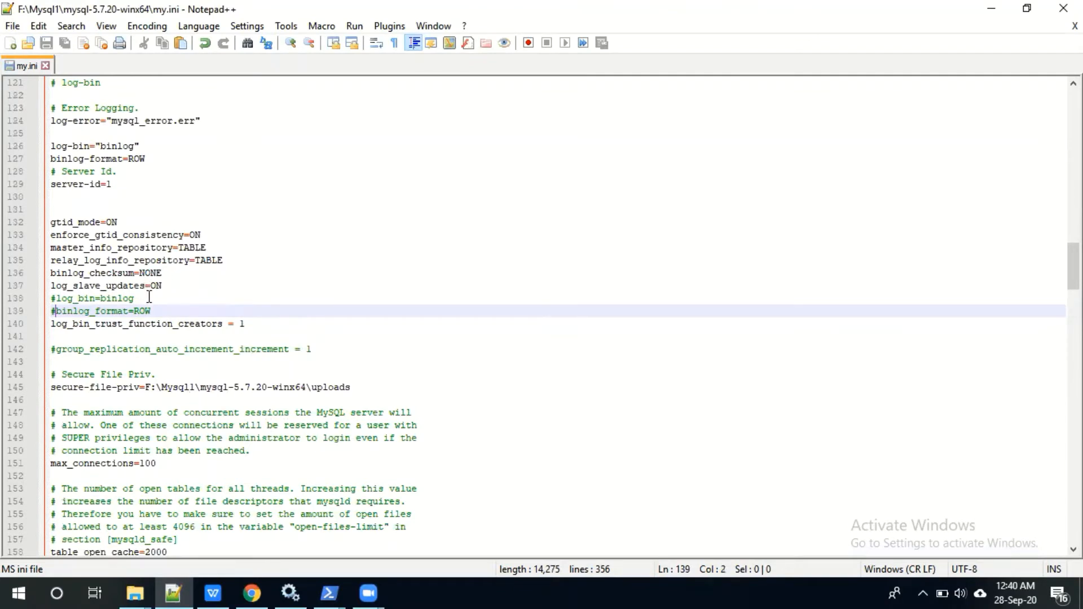
mouse_move(337, 527)
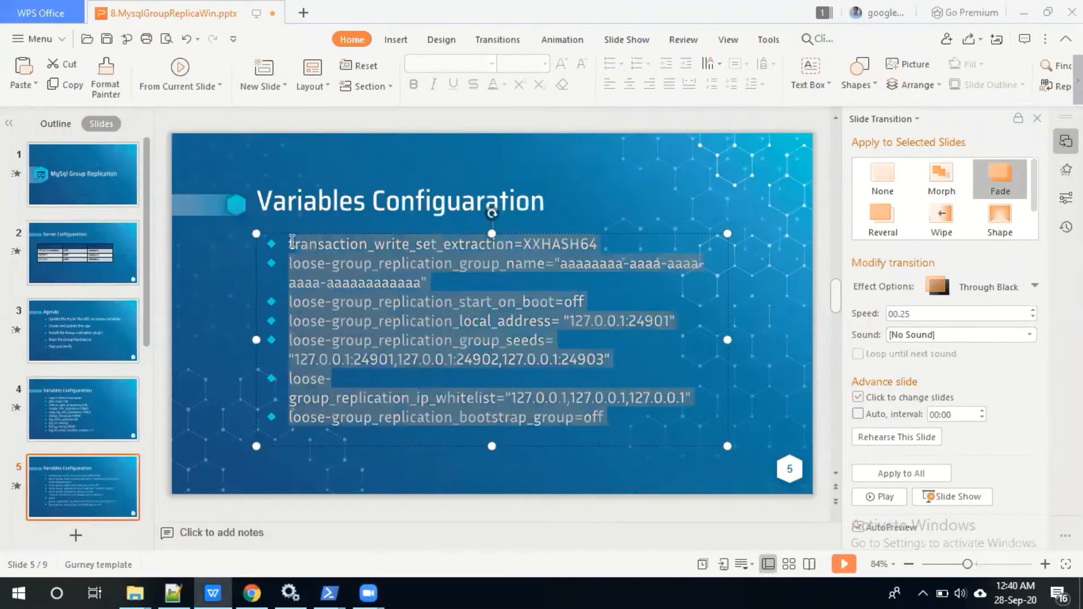
Step: Add transaction_write_set_extraction=XXHASH64 and the loose-group_replication settings to my.ini and save
left_click(171, 594)
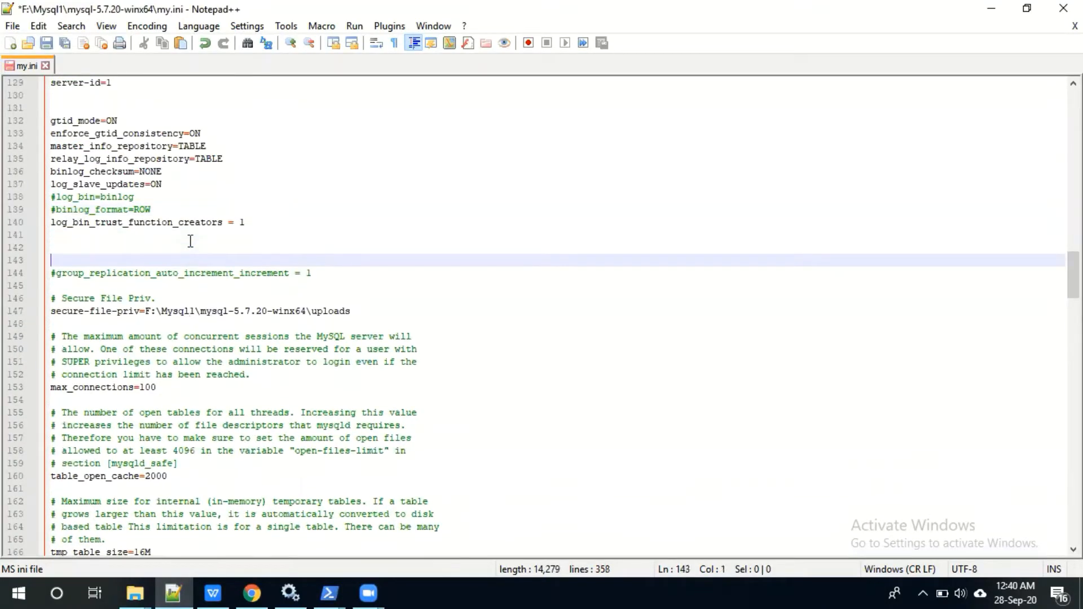
type("transaction_write_set_extraction=XXHASH64")
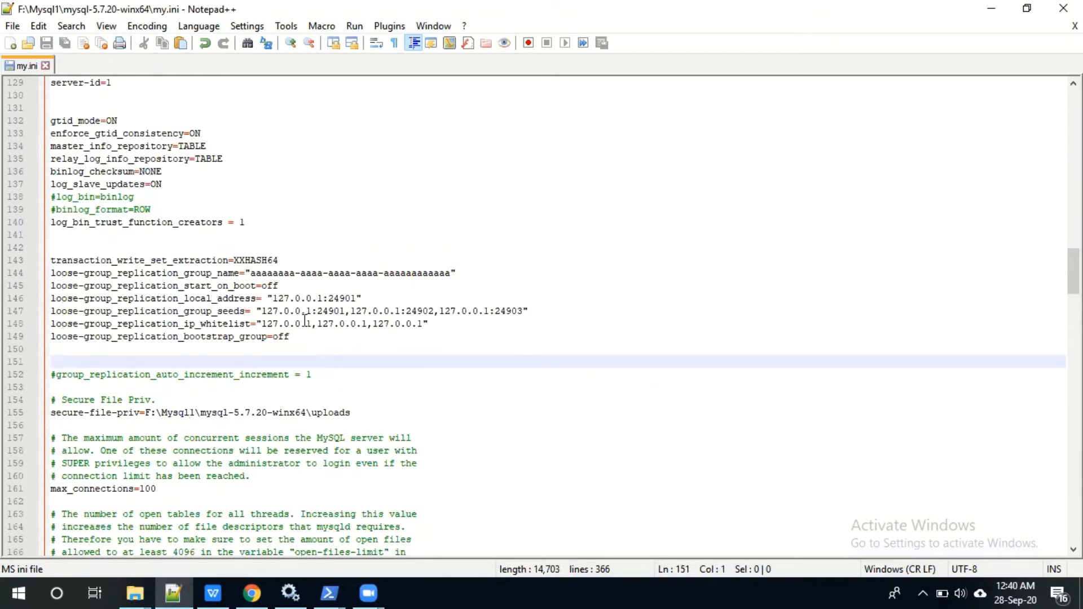
mouse_move(427, 451)
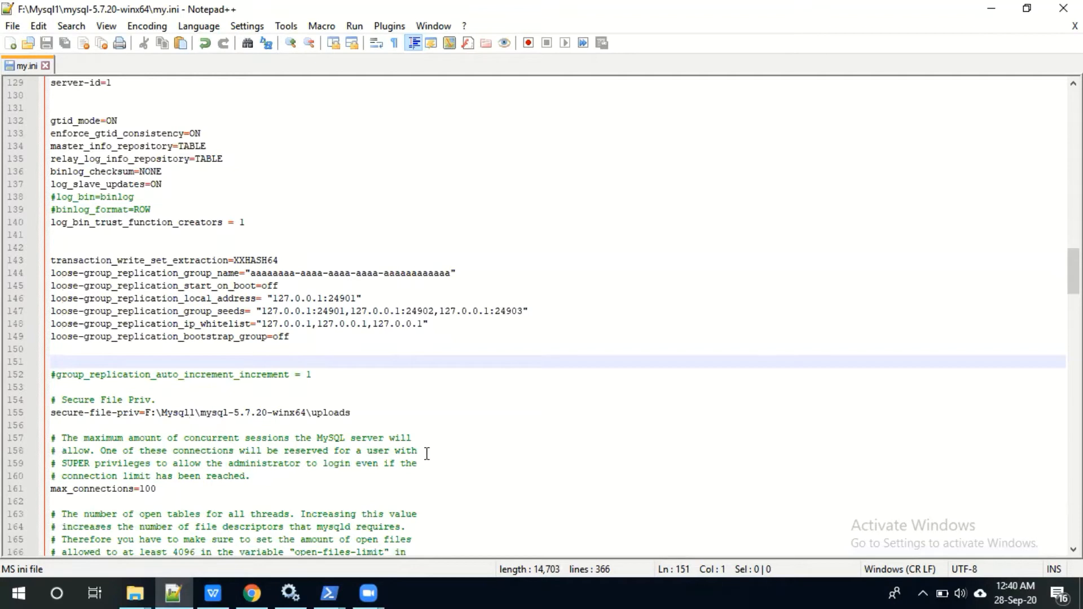
mouse_move(593, 546)
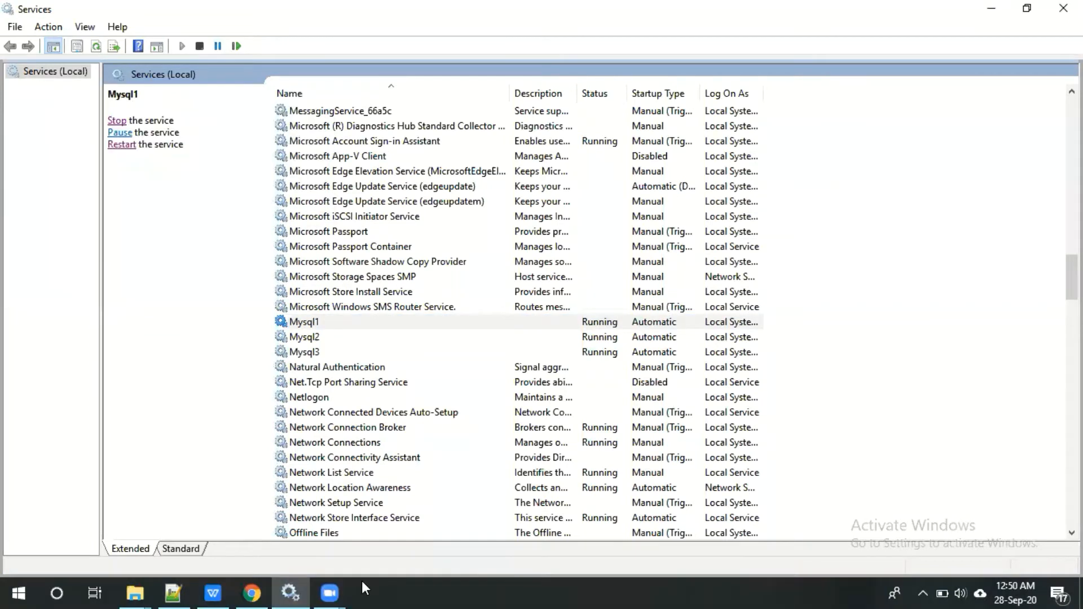
Step: Launch Windows PowerShell from the app search
left_click(20, 590)
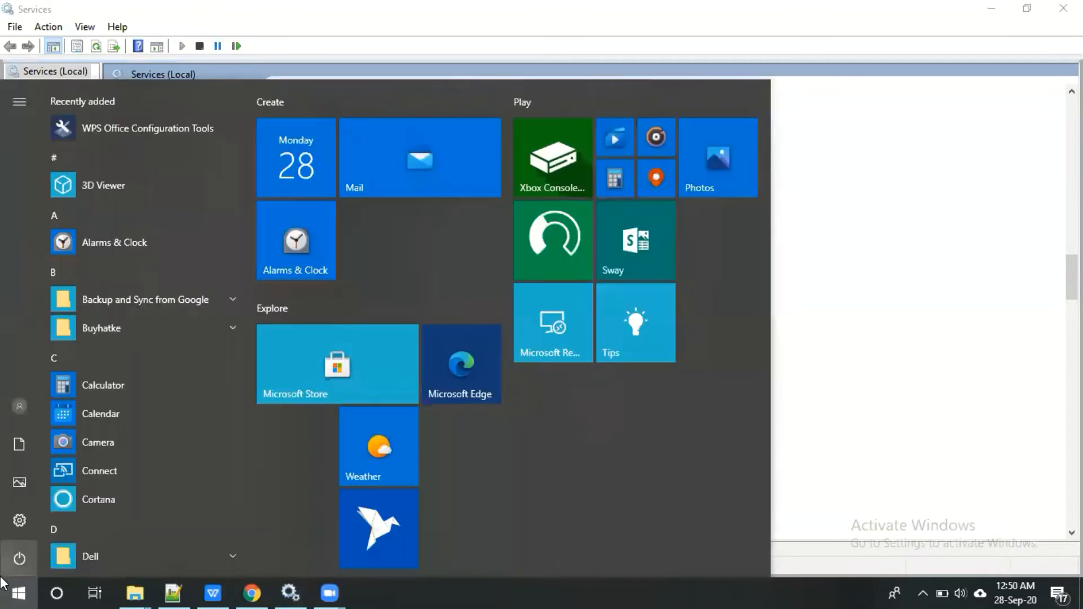
type("powe")
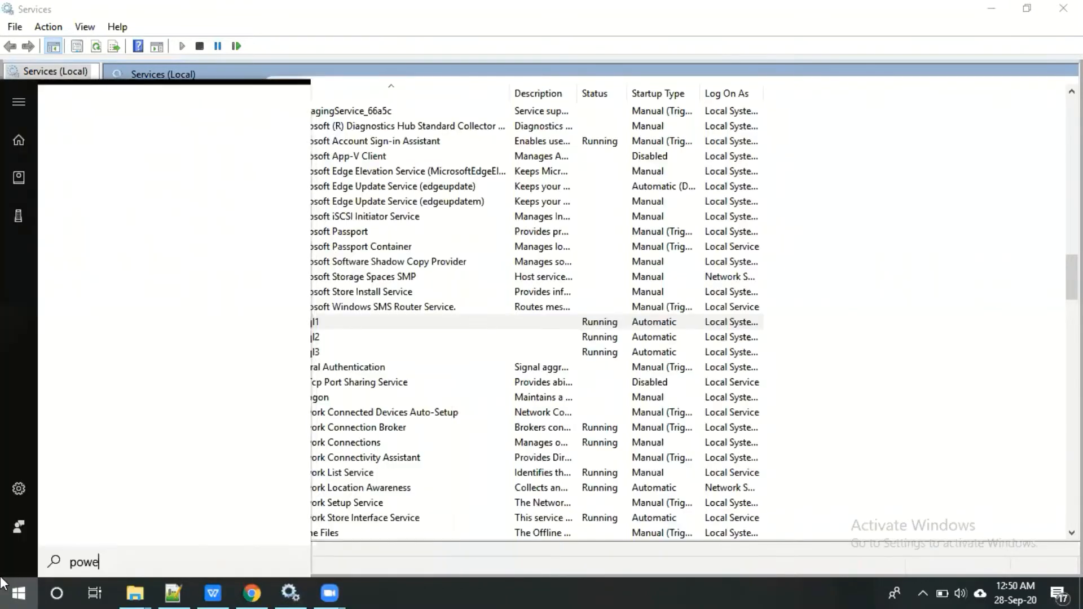
type("rs")
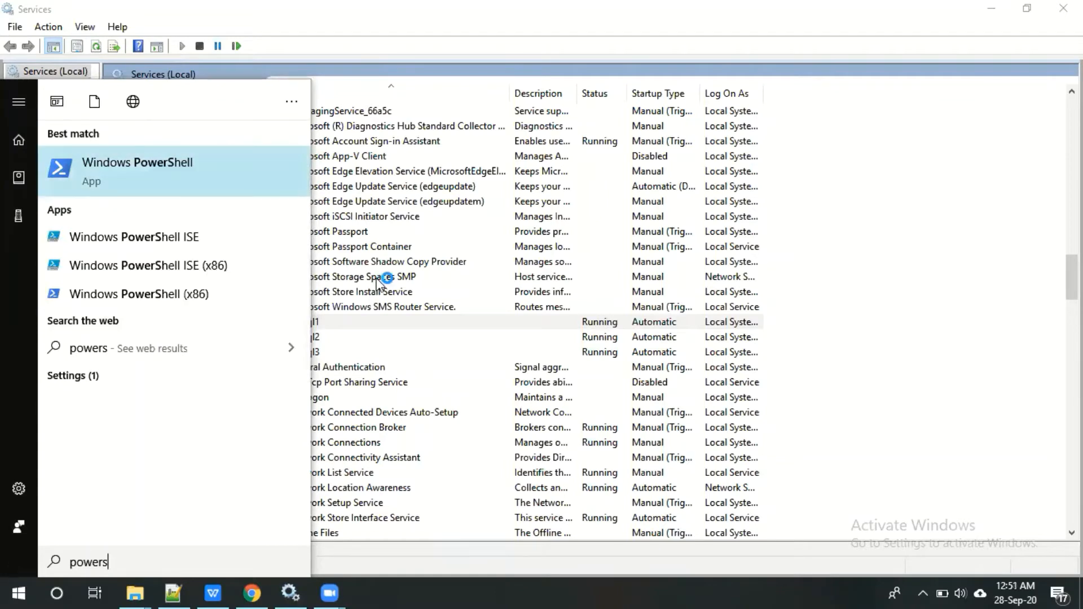
left_click(305, 321)
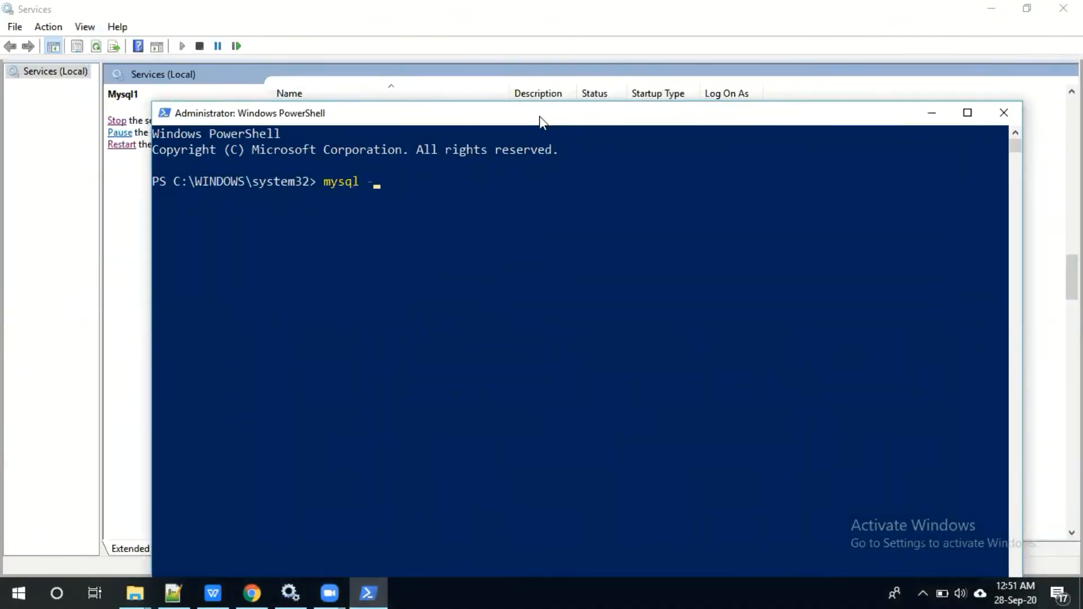
Step: Log in as root with mysql -u root -p -P3306, then bring up the setup slides
type("u root -p")
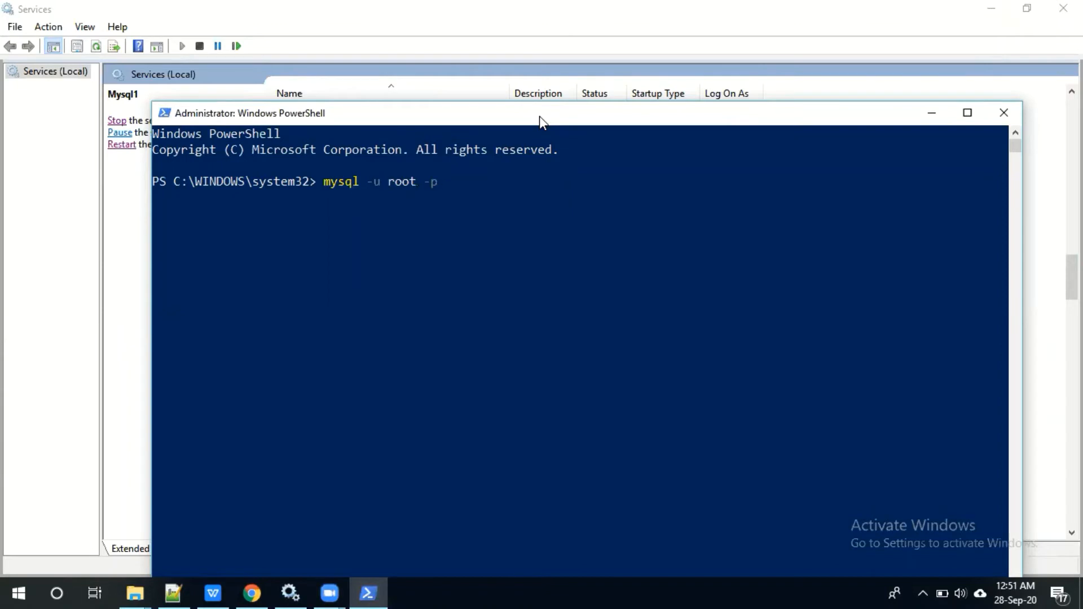
type("-P330")
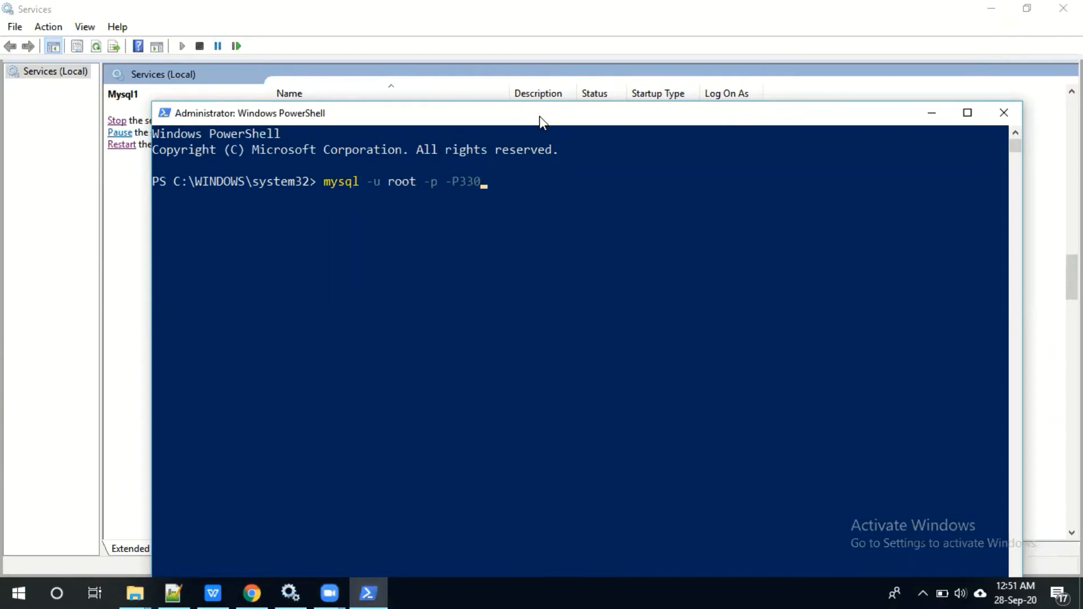
type("6")
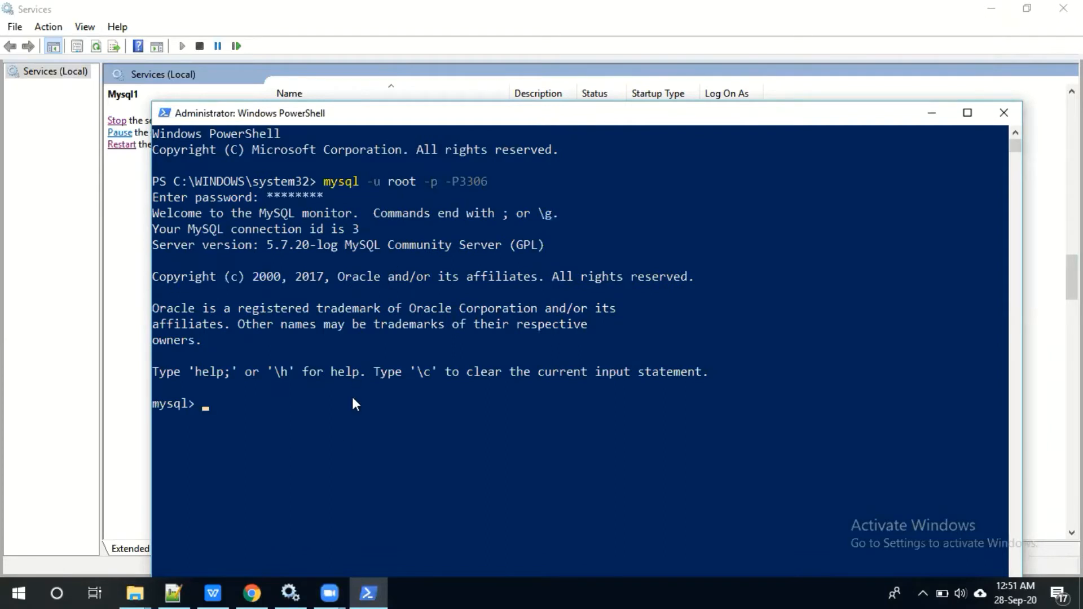
left_click(206, 591)
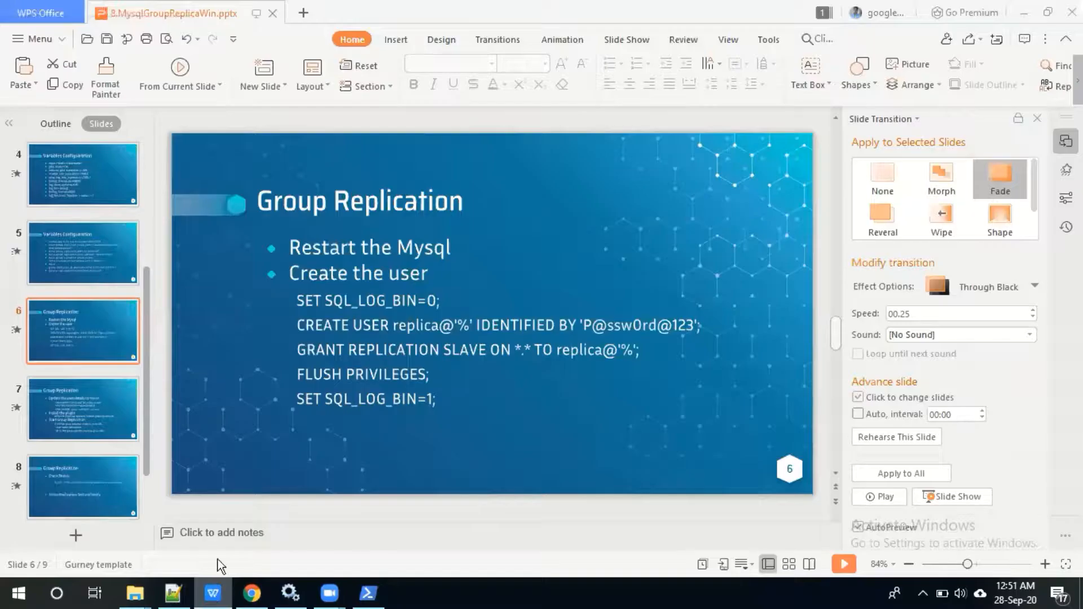
Step: Run the slide's SET SQL_LOG_BIN, CREATE USER, GRANT REPLICATION SLAVE and FLUSH PRIVILEGES statements
left_click(329, 323)
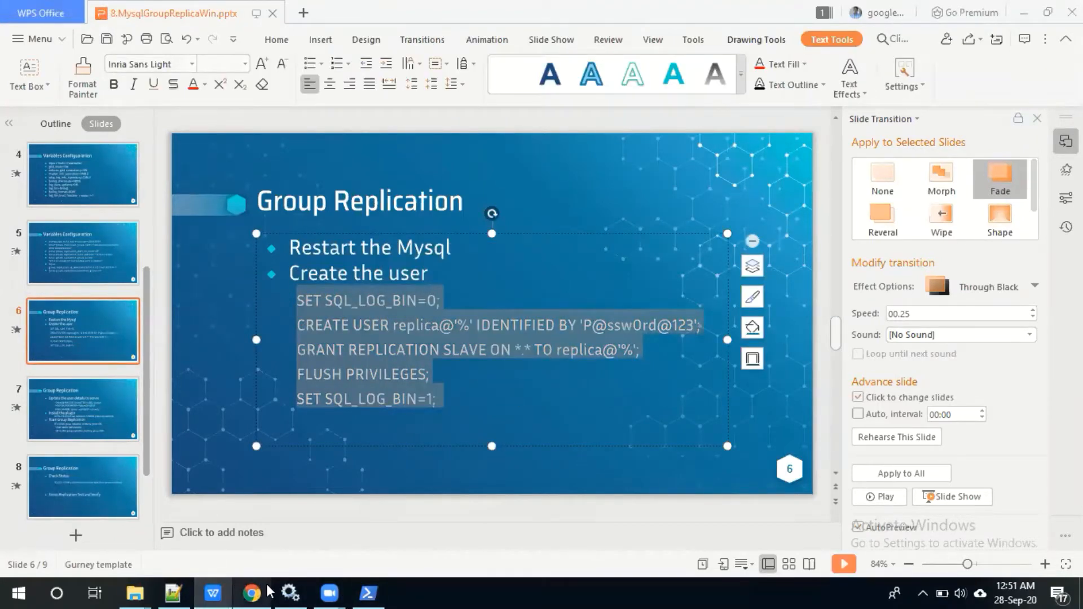
left_click(365, 592)
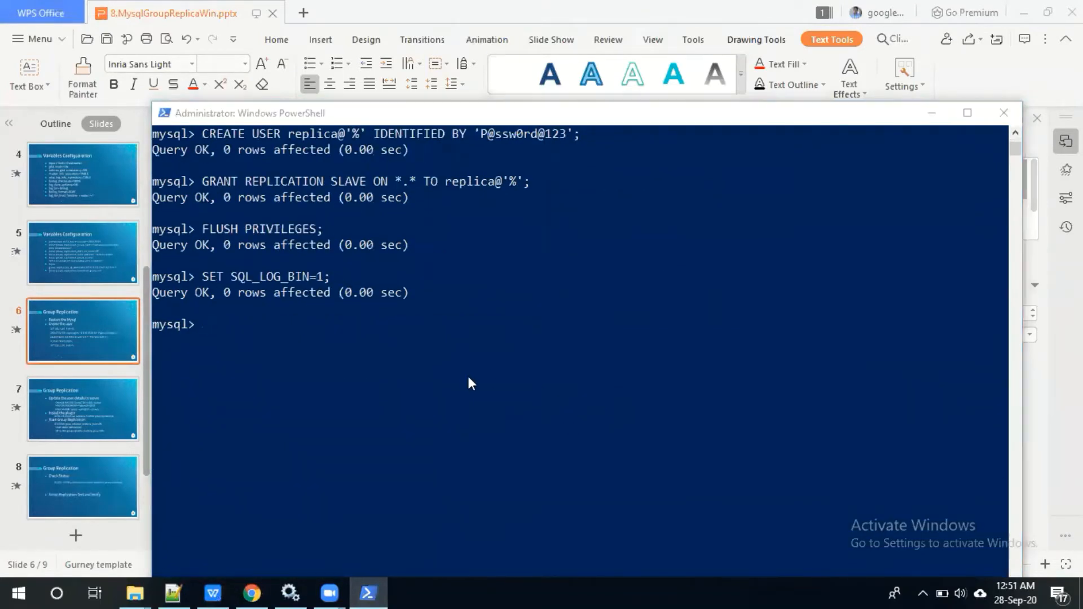
left_click(82, 410)
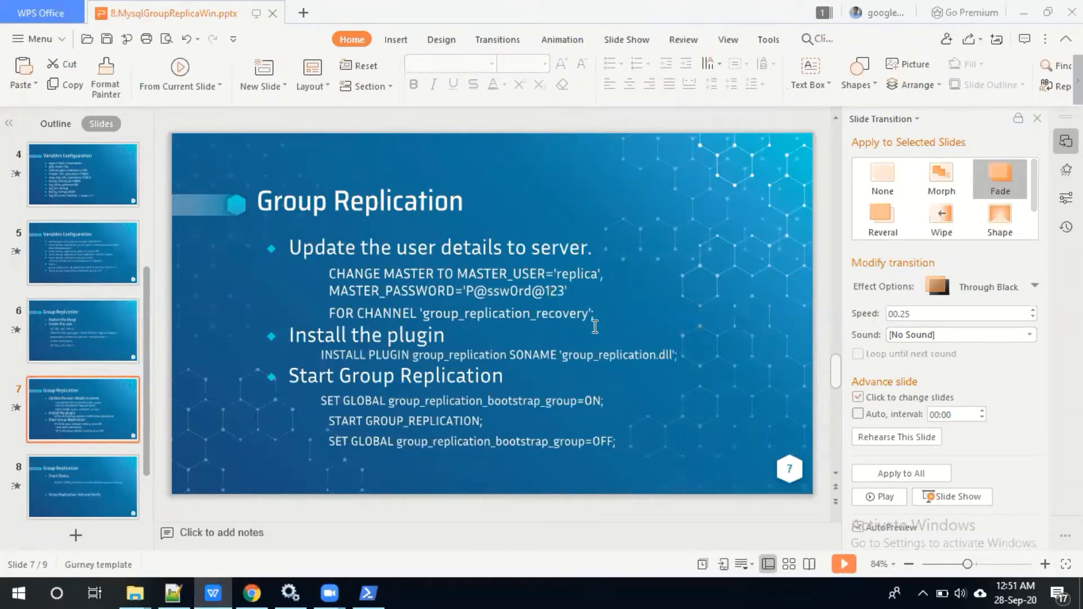
Step: Copy slide 7's CHANGE MASTER recovery command and INSTALL PLUGIN group_replication into the mysql session
double_click(465, 292)
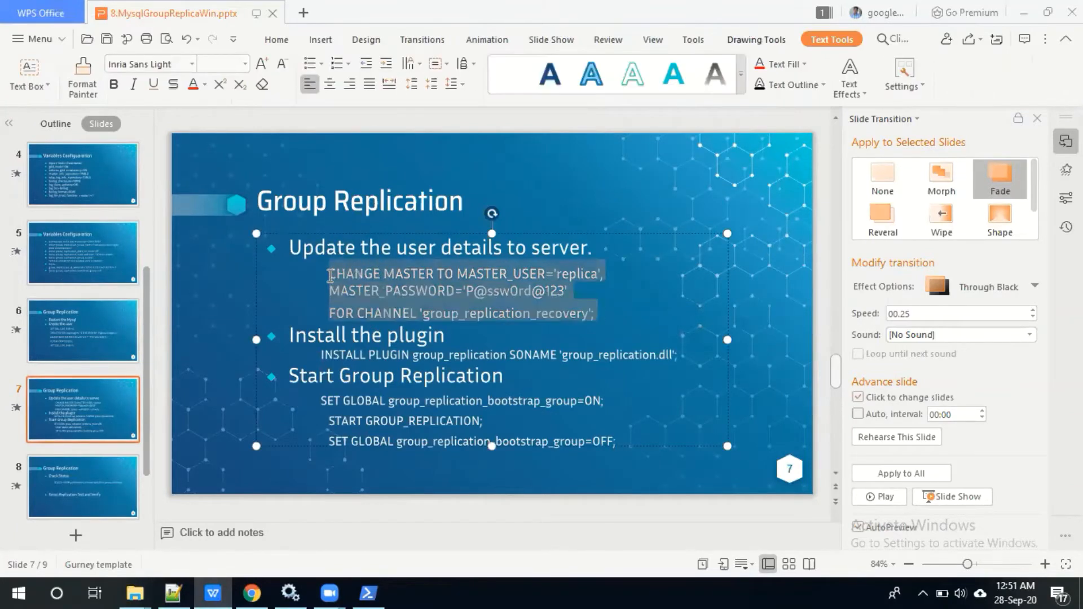
left_click(368, 592)
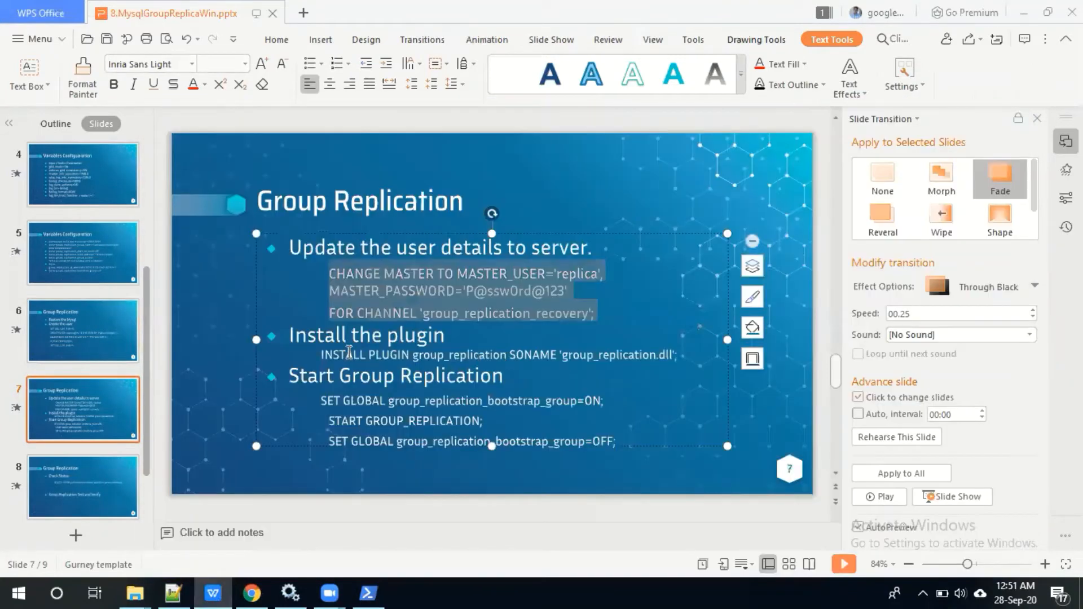
left_click(348, 354)
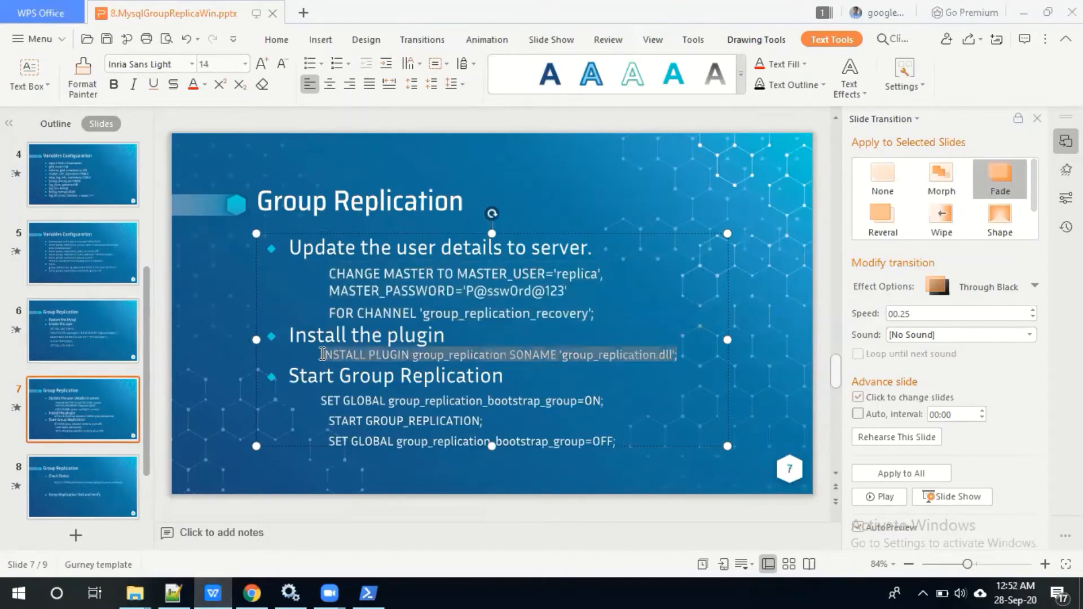
left_click(366, 594)
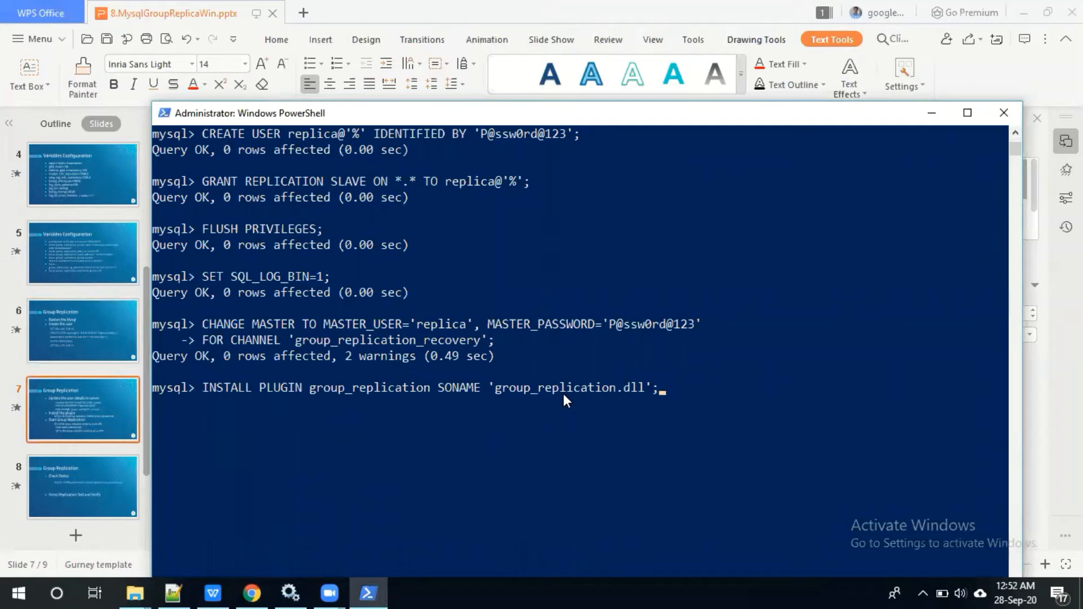
mouse_move(651, 397)
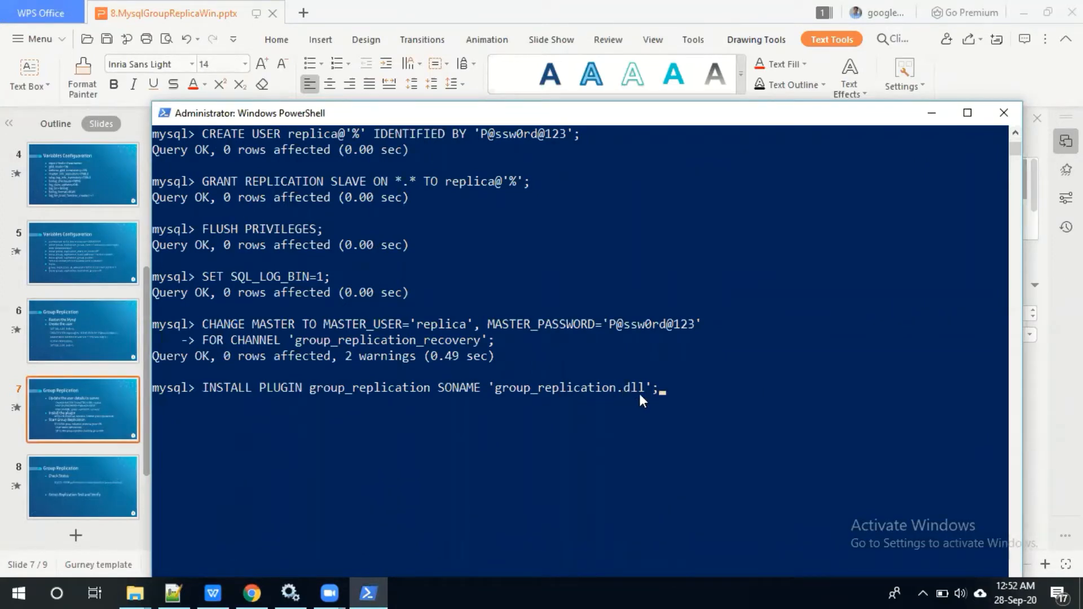
mouse_move(677, 396)
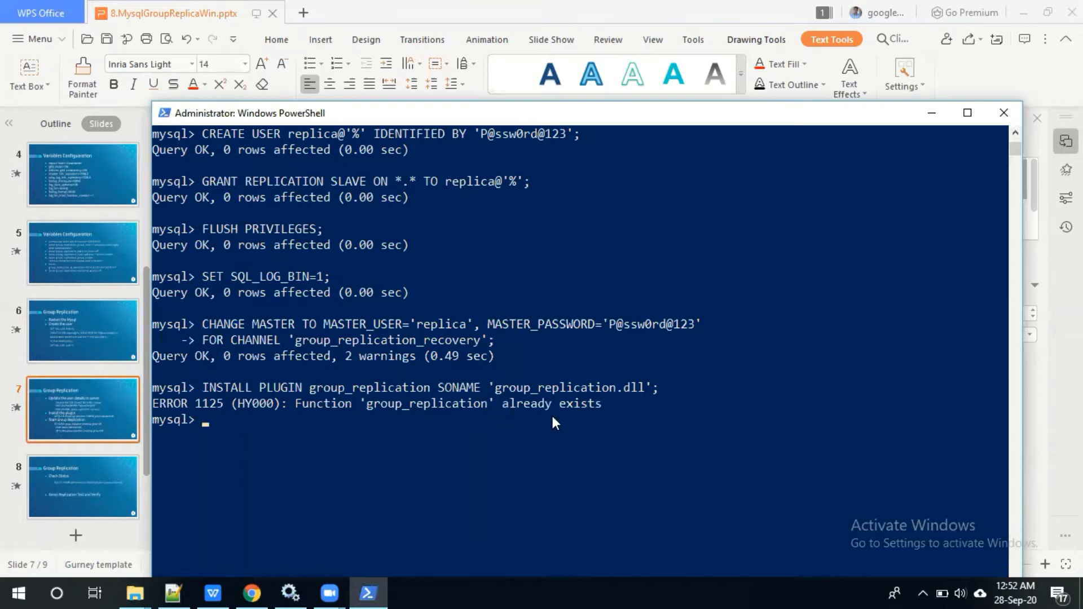
mouse_move(203, 412)
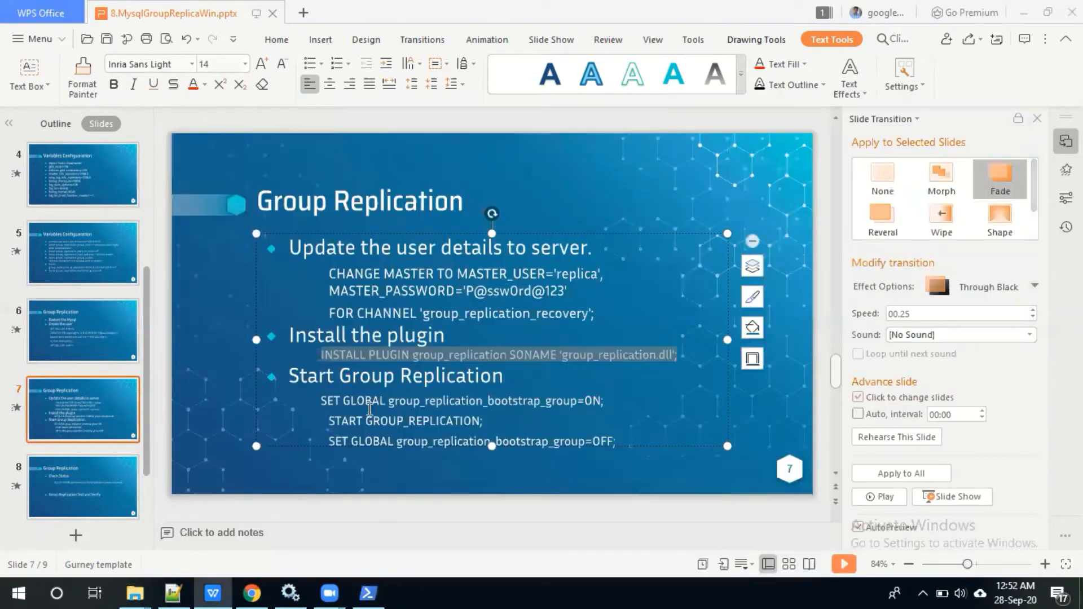
Step: Run SET GLOBAL group_replication_bootstrap_group=ON, START GROUP_REPLICATION and bootstrap OFF on the first instance
left_click(322, 402)
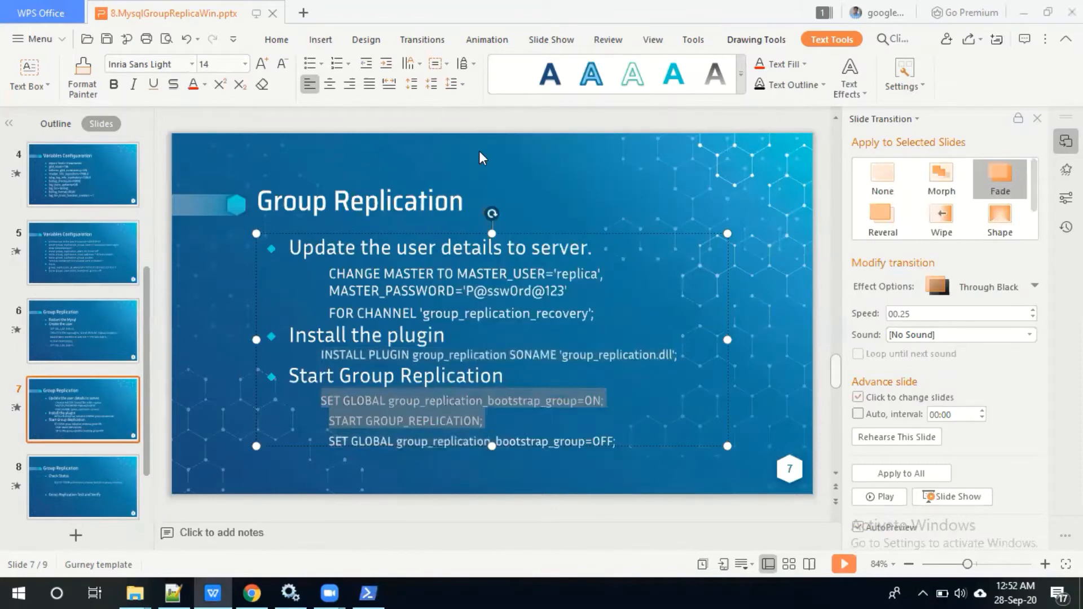
left_click(368, 594)
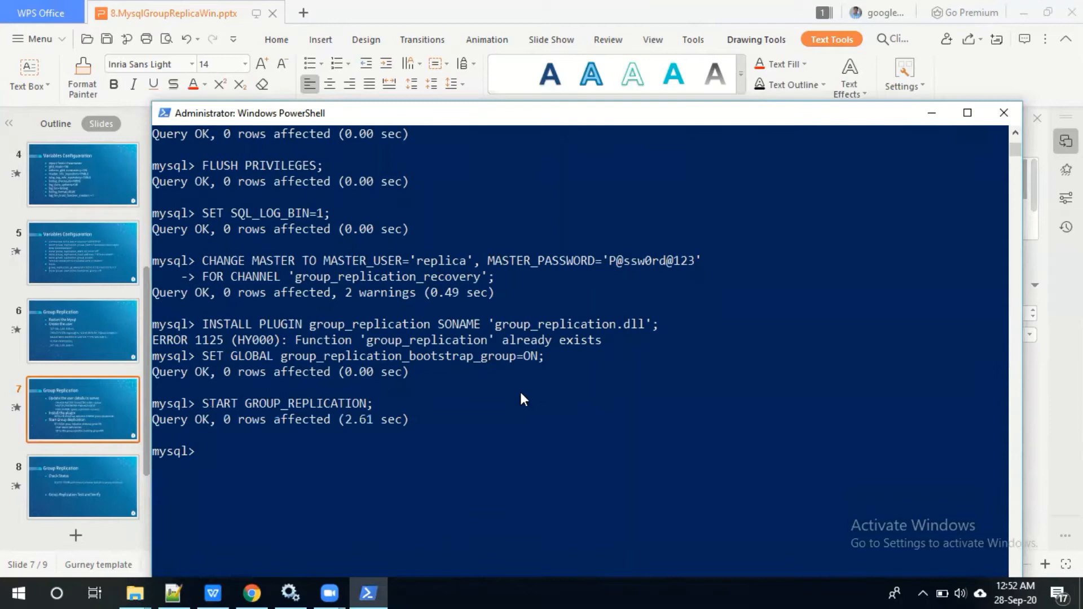
type("SET GLOBAL group_replication_bootstrap_group=ON;")
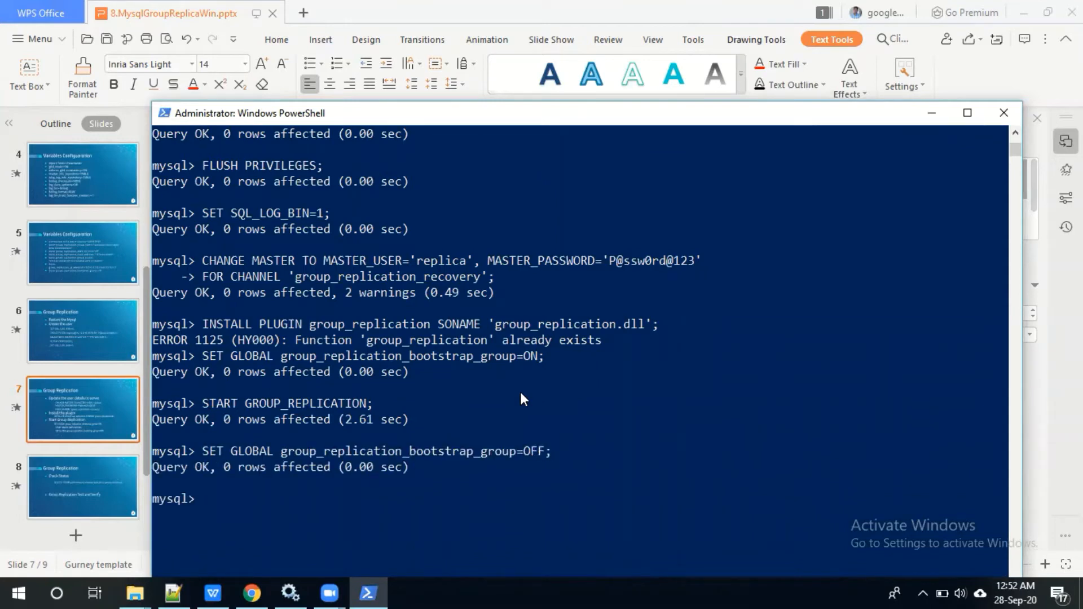
Step: Query performance_schema.replication_group_members to confirm DESKTOP-GKUBA5Q is ONLINE
type("select * fr")
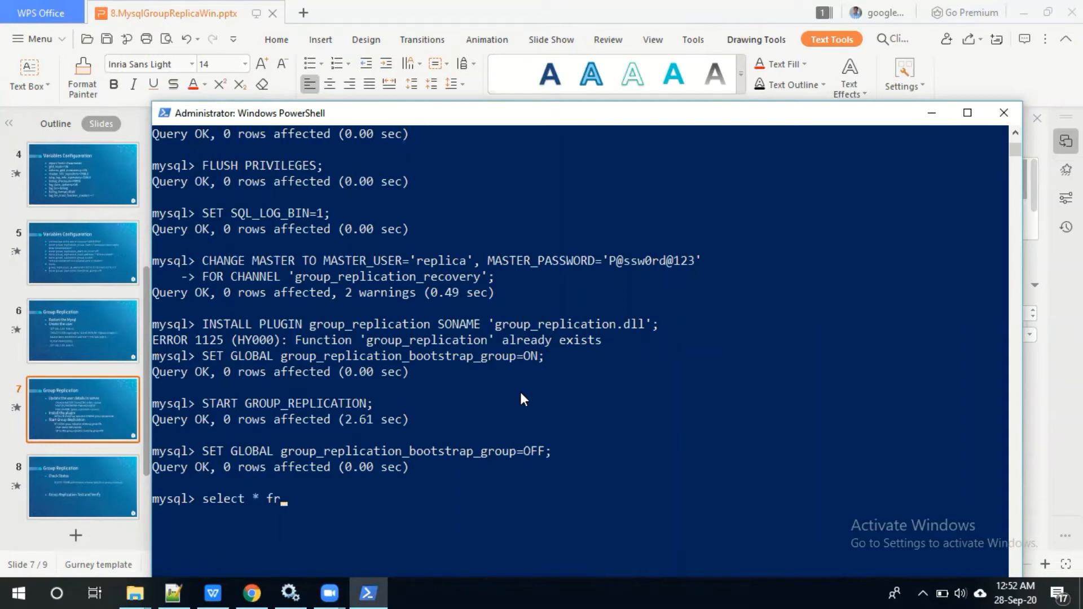
type("om perfo")
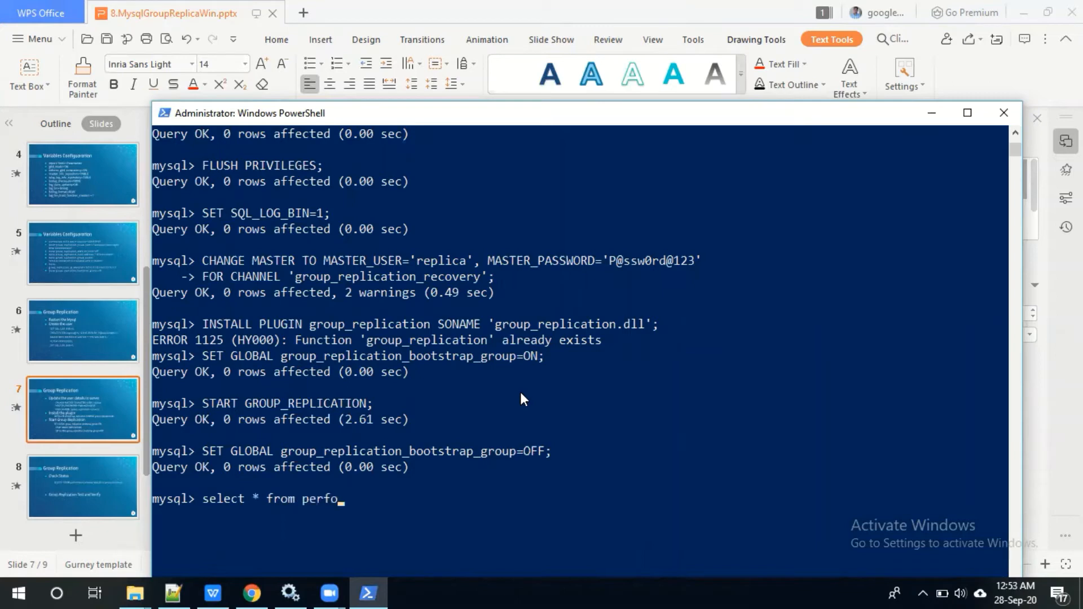
type("mance_")
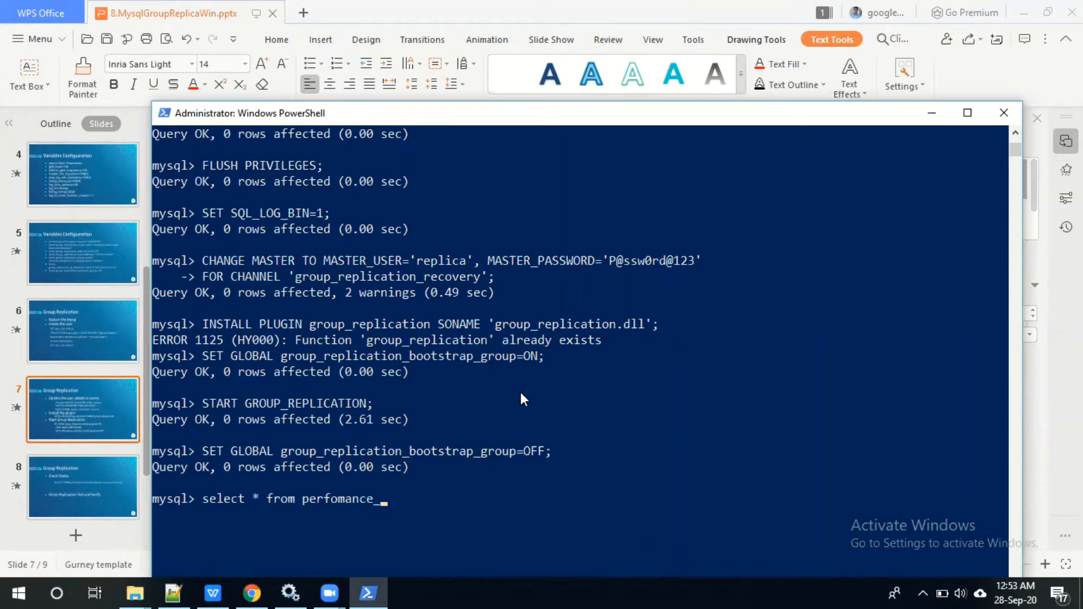
type("schema.replication_g")
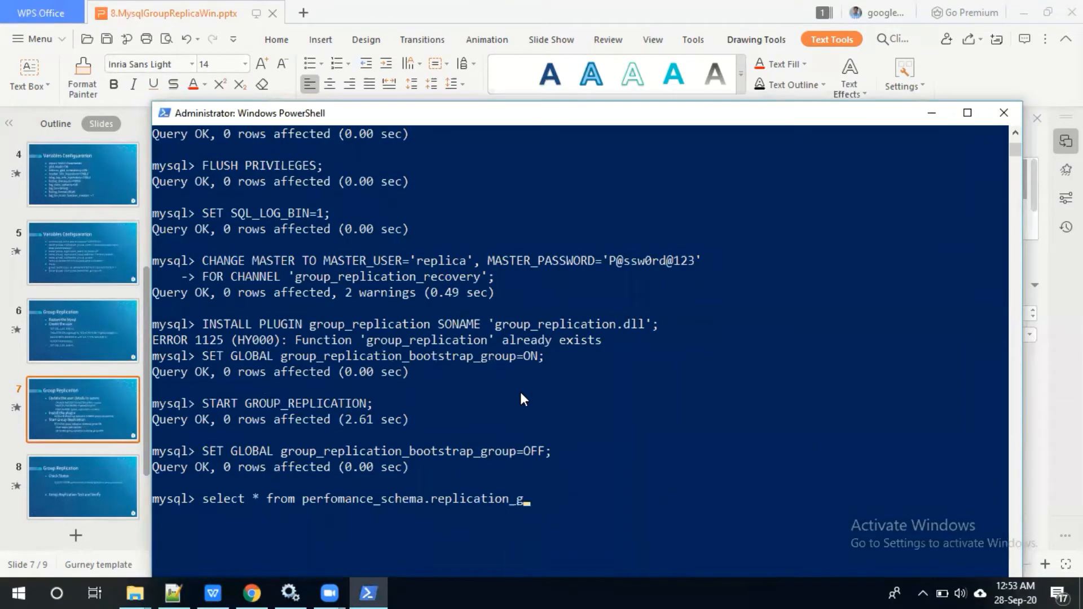
type("roup_members;")
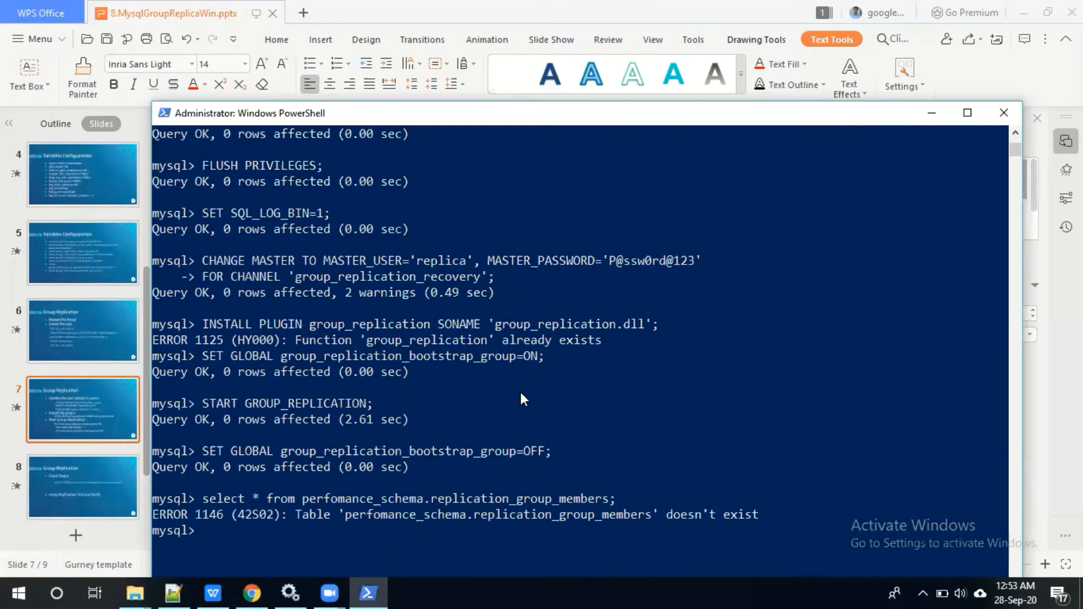
type("select * from perfomance_schema.replication_group_members;")
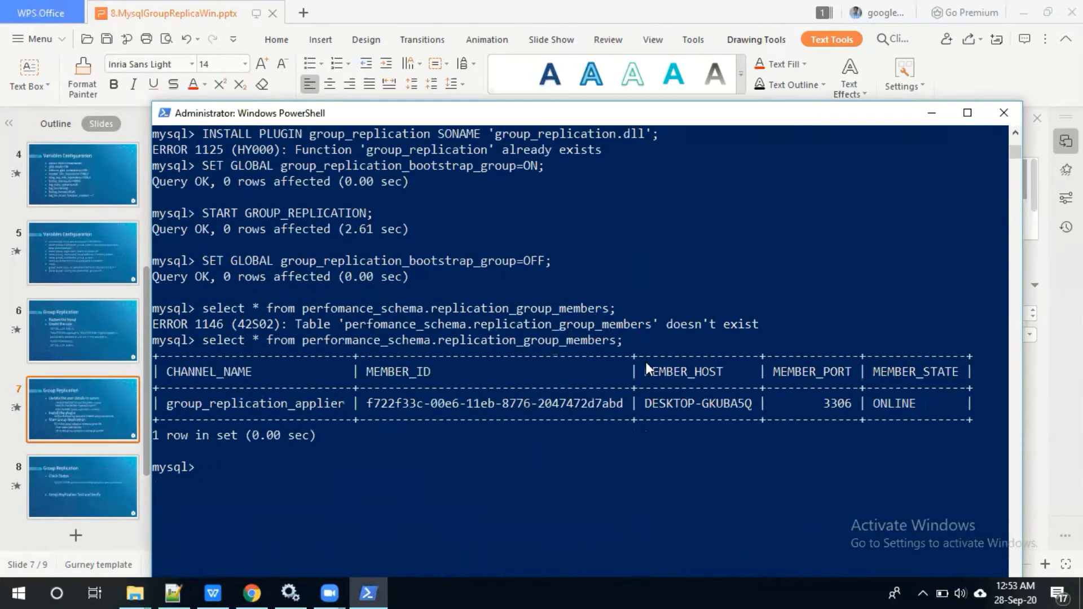
mouse_move(868, 399)
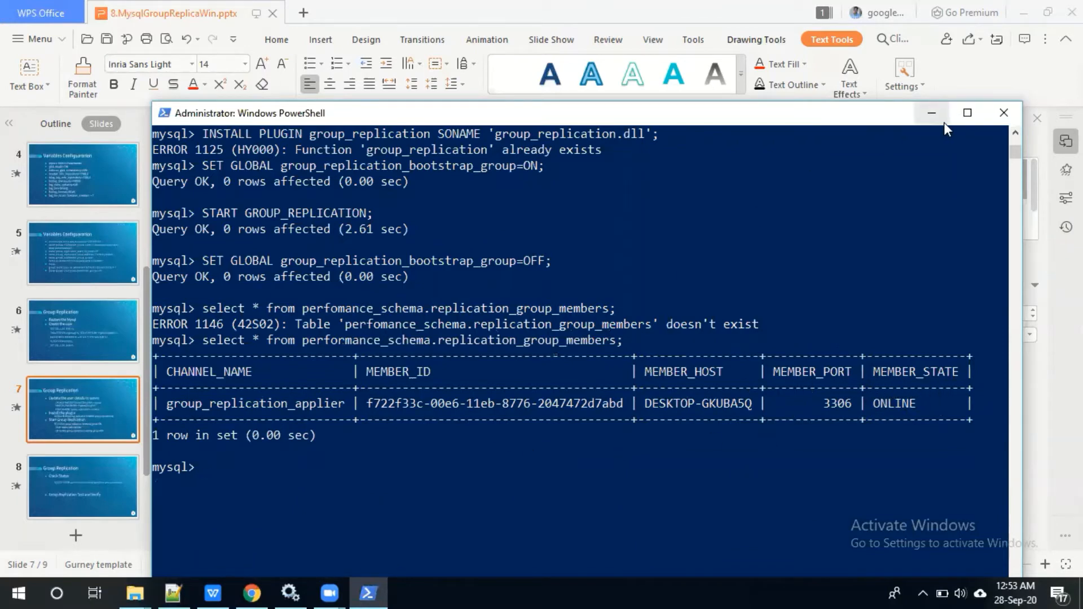
mouse_move(857, 196)
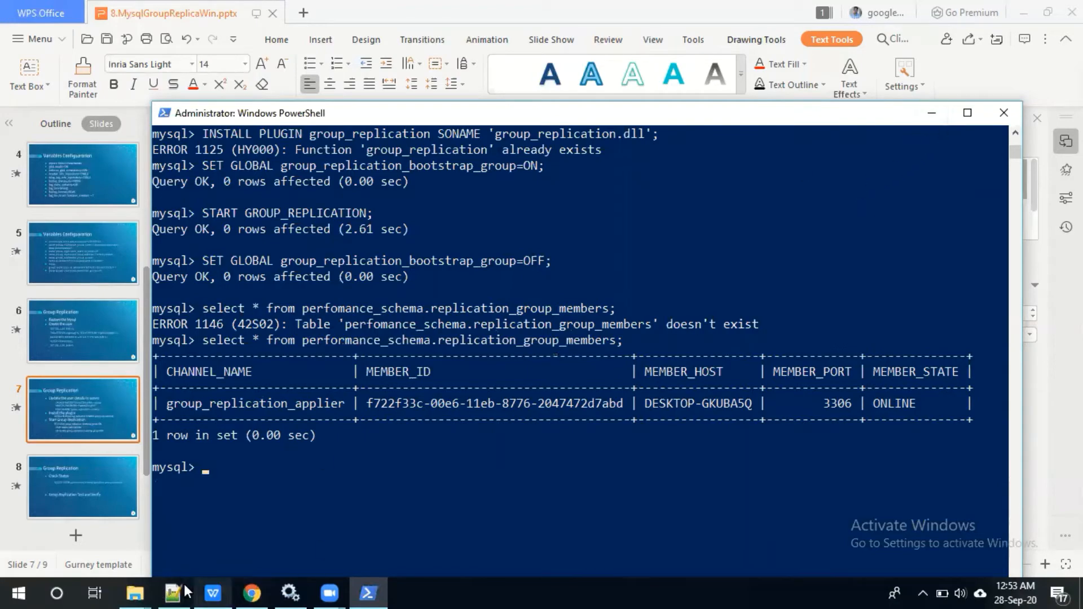
Step: Browse to F:\Mysql2\mysql-5.7.20-winx64 and open its my.ini in Notepad++
left_click(170, 592)
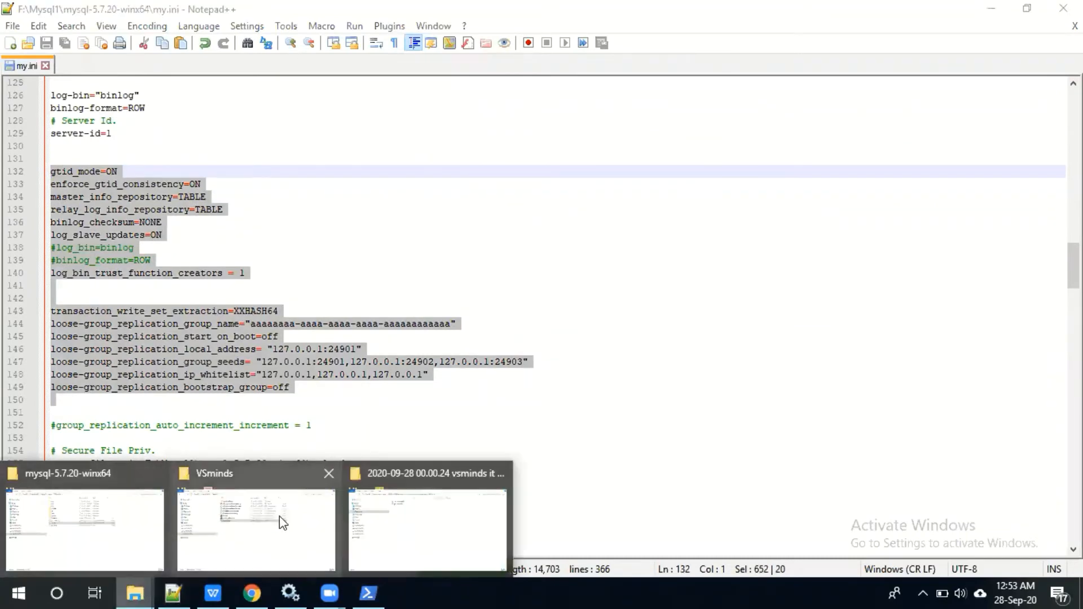
left_click(73, 519)
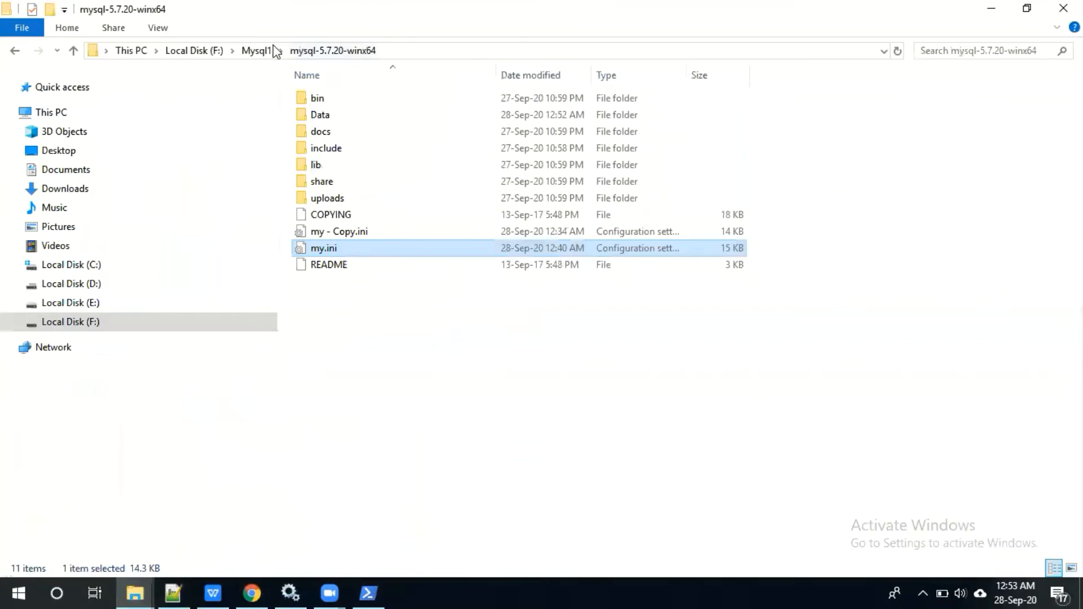
left_click(194, 51)
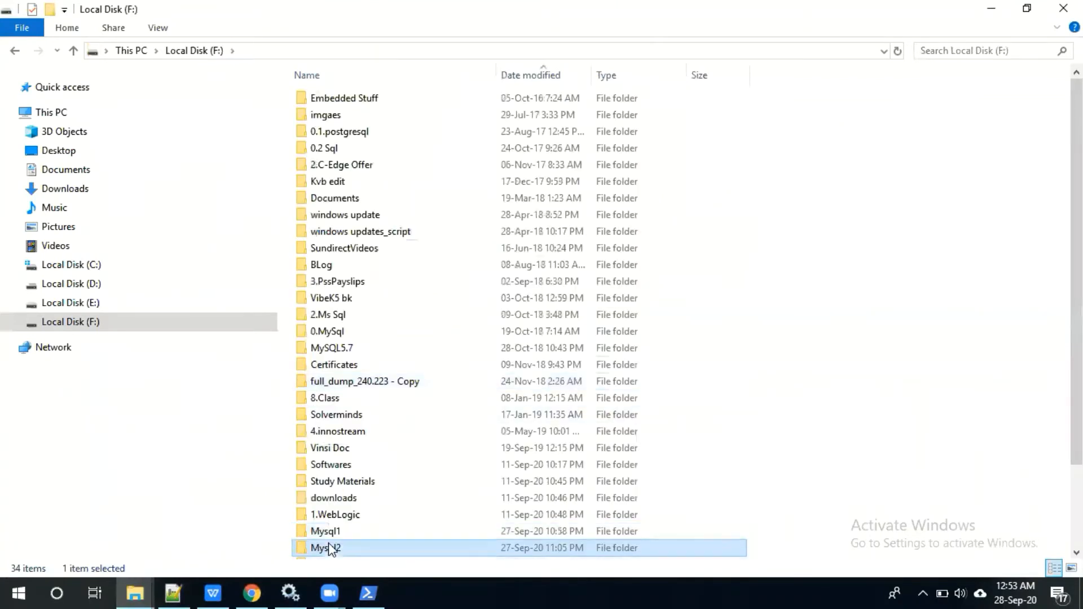
double_click(325, 548)
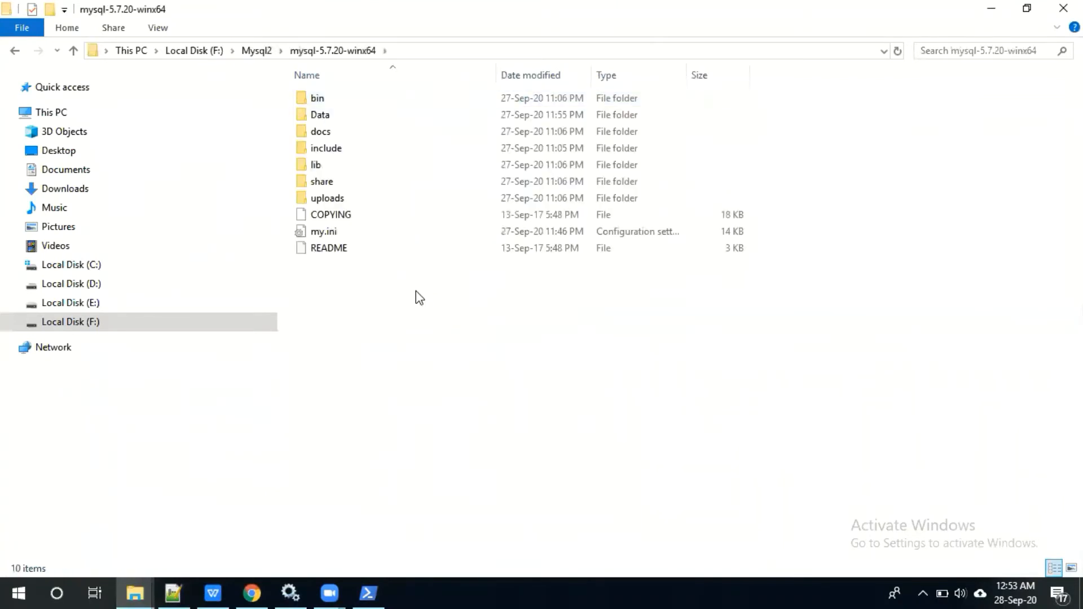
right_click(323, 232)
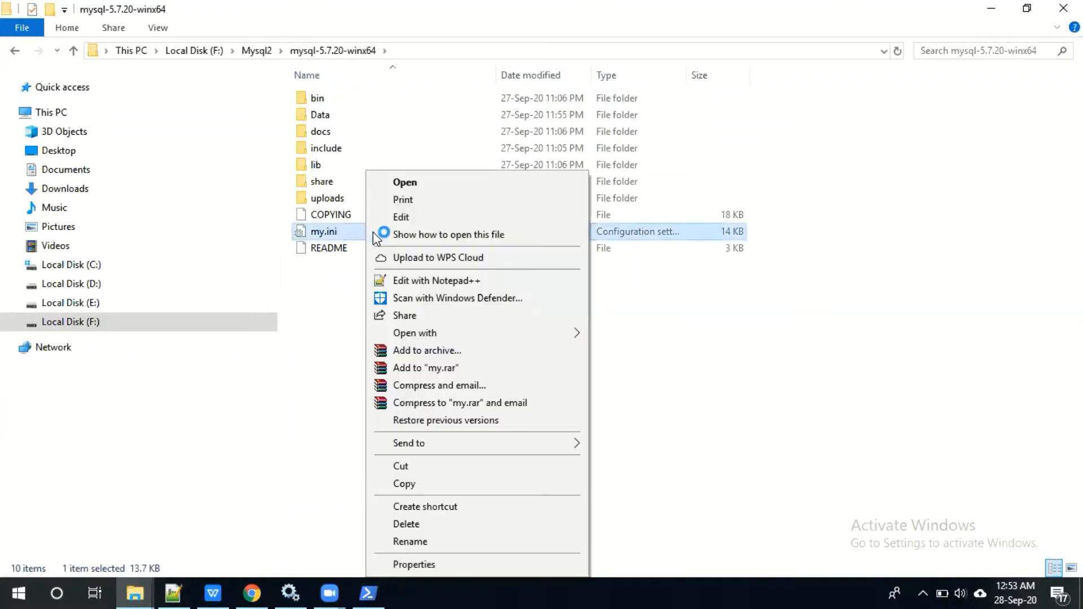
left_click(437, 280)
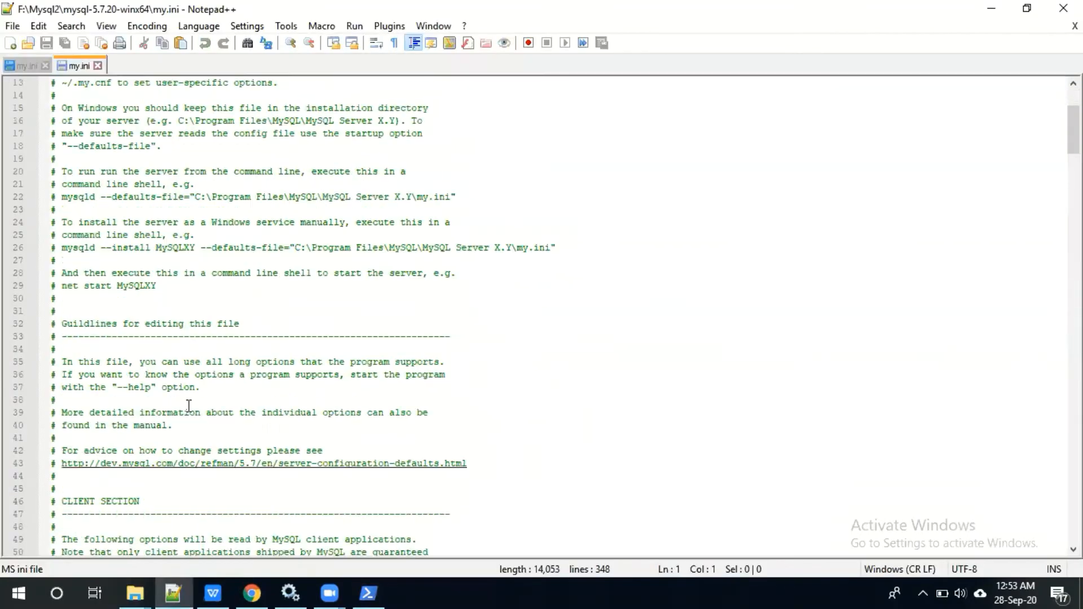
Step: Give Mysql2's my.ini server-id 2, log-bin="binlog" and its group replication lines, then save
scroll("down", 3)
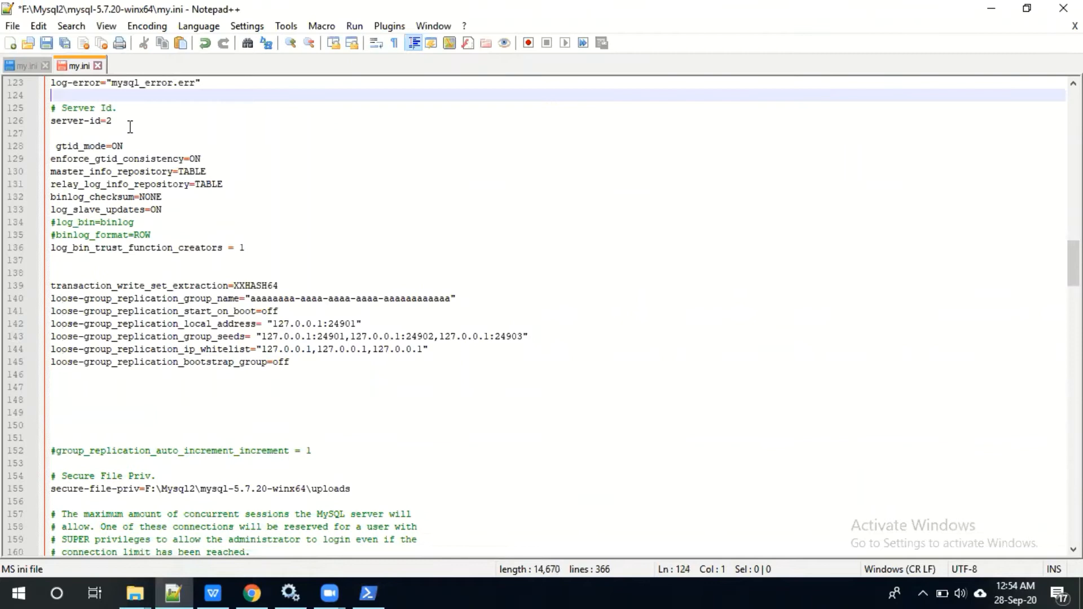
type("log-bin=\"binlog\"")
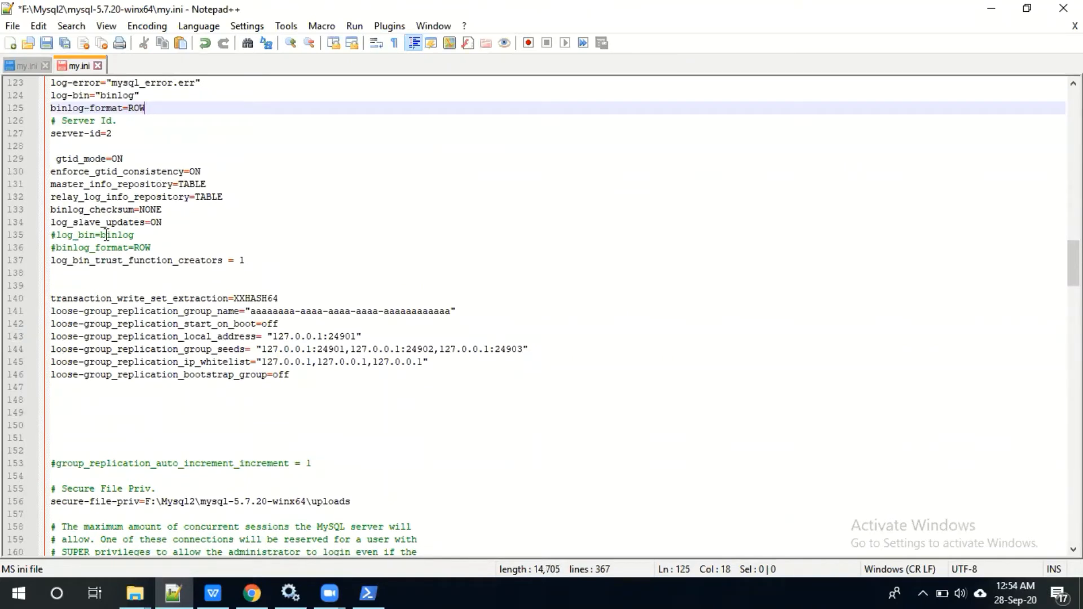
scroll("up", 3)
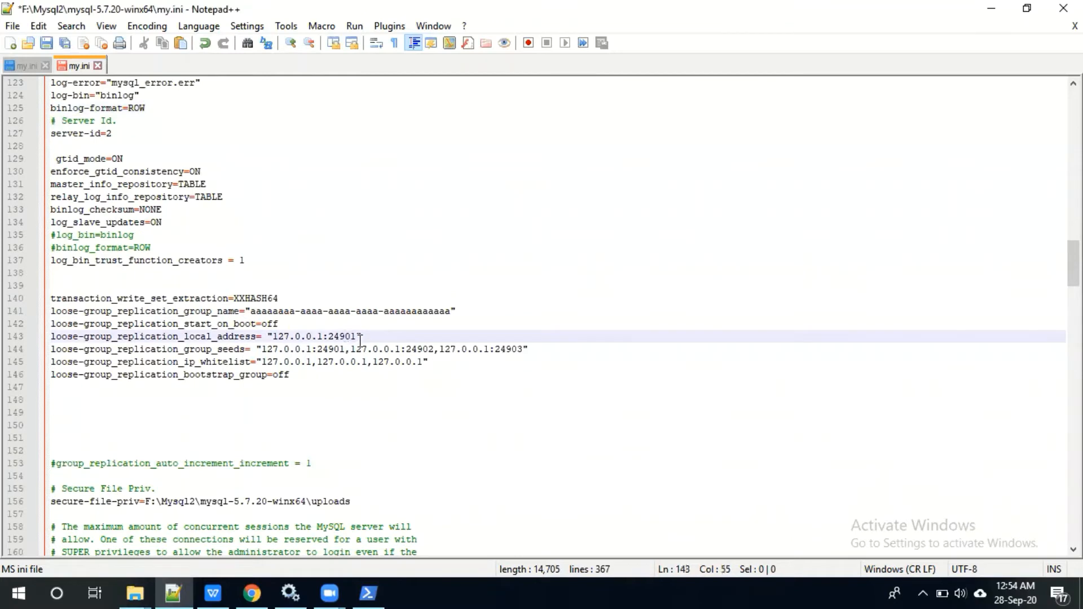
key("Backspace")
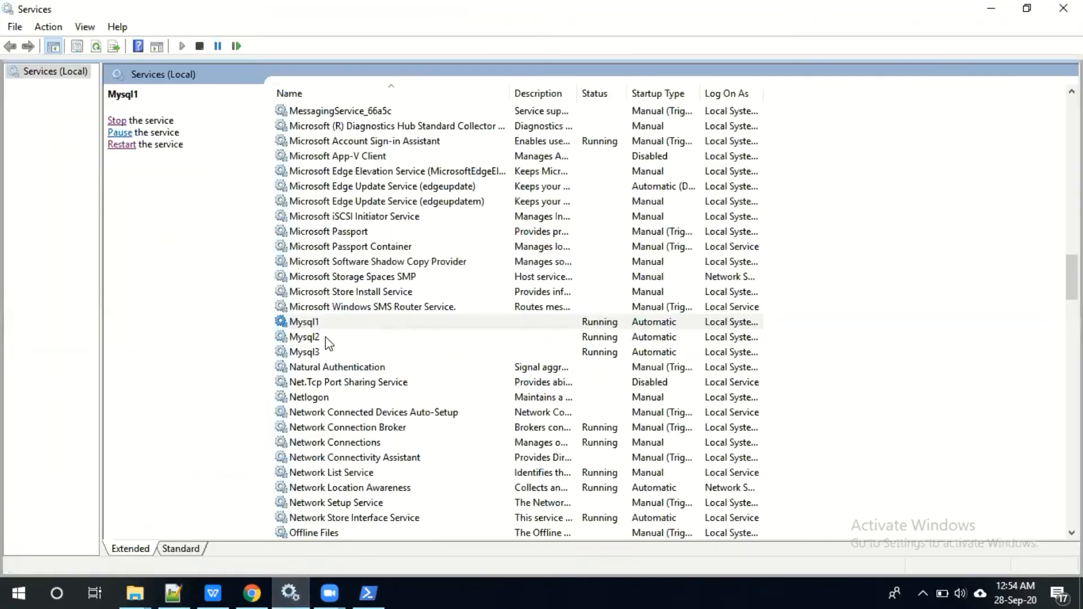
Step: Restart the Mysql2 service in Services
left_click(307, 336)
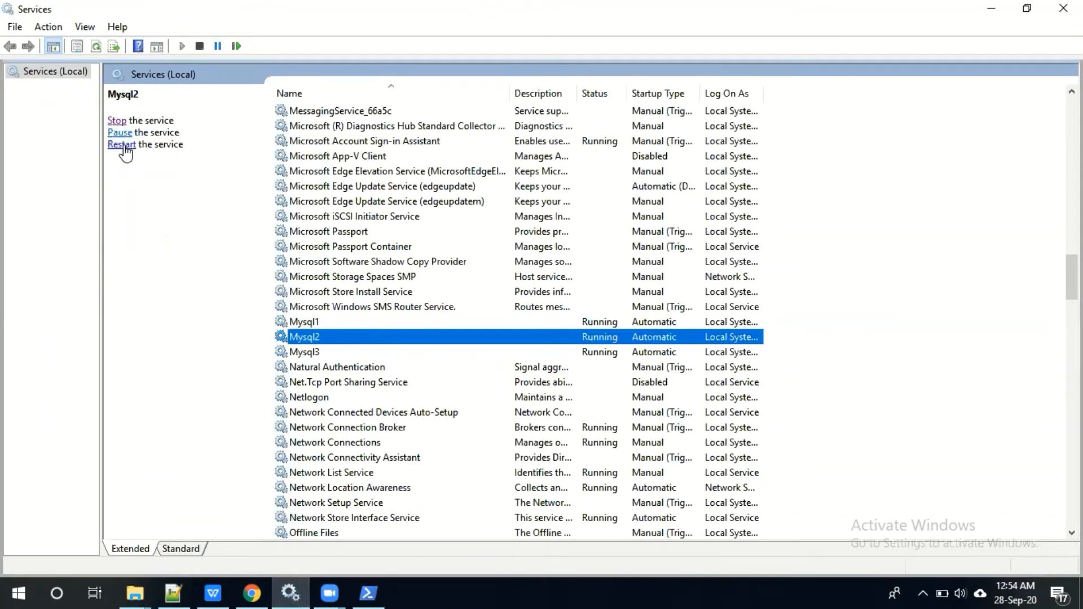
left_click(121, 144)
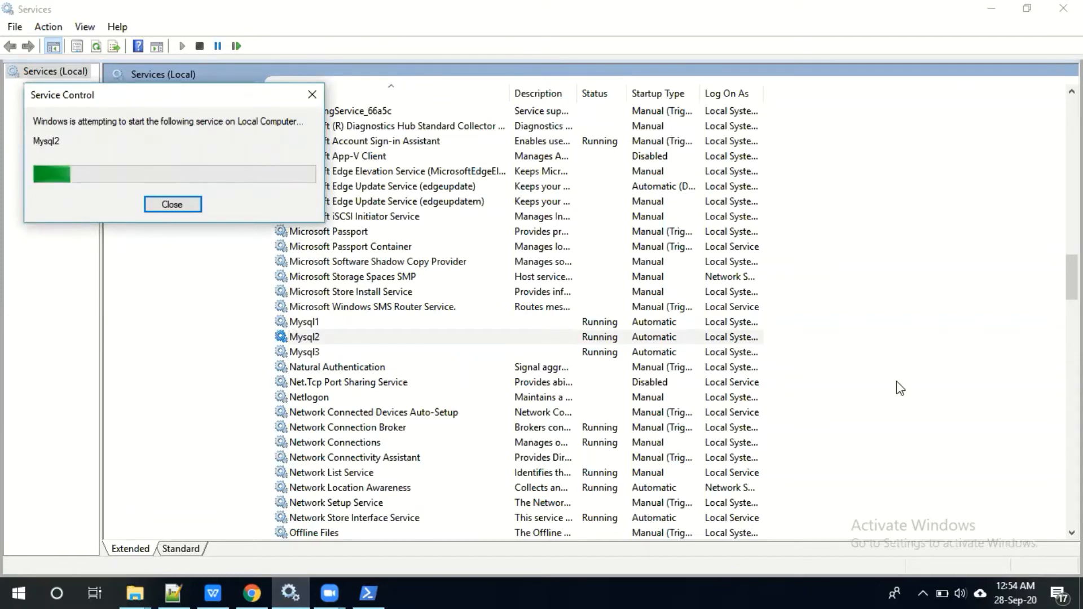
left_click(173, 204)
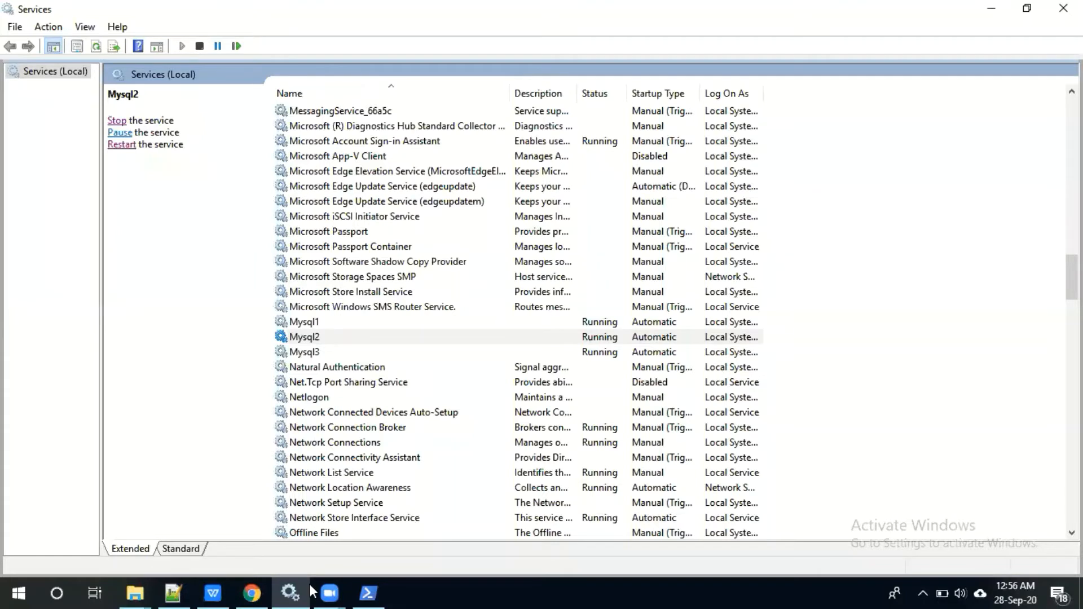
Step: Log in as root with mysql -u root -p -P3307, then bring up the user-creation slide
left_click(368, 594)
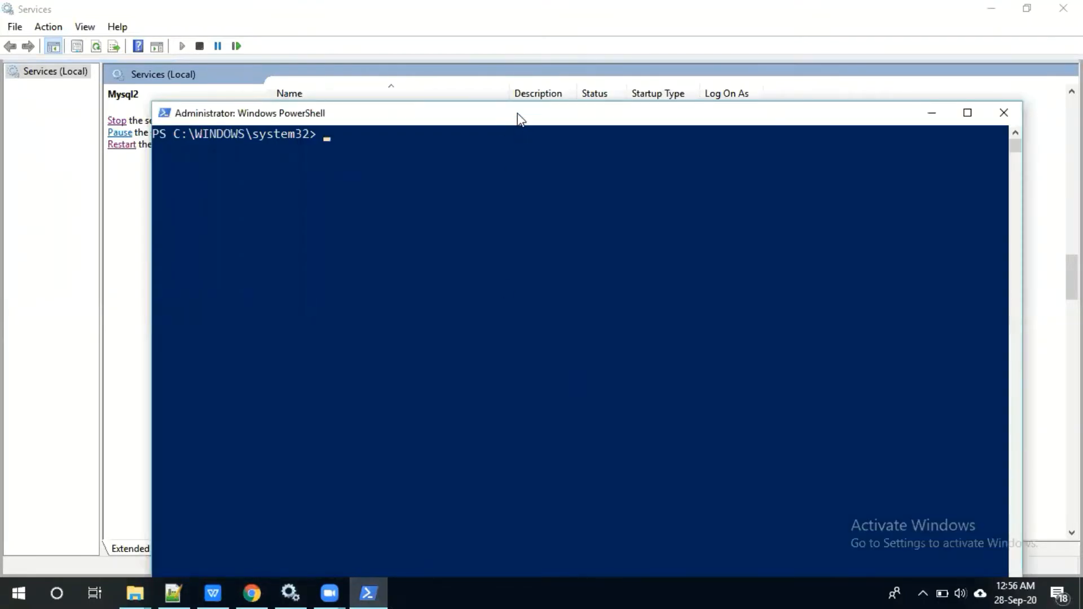
type("mysql -")
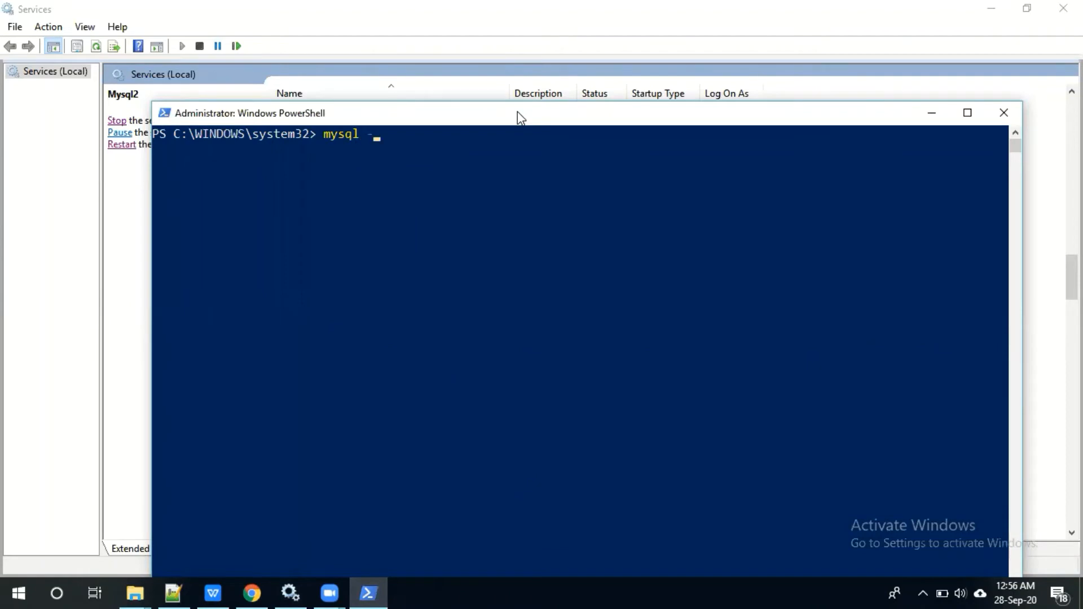
type("u root -p")
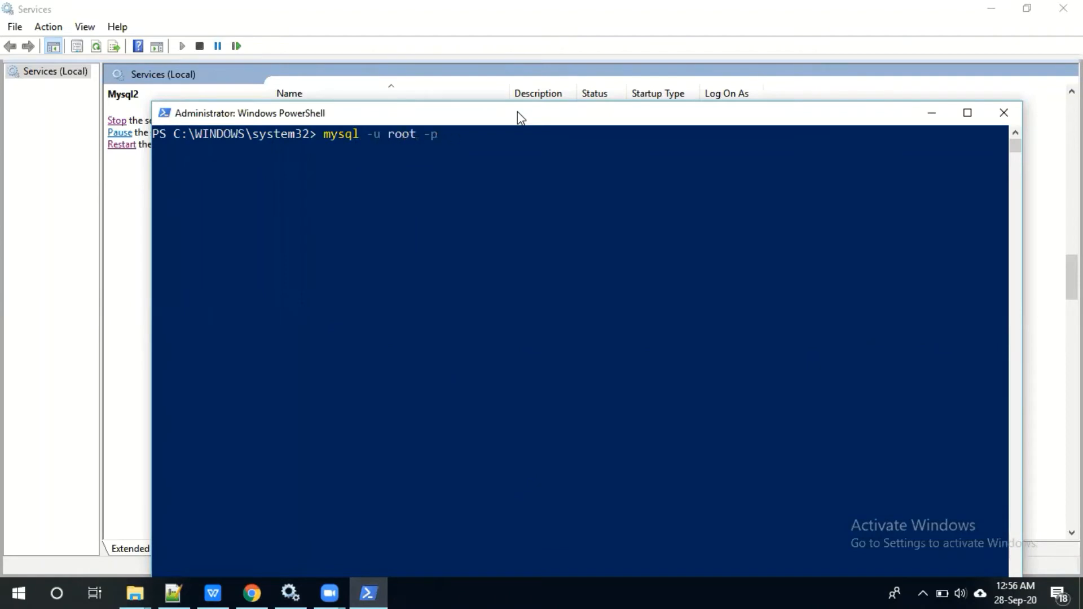
type("-P3307")
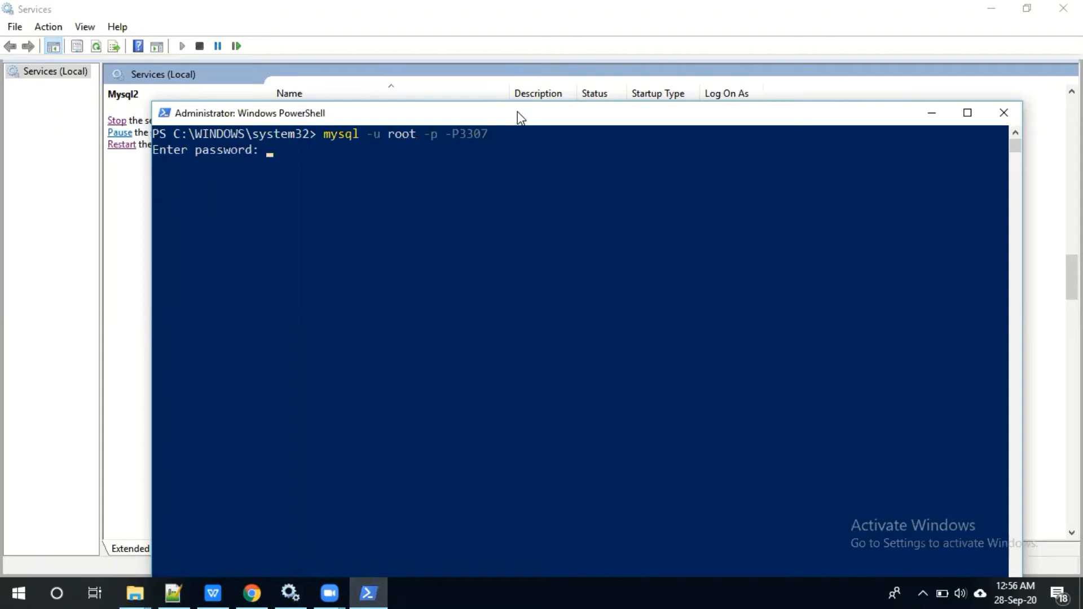
key("Enter")
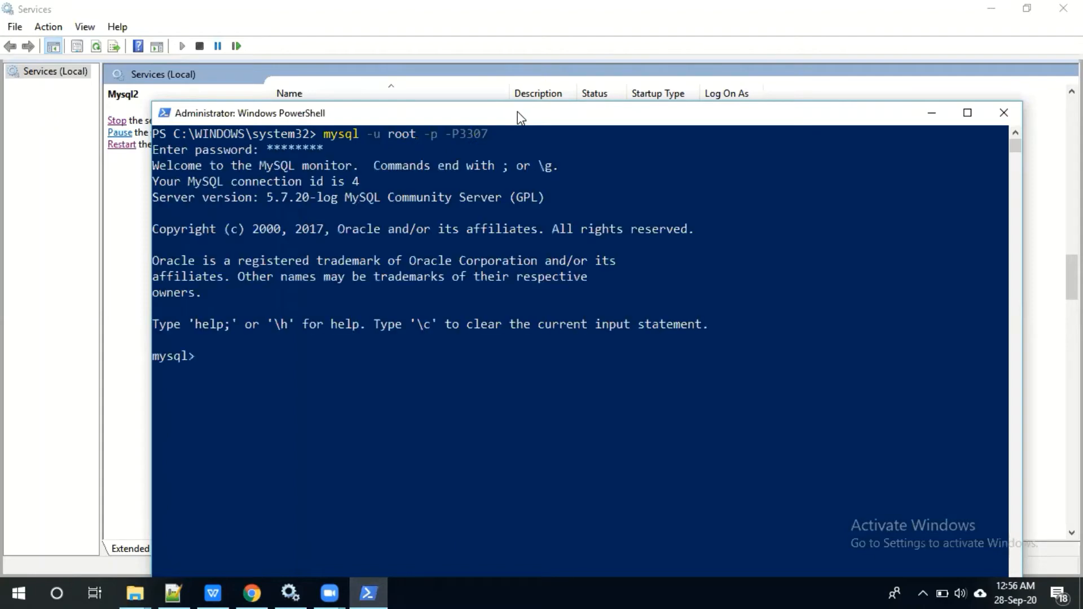
mouse_move(355, 559)
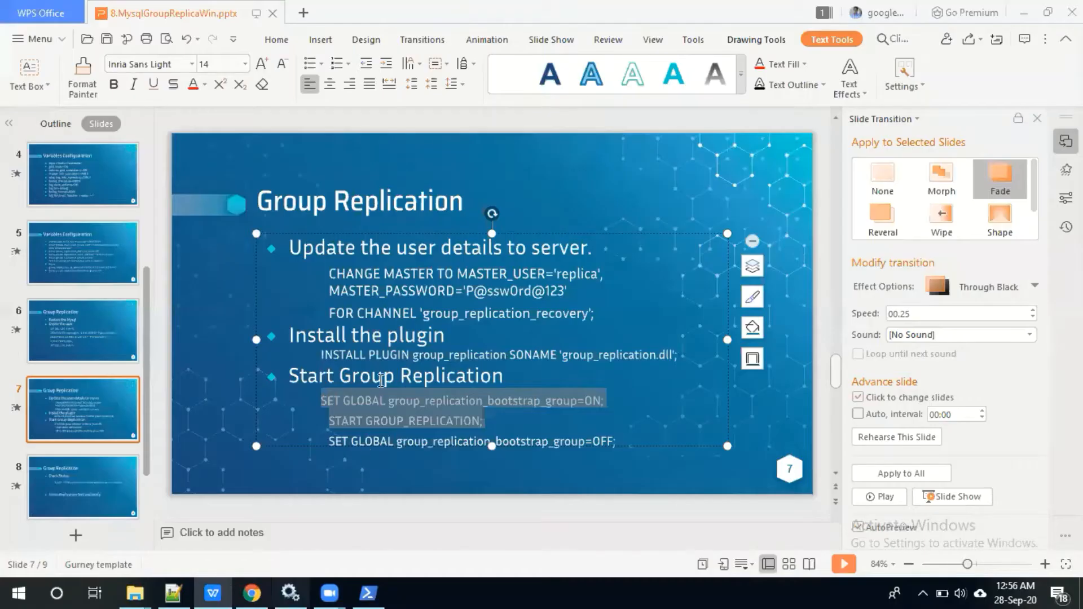
left_click(82, 329)
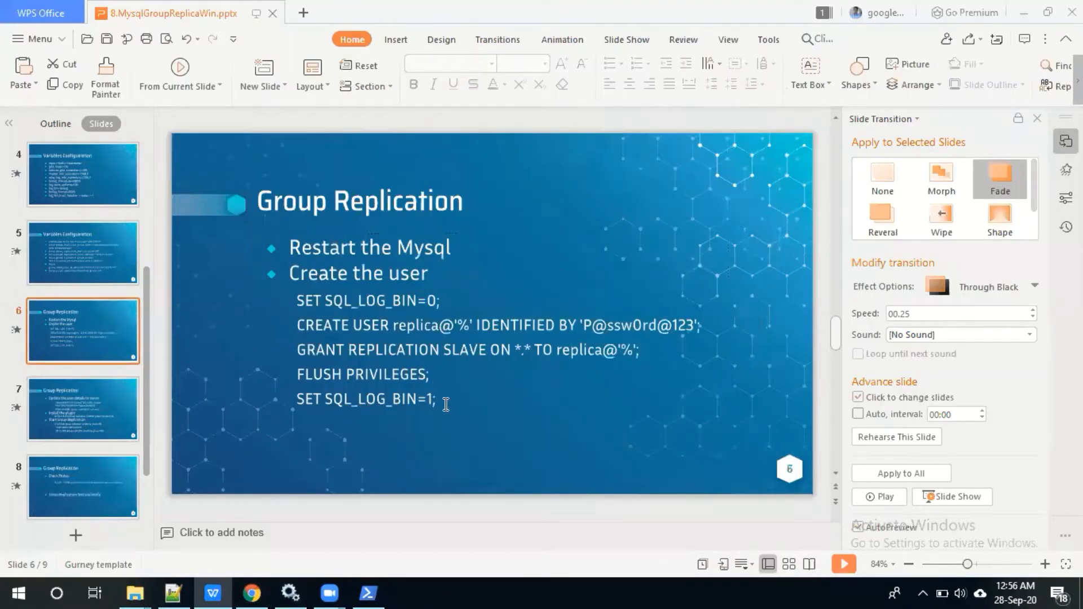
Step: Copy the user-creation SQL from slide 6, then the CHANGE MASTER recovery command from slide 7
left_click_drag(298, 325, 445, 399)
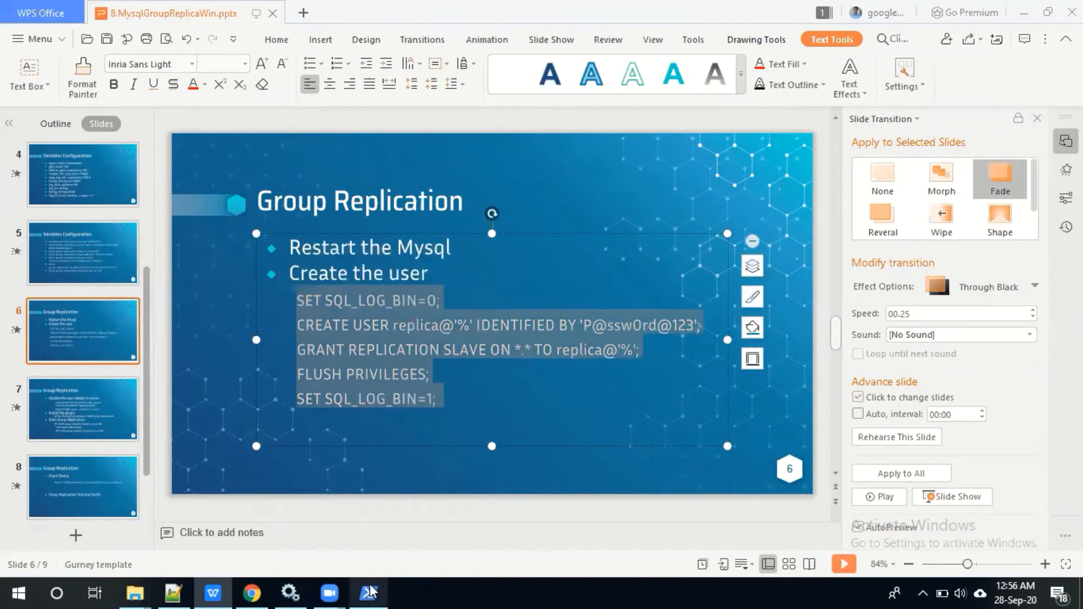
left_click(367, 592)
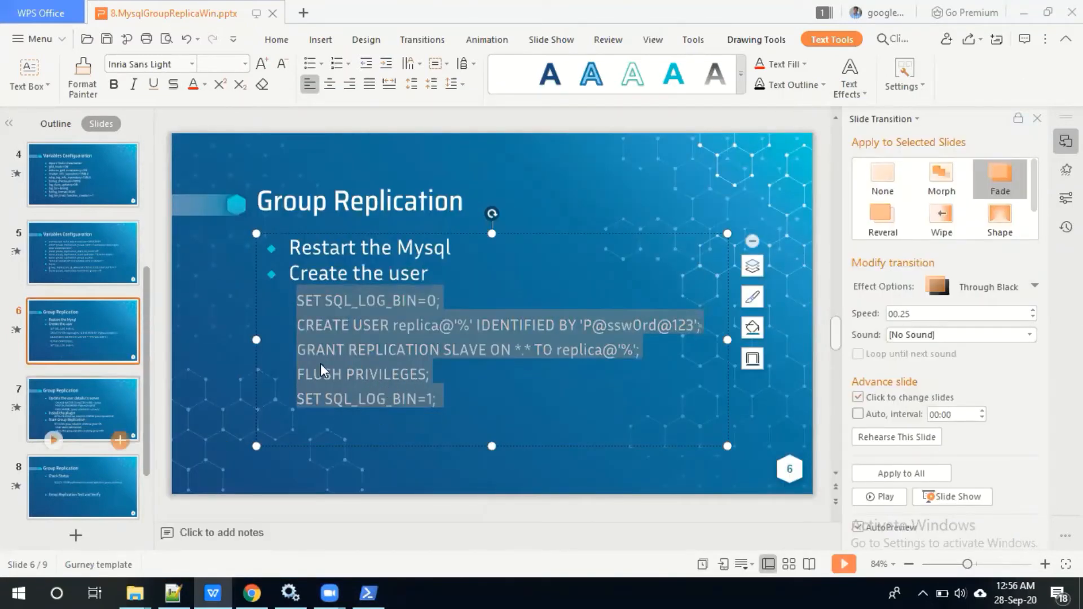
left_click(82, 409)
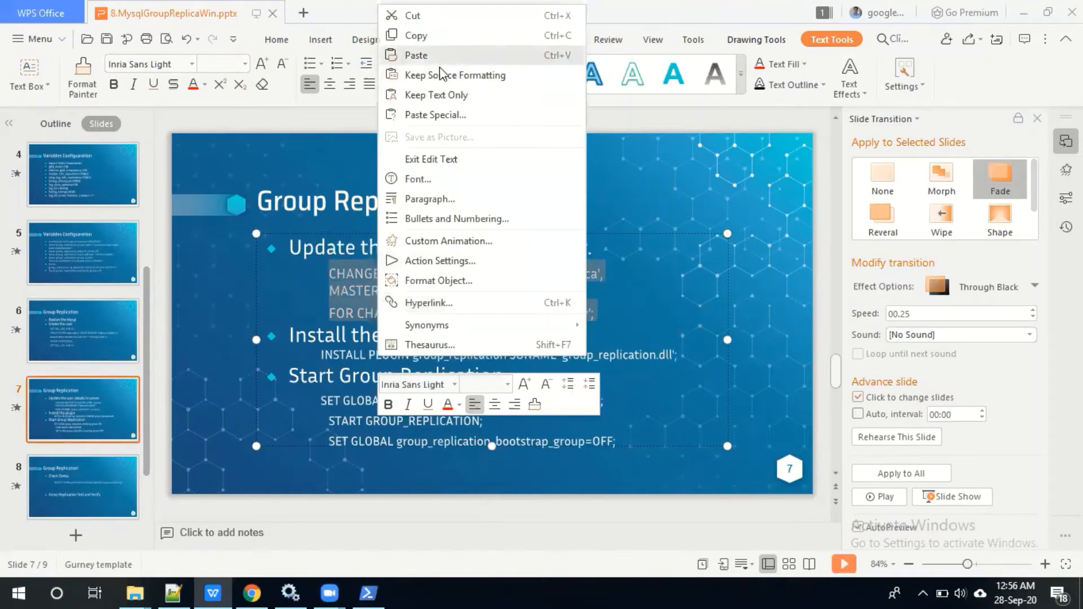
left_click(368, 593)
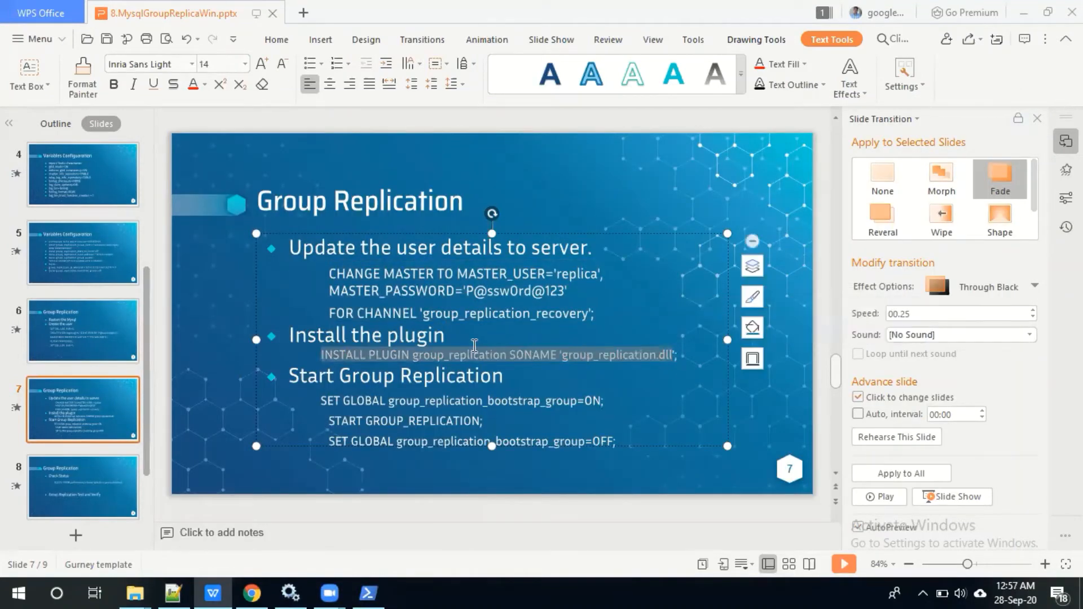
mouse_move(449, 359)
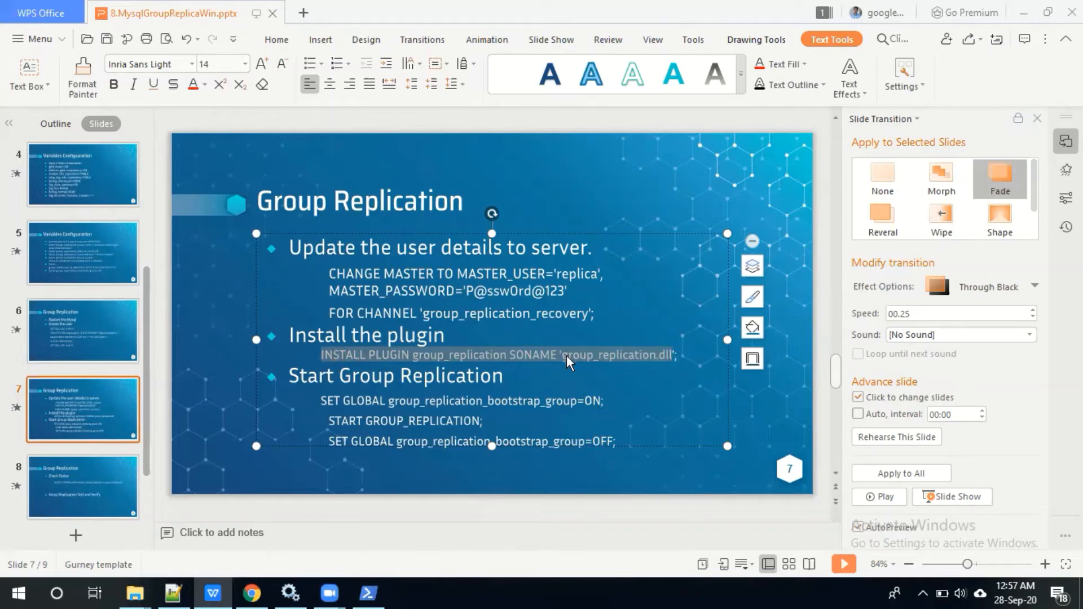
mouse_move(627, 365)
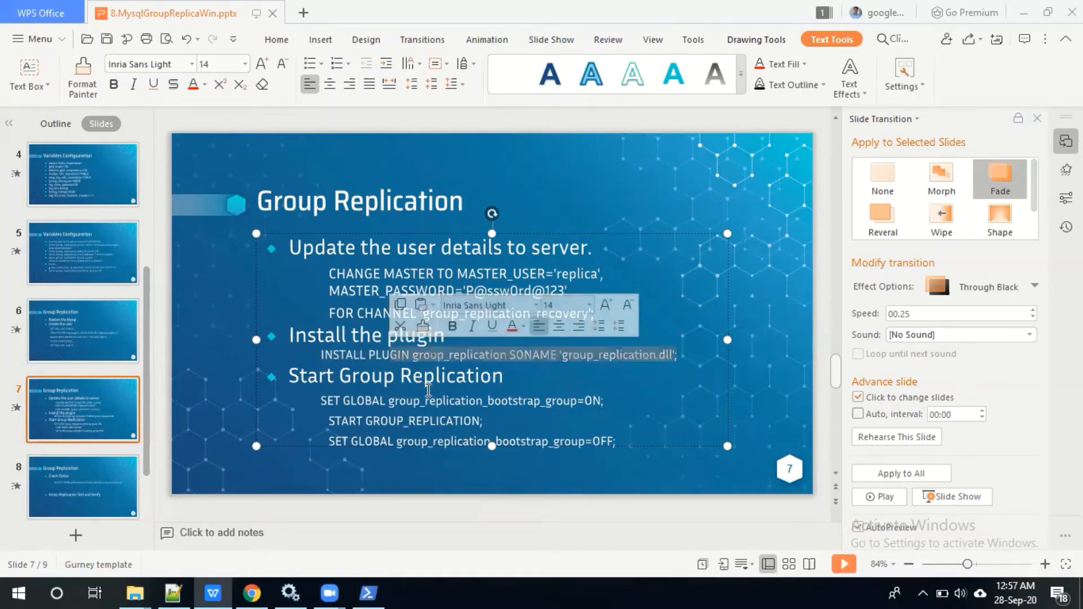
Step: Run show plugins; in the port 3307 mysql session and scroll through the 44 listed plugins
left_click(368, 593)
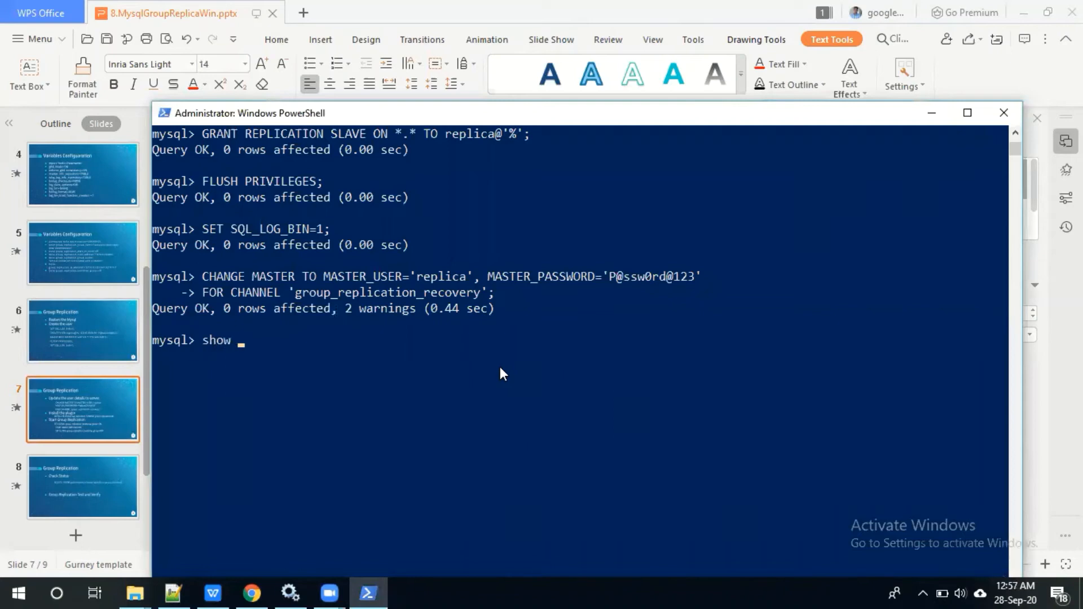
type("plugi")
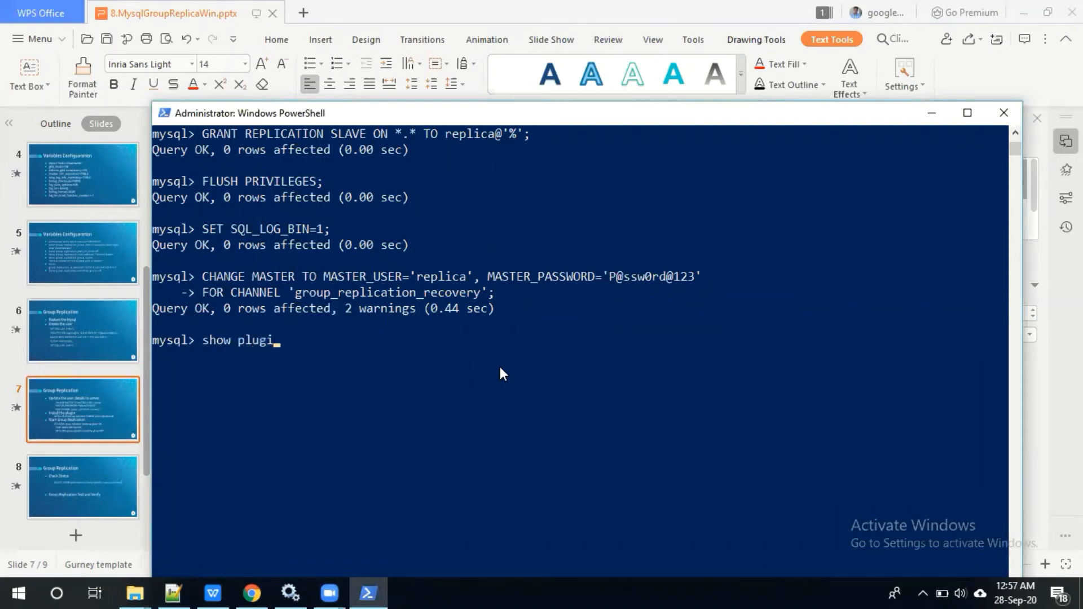
key("Enter")
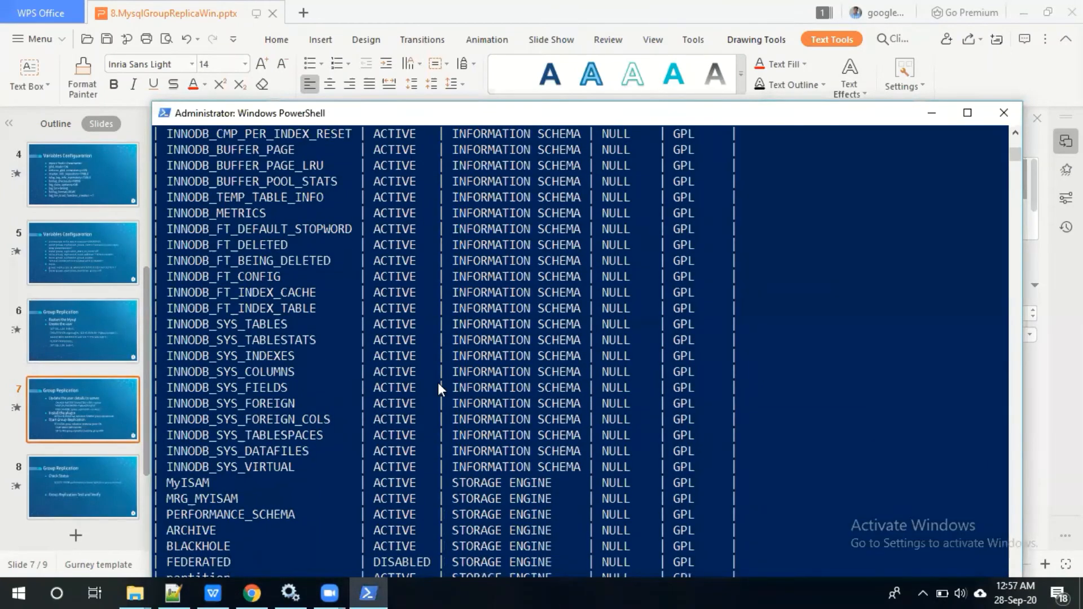
scroll("down", 3)
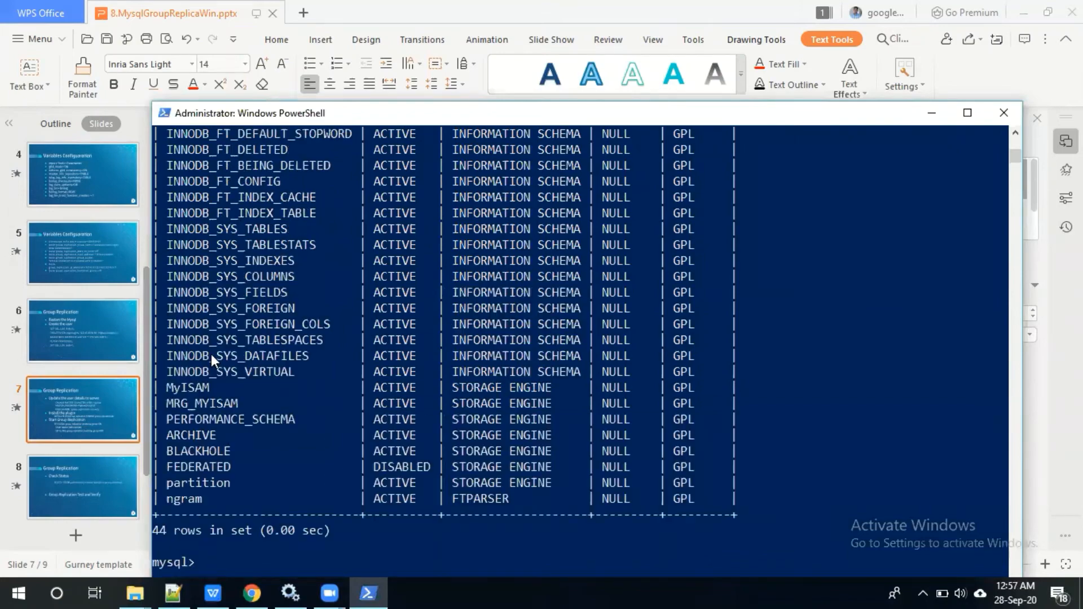
scroll("down", 3)
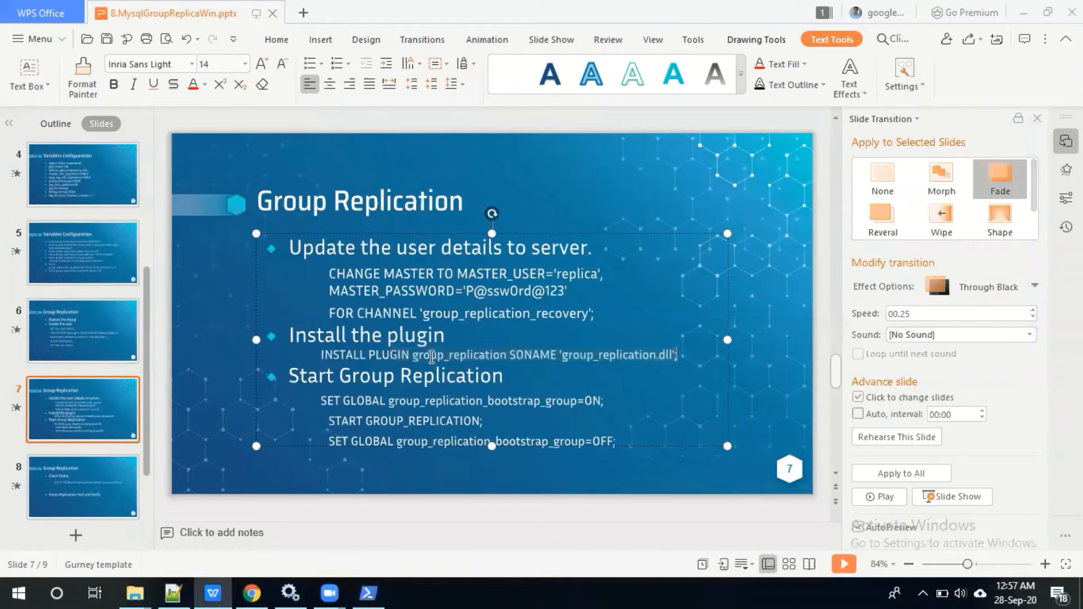
Step: Copy the INSTALL PLUGIN and START GROUP_REPLICATION commands from the slide
right_click(432, 355)
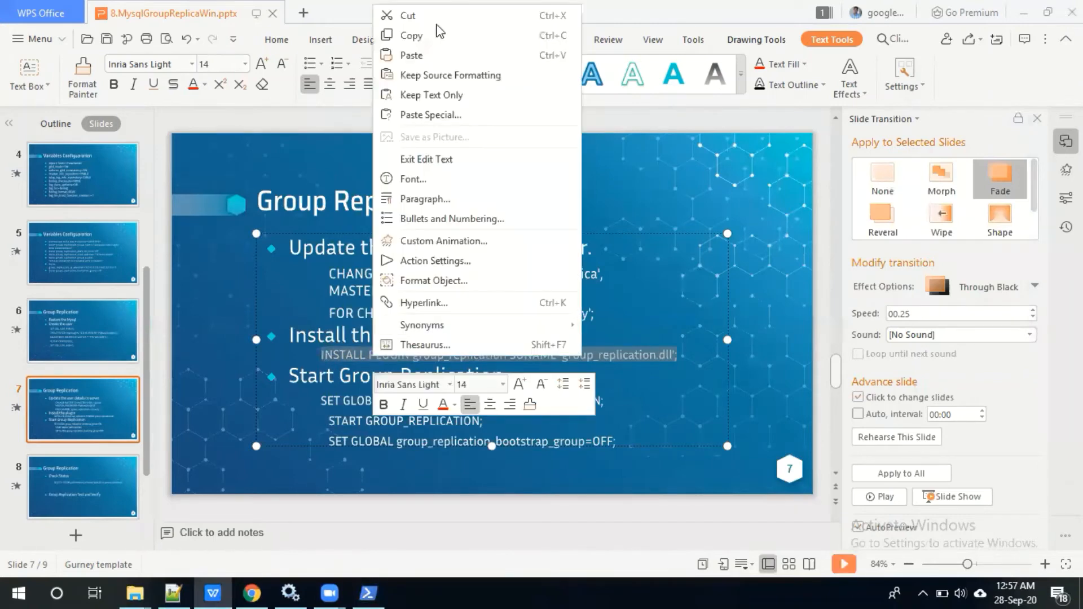
left_click(365, 592)
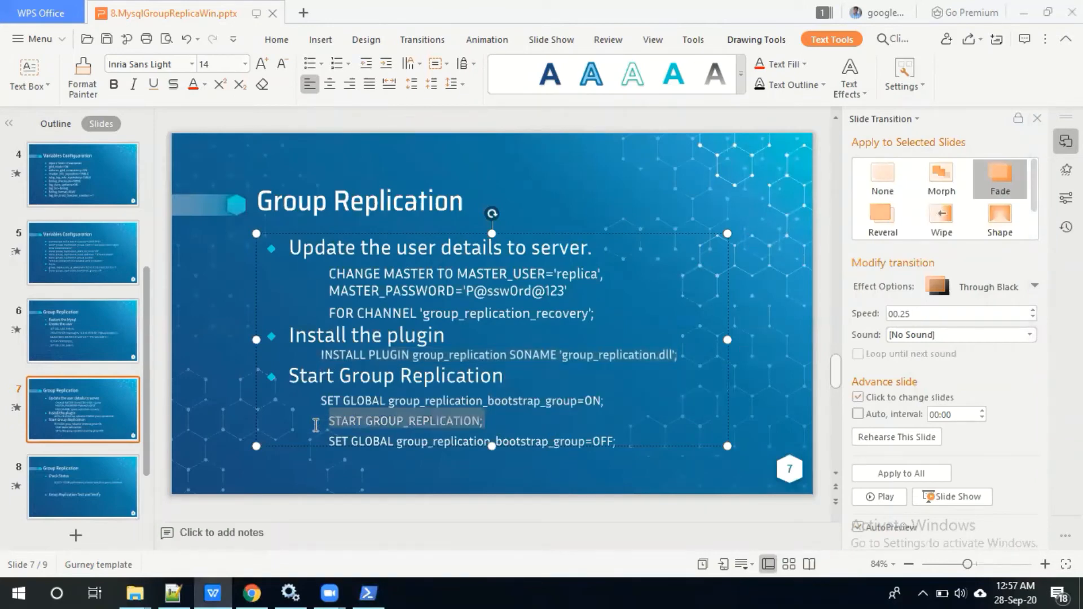
right_click(404, 421)
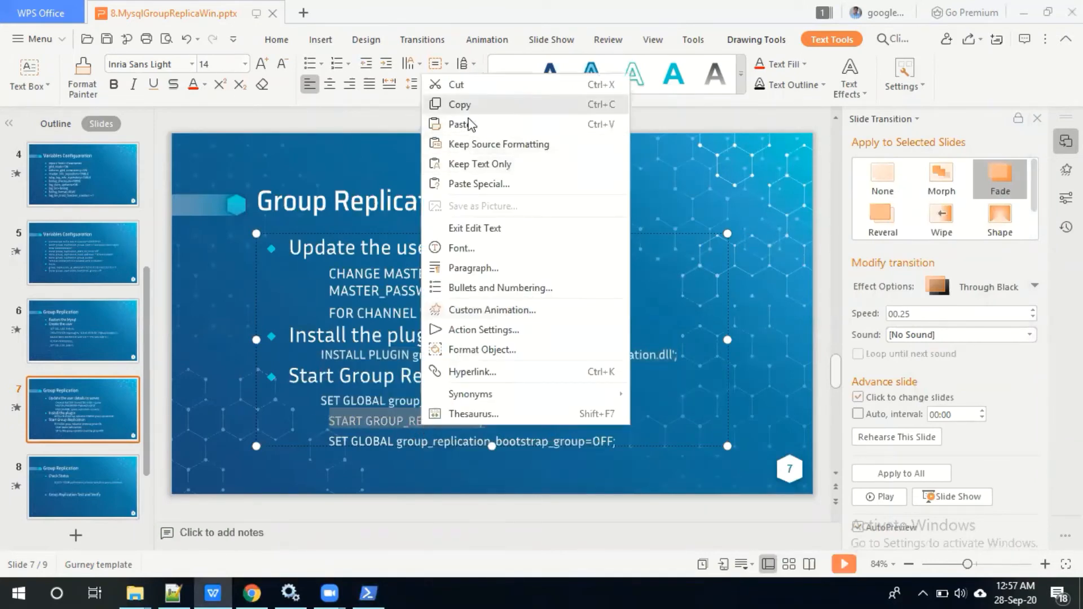
left_click(366, 594)
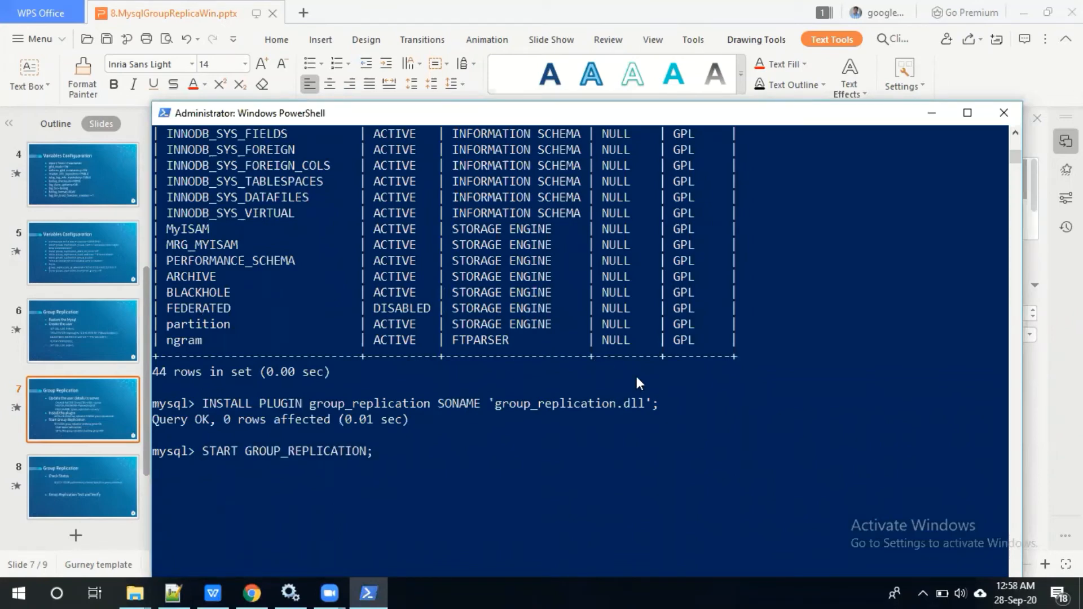
Step: Run the plugin, replica-user and replication_group_members statements, confirming 3307 and 3306 ONLINE
type("show plugins;")
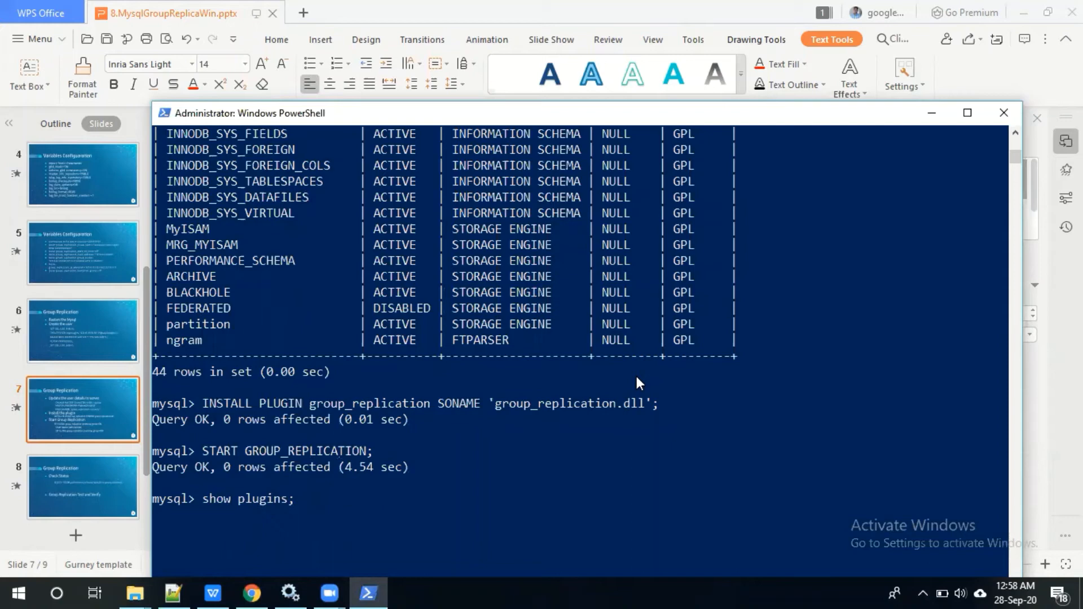
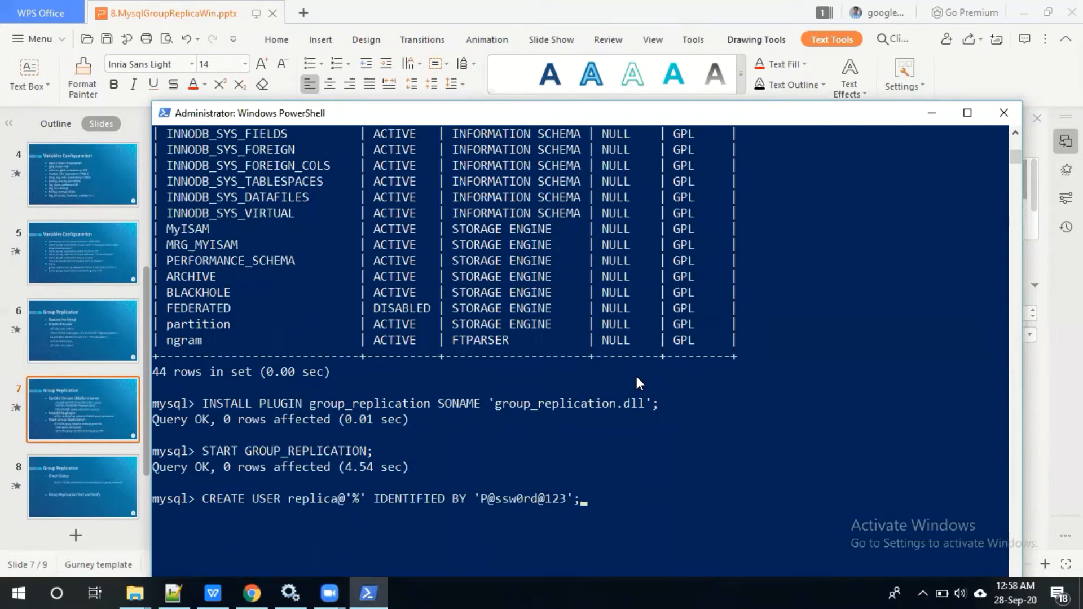
type("select * from perfomance_schema.replication_group_members;")
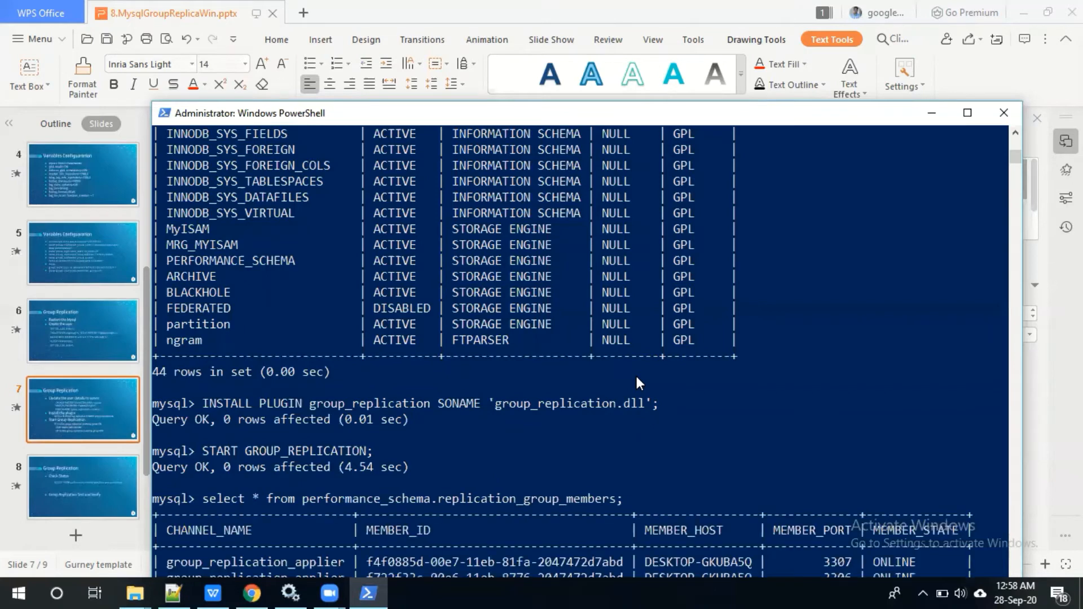
scroll("down", 3)
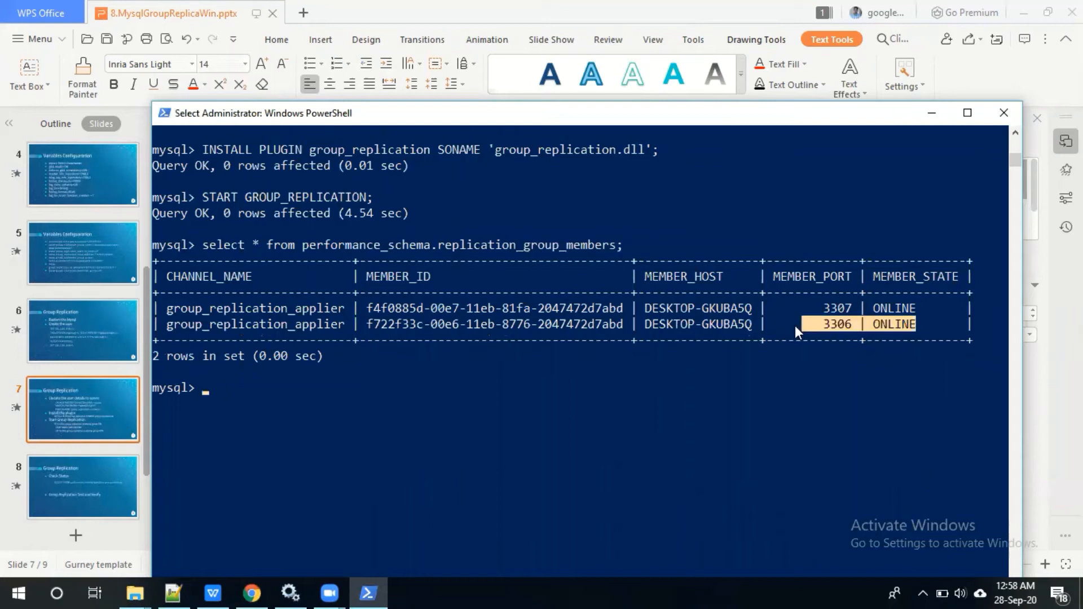
mouse_move(896, 324)
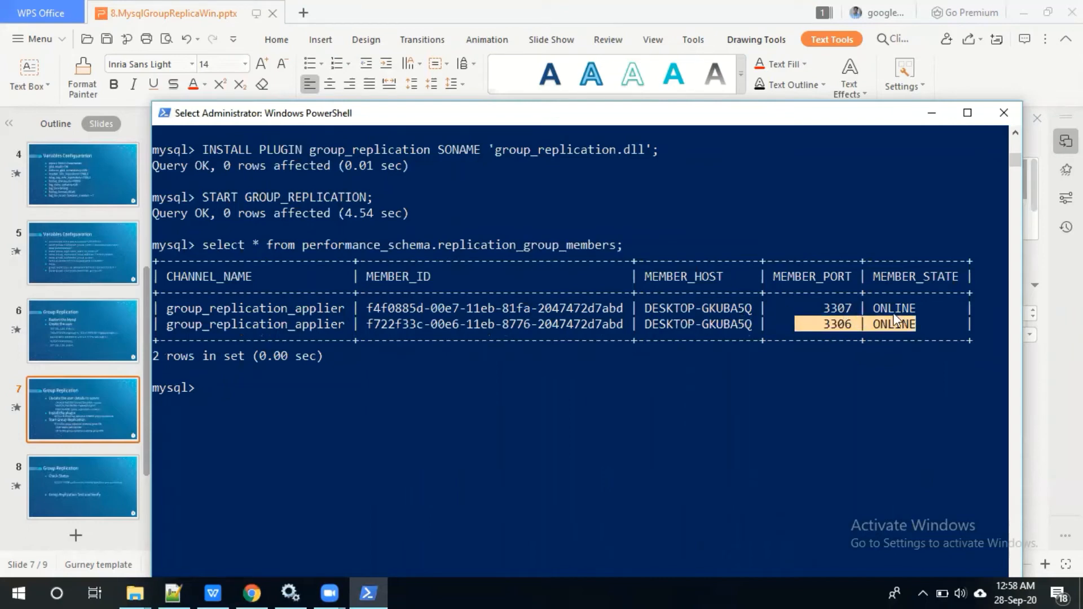
mouse_move(336, 440)
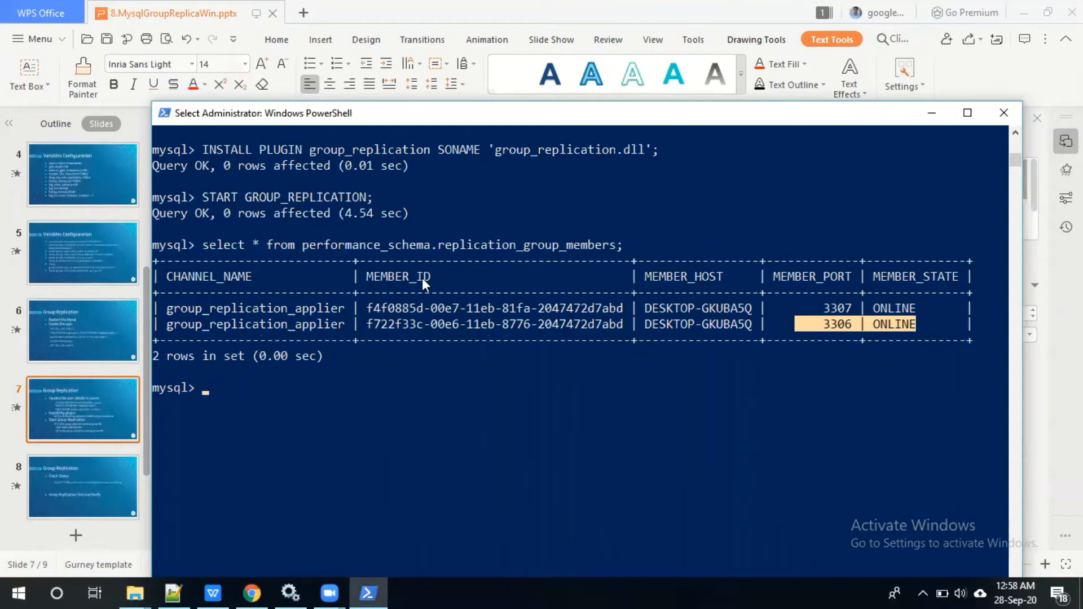
mouse_move(347, 590)
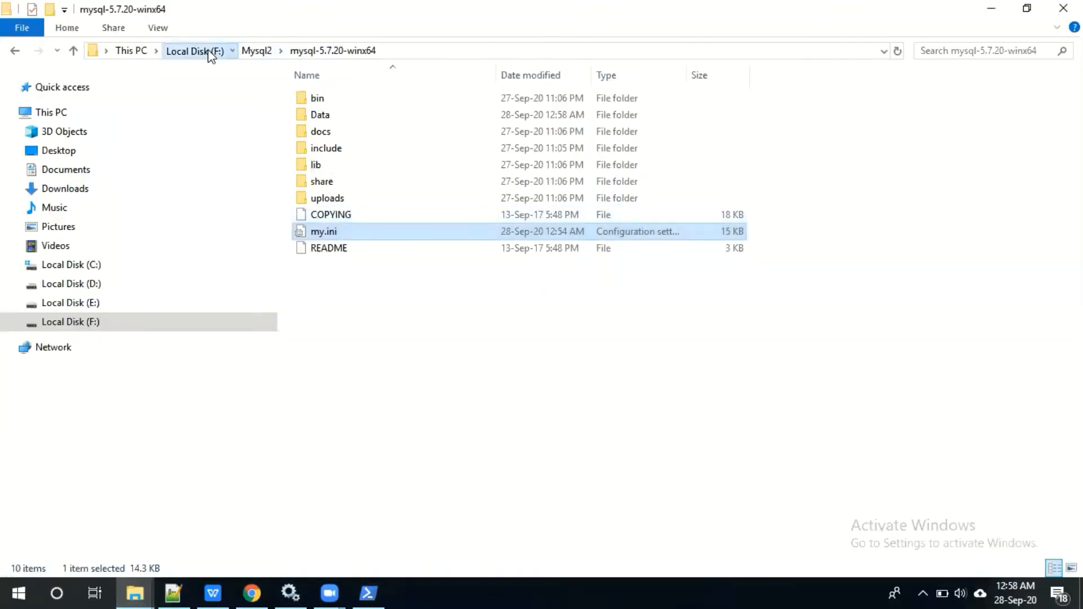
Step: Browse from F: into Mysql3\mysql-5.7.20-winx64 and open its my.ini in Notepad++
left_click(194, 50)
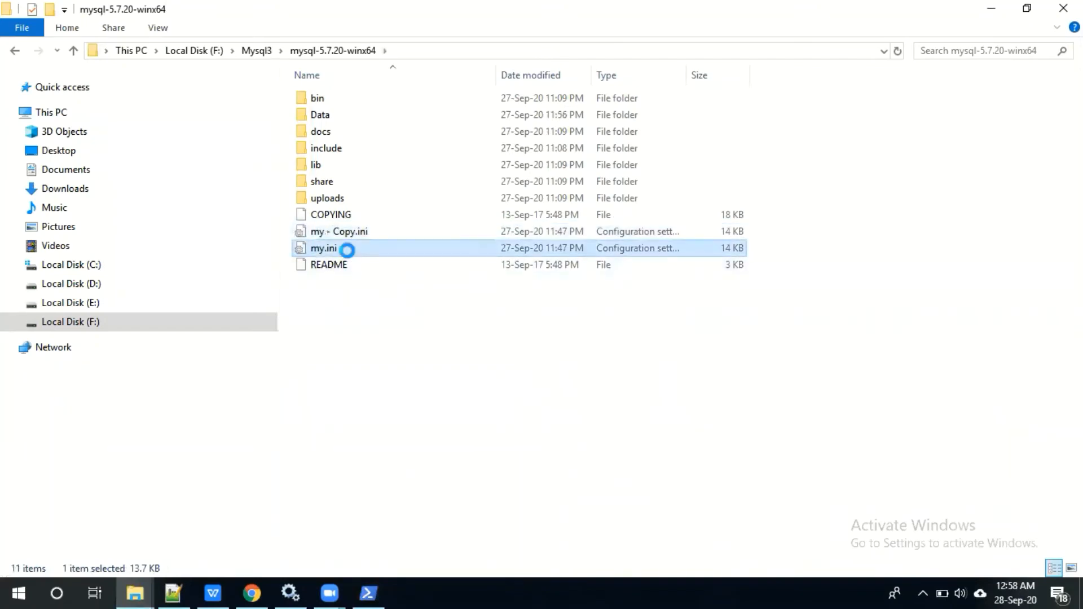
double_click(323, 248)
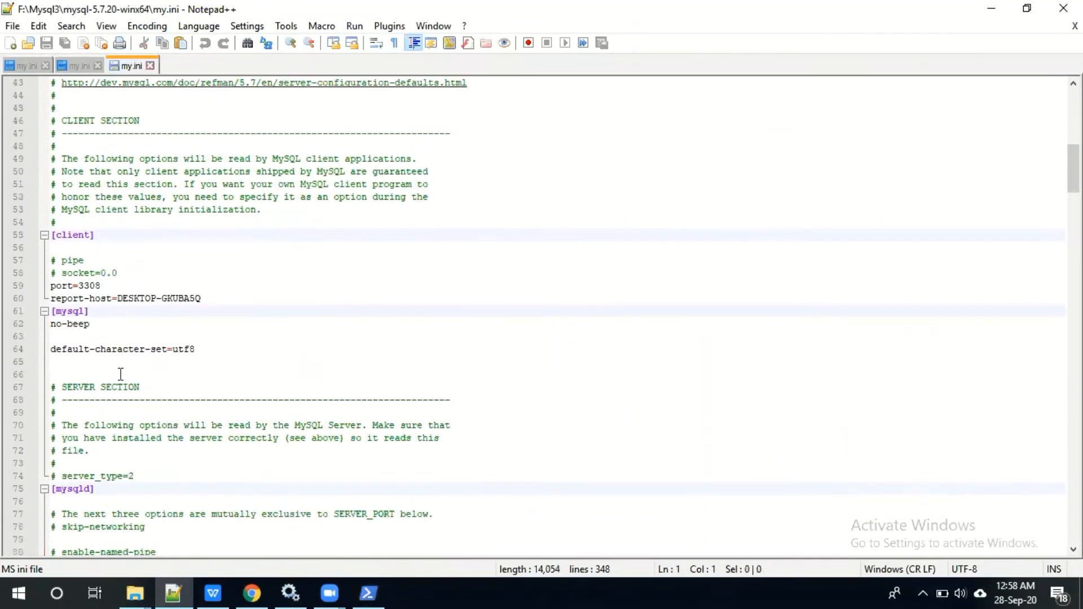
scroll("down", 3)
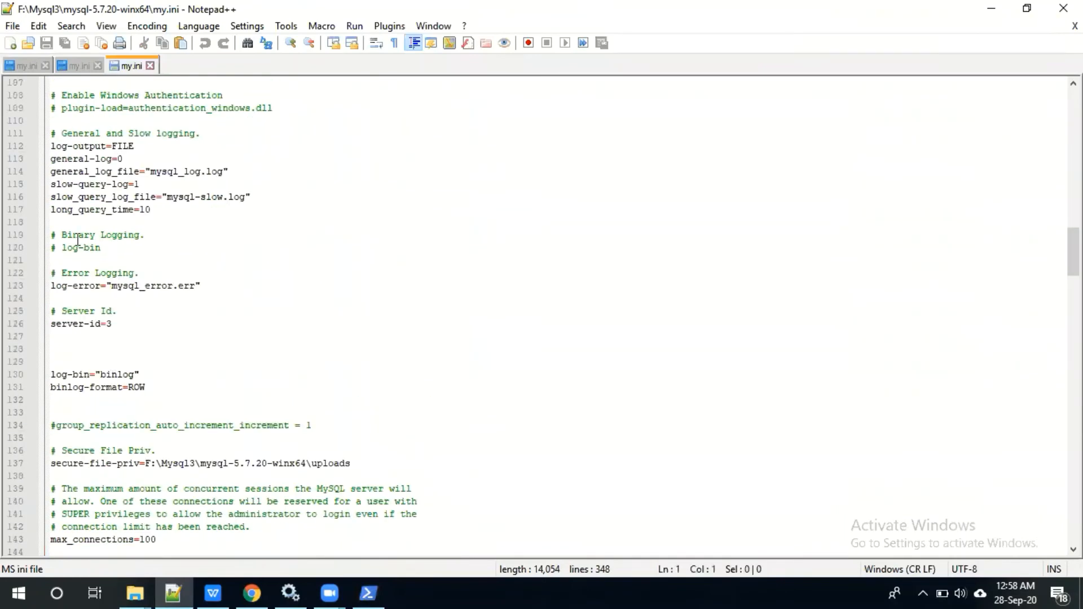
left_click(108, 410)
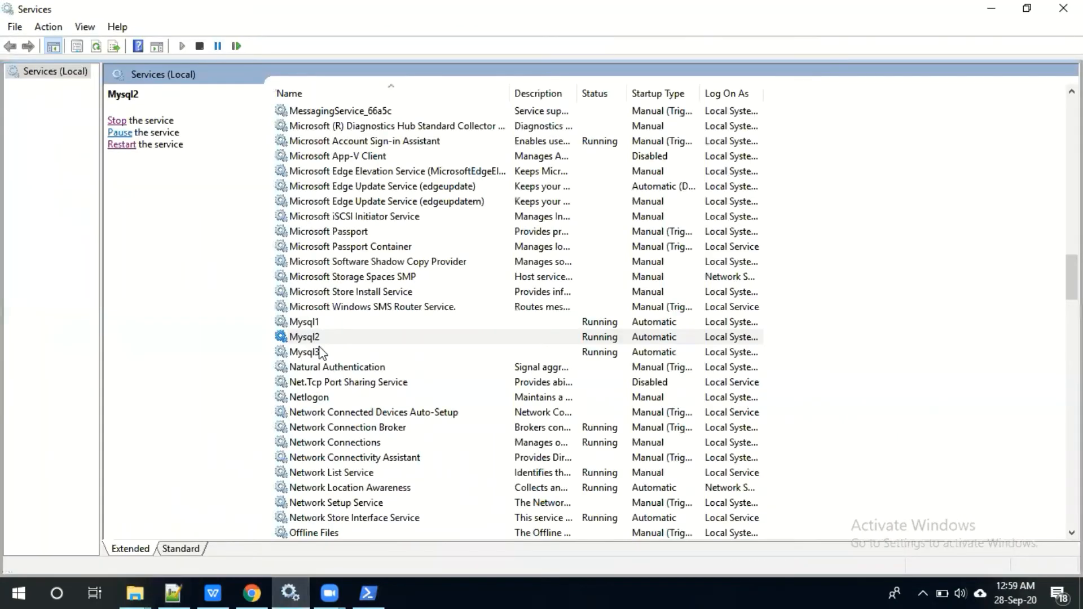
Step: Restart the Mysql3 service from the Services list and move to the administrator PowerShell window
left_click(305, 352)
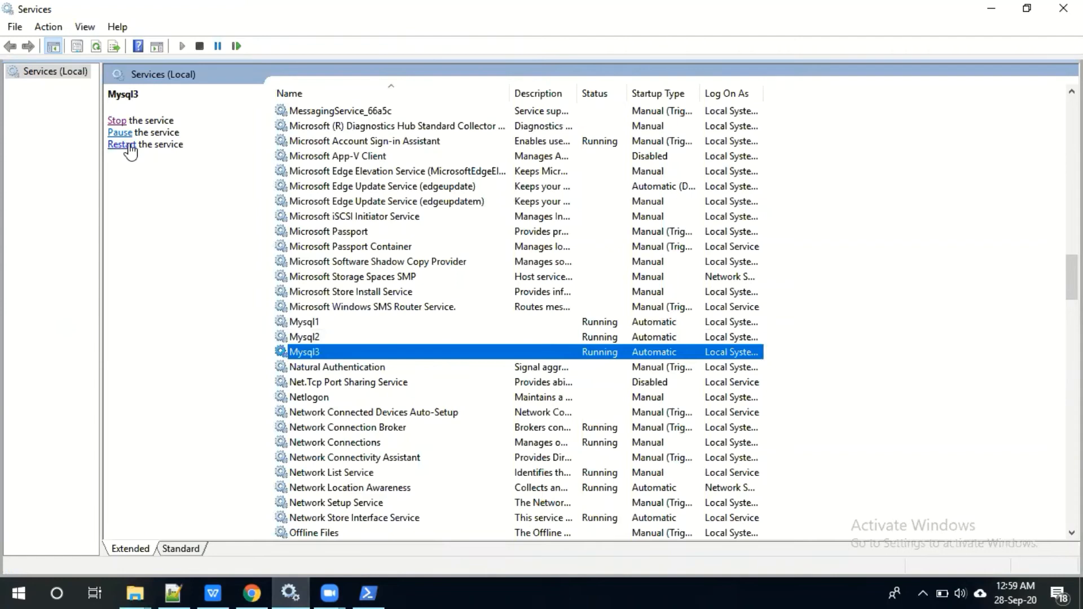
left_click(120, 144)
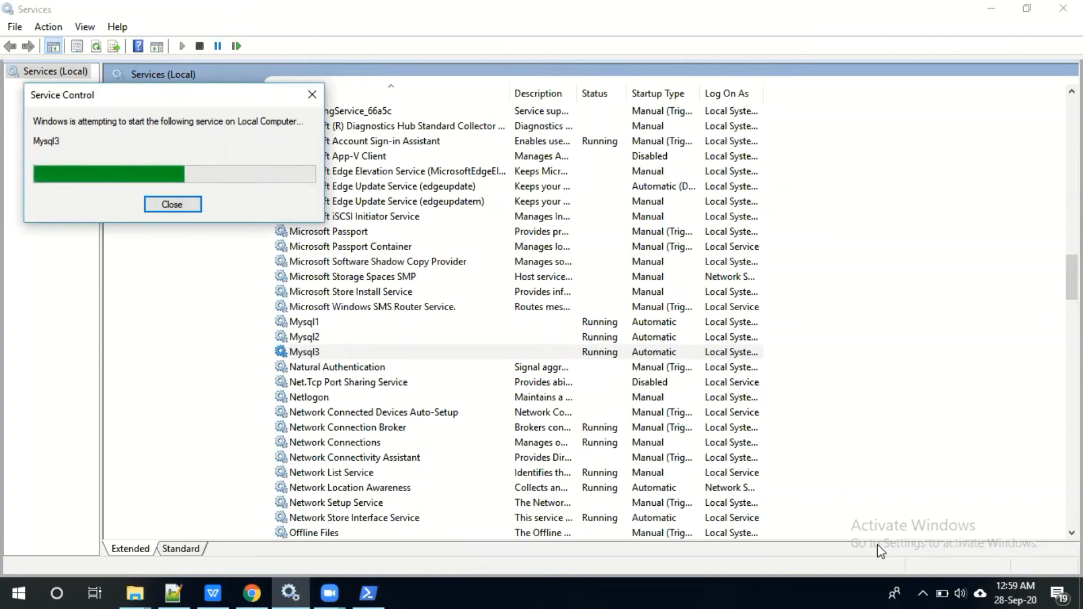
left_click(173, 204)
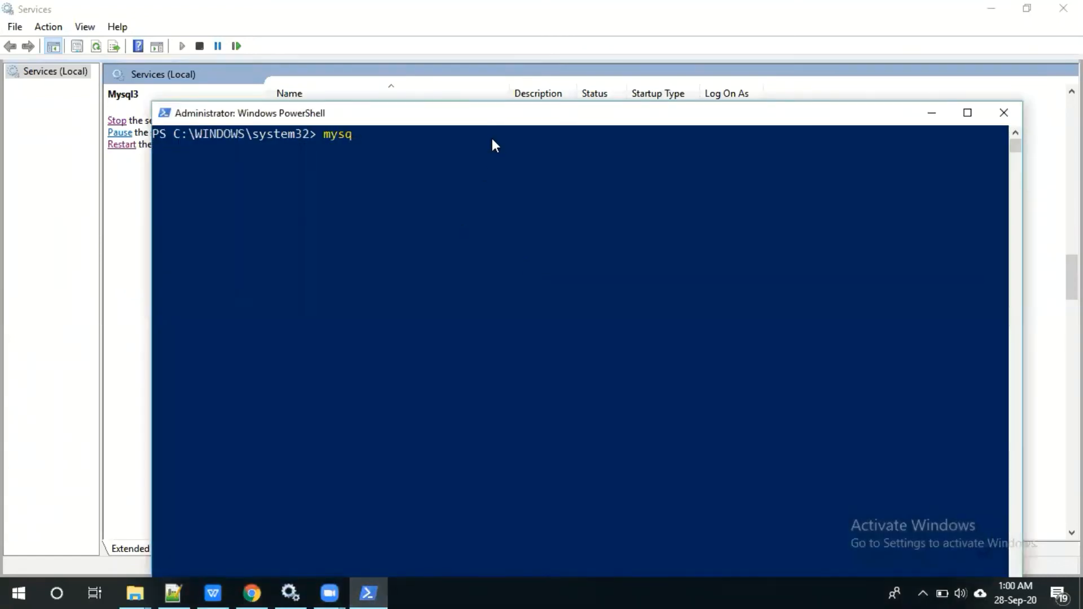
Step: Log into the MySQL server on port 3308 as root with mysql -u root -p -P3308
type("l -u roo")
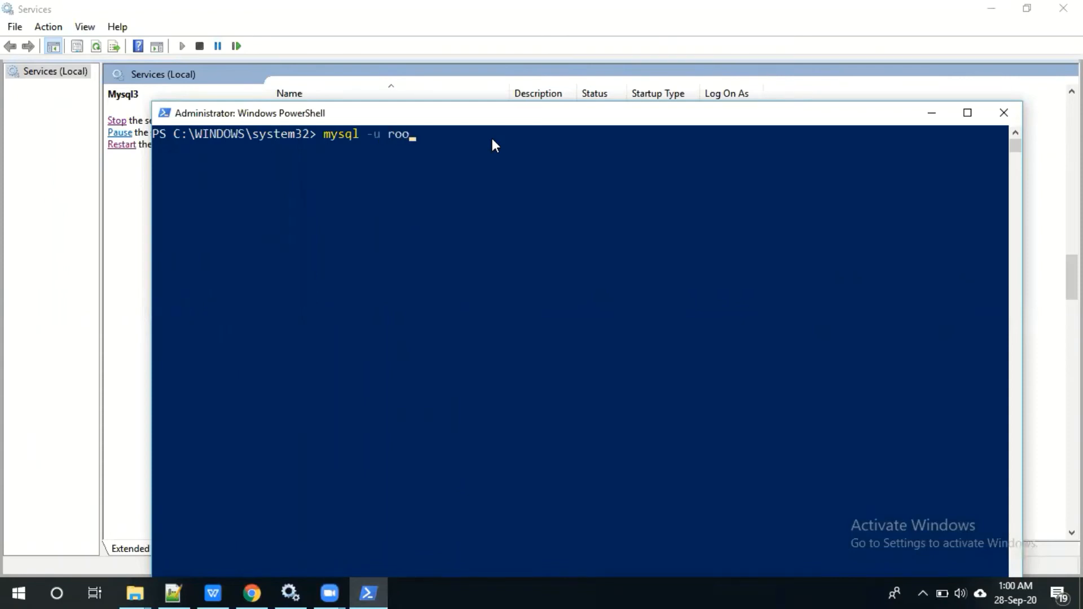
type("t -p -P3308")
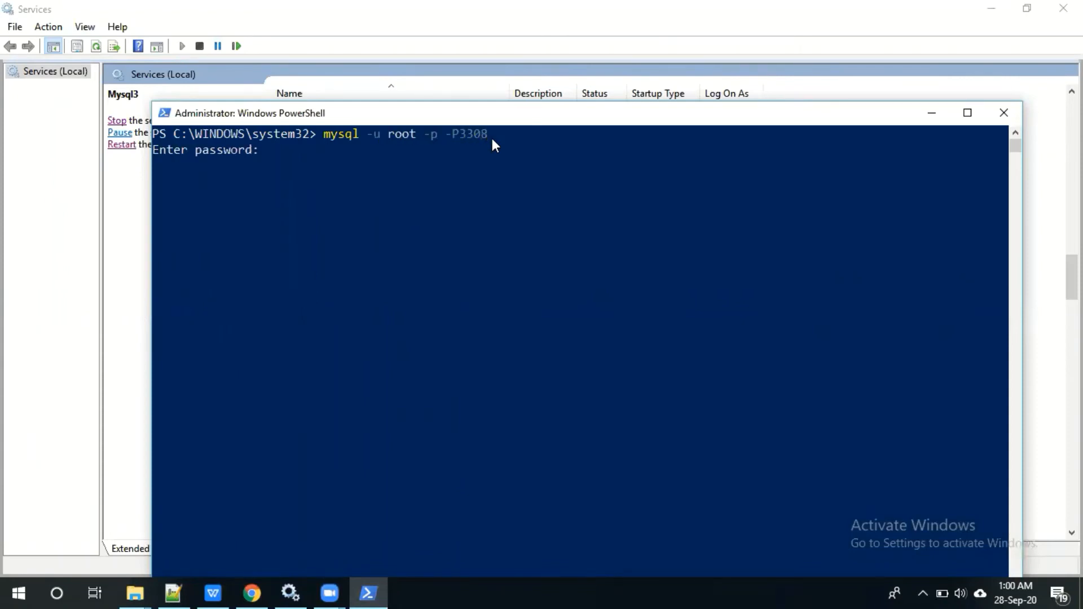
key("Enter")
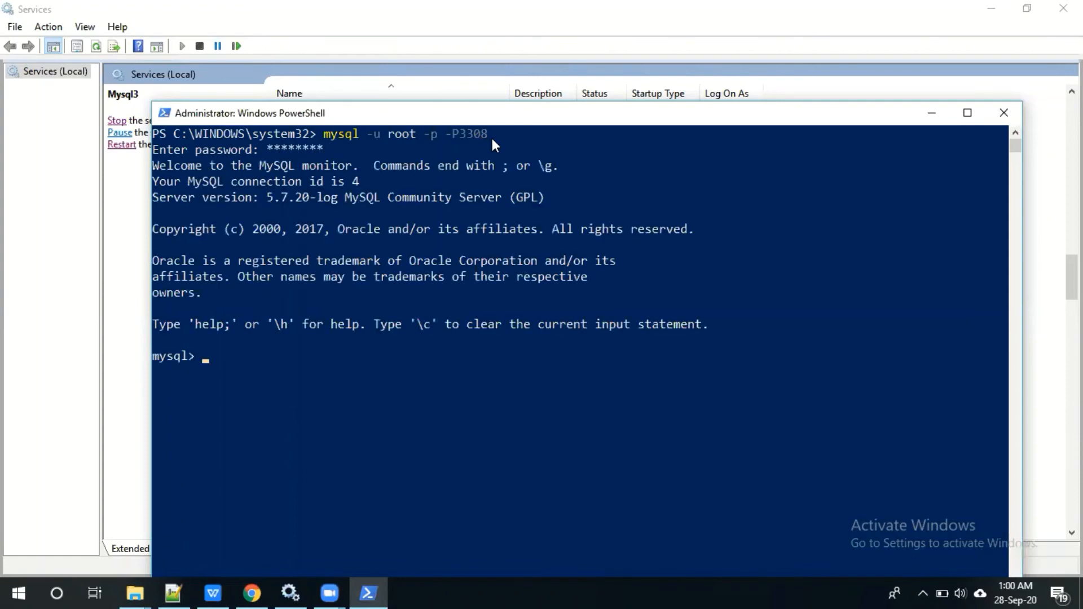
mouse_move(449, 194)
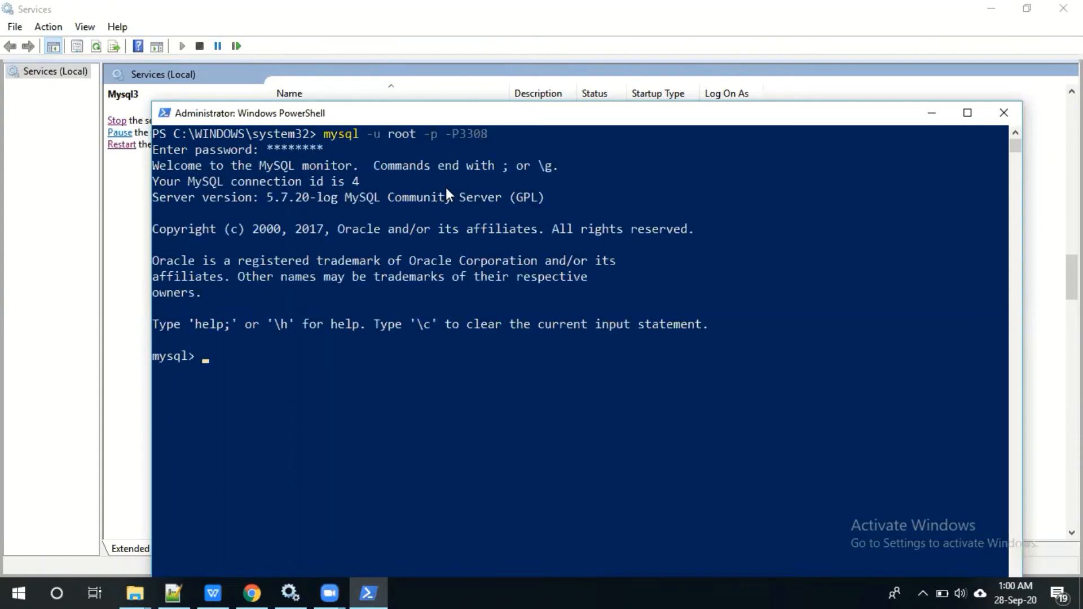
Step: Uninstall the old group_replication plugin and enter the CREATE USER replica@'%' statement
type("uninstall plugin  group_replication;")
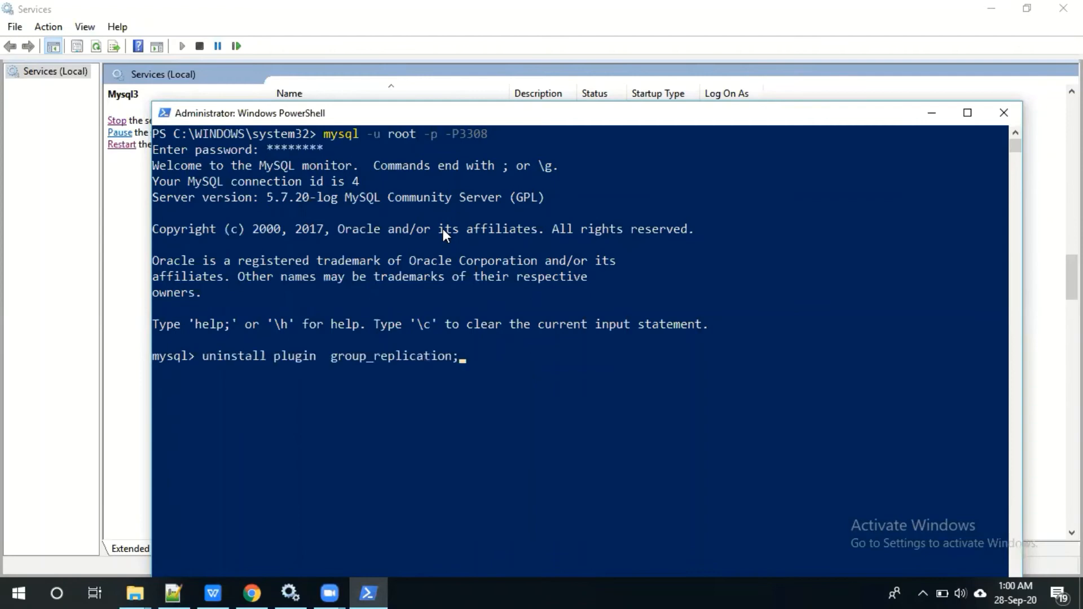
type("exit;")
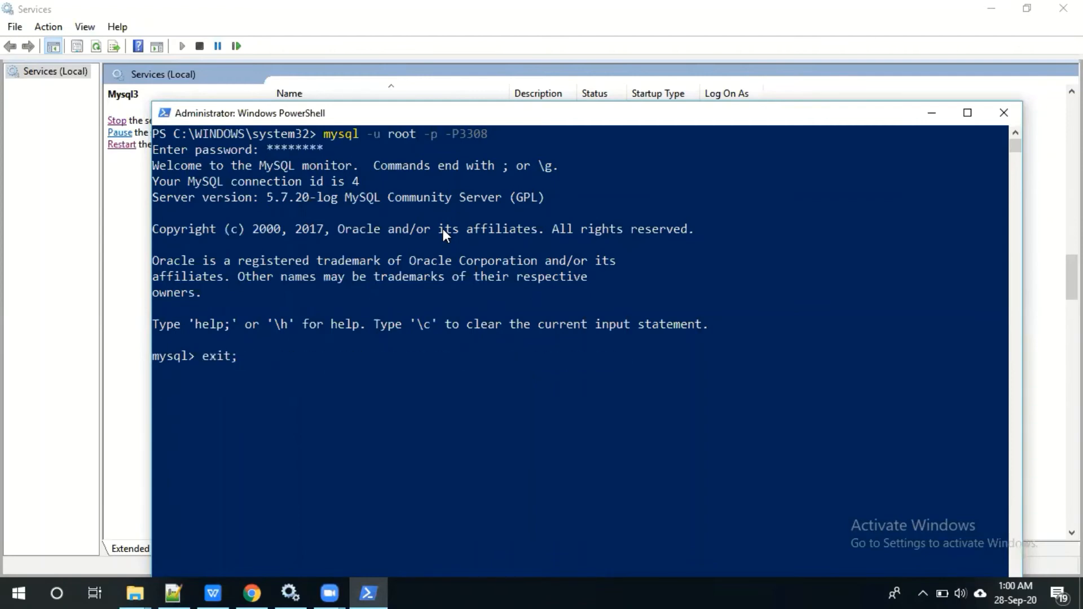
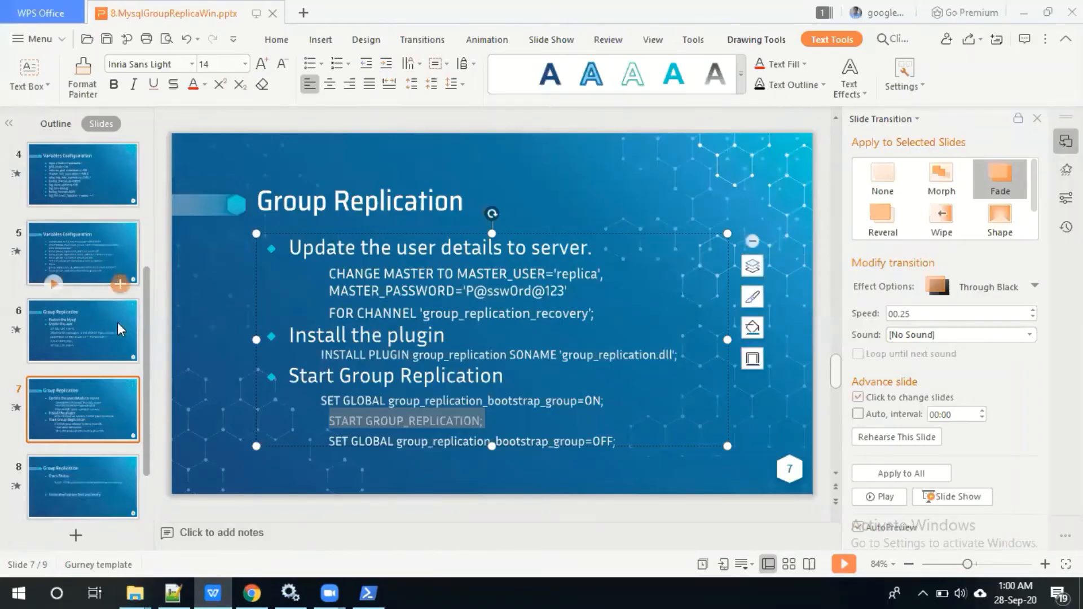
Step: Copy the user-creation commands from slide 6 and the CHANGE MASTER recovery commands from slide 7
left_click(81, 333)
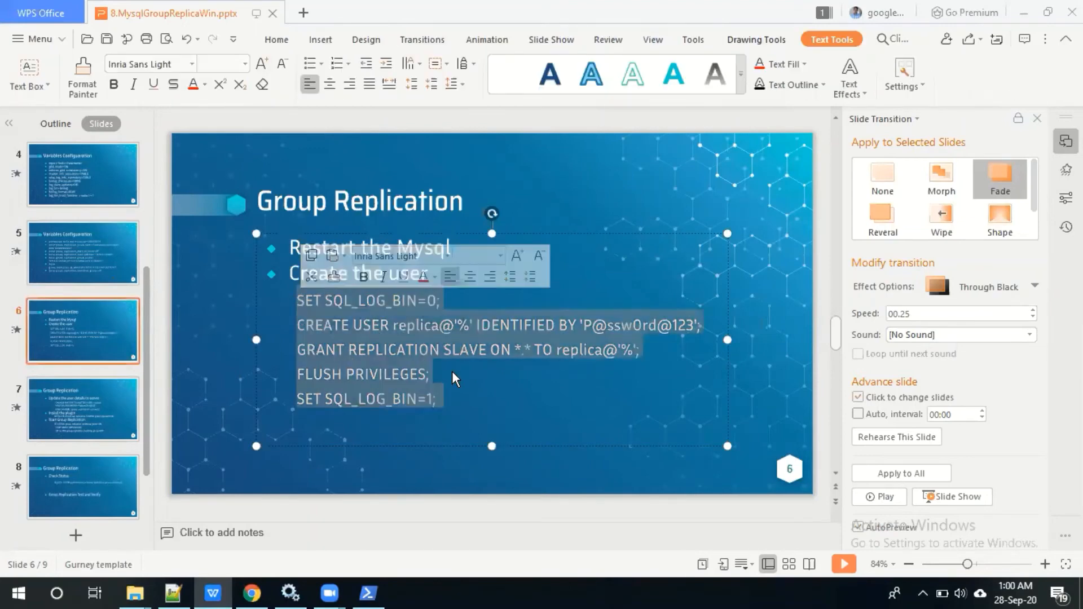
right_click(453, 379)
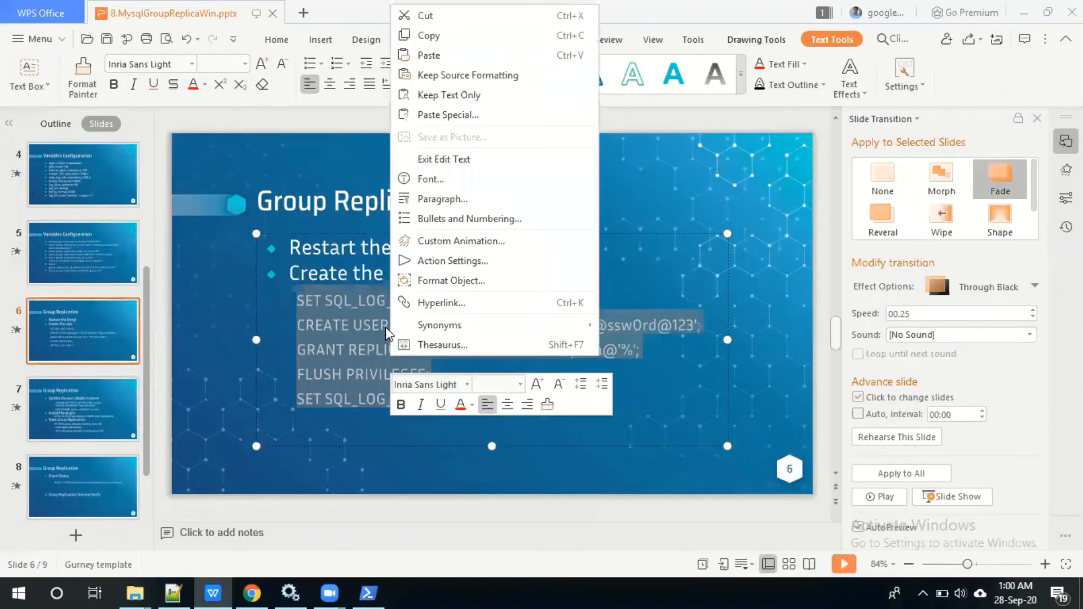
left_click(369, 592)
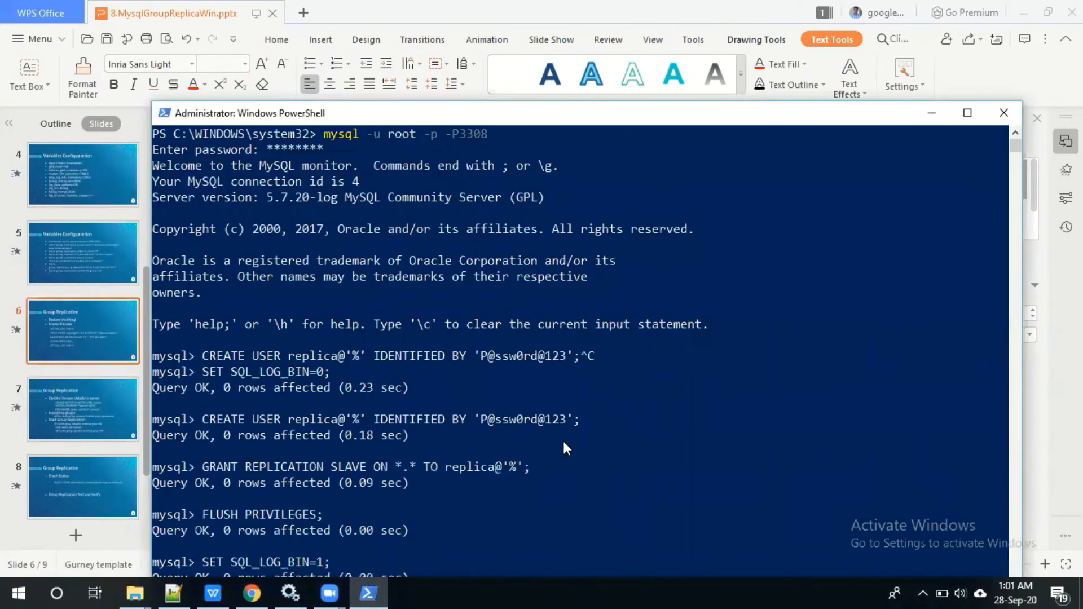
key("Alt+Tab")
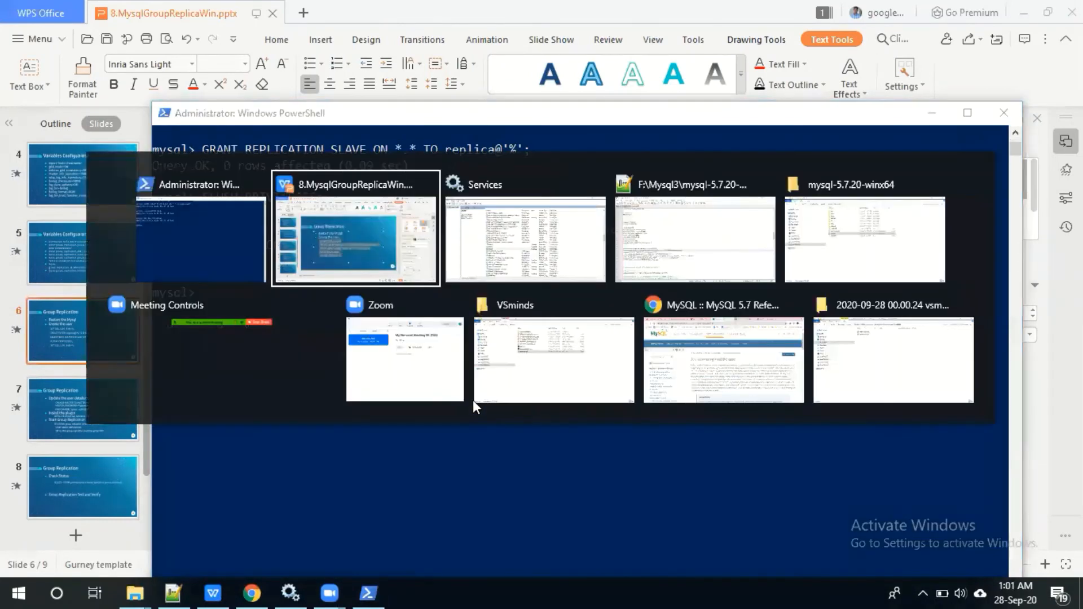
left_click(352, 228)
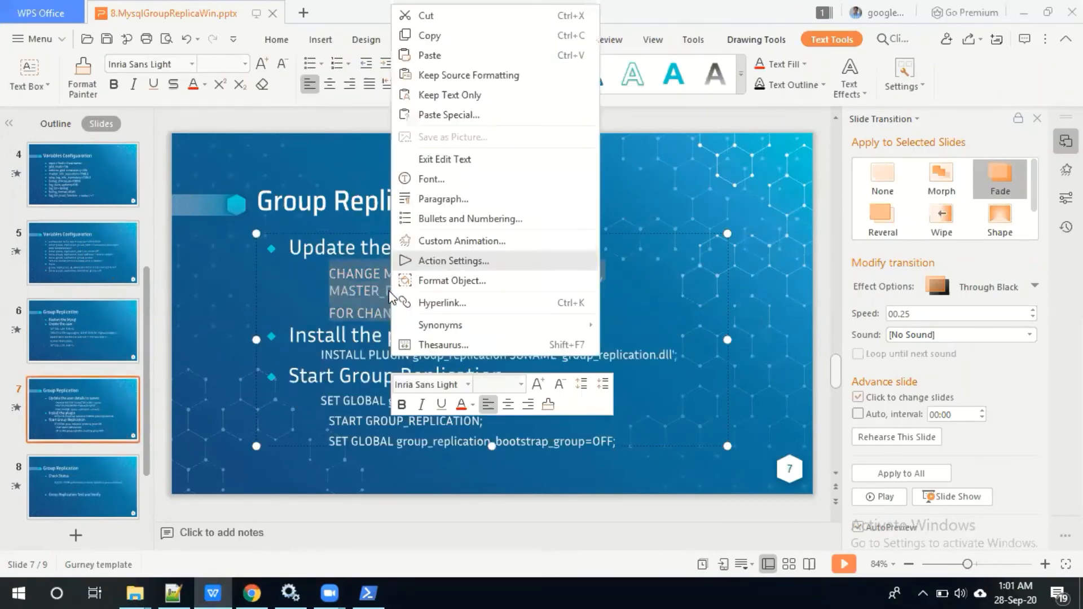
left_click(368, 593)
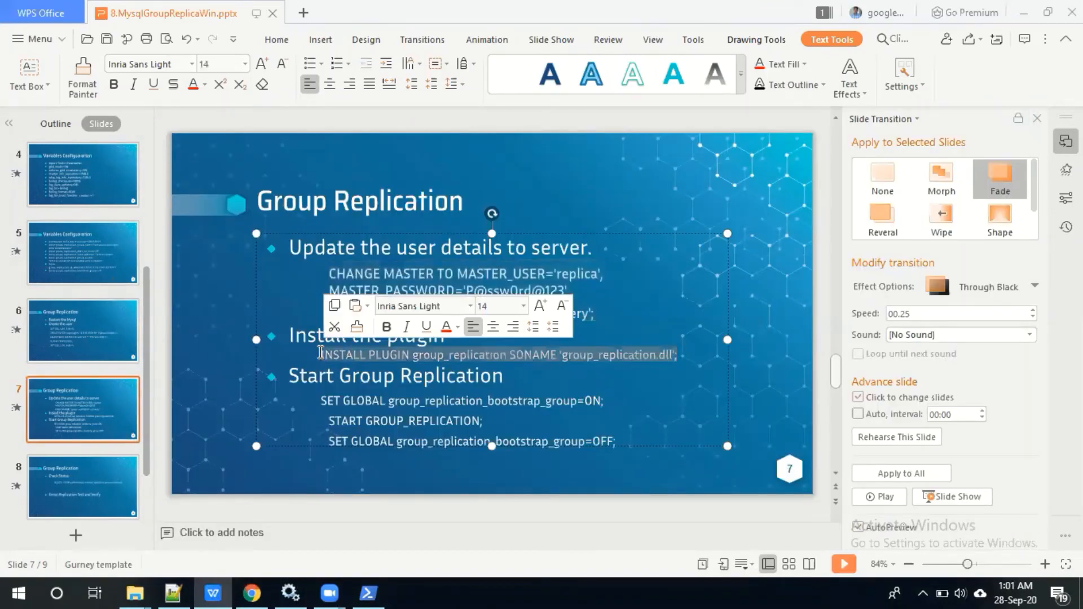
Step: Copy the INSTALL PLUGIN and START GROUP_REPLICATION commands for the 3308 server
left_click(369, 593)
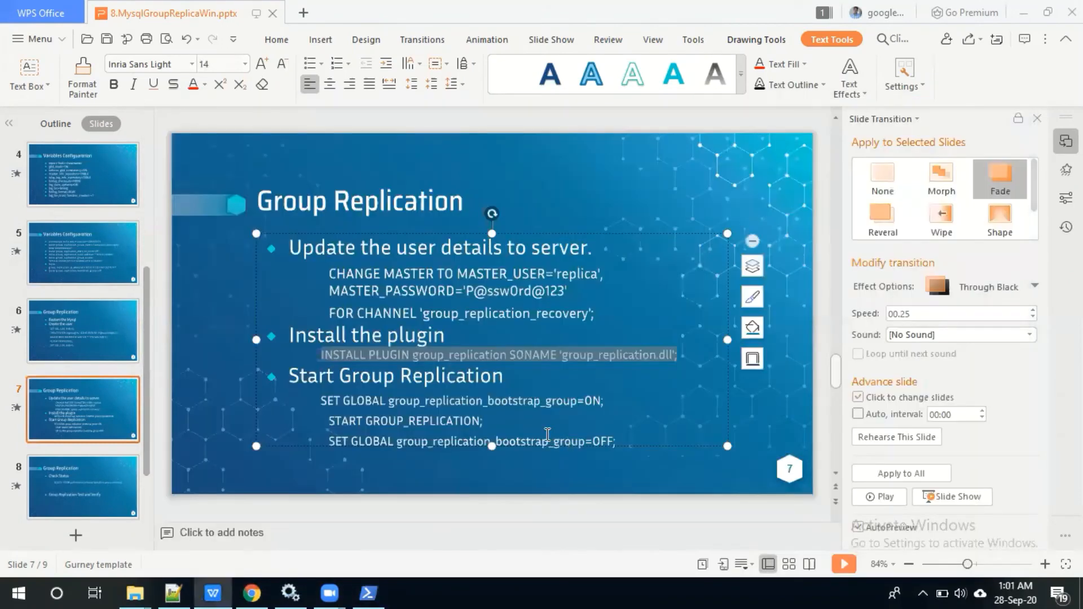
right_click(548, 436)
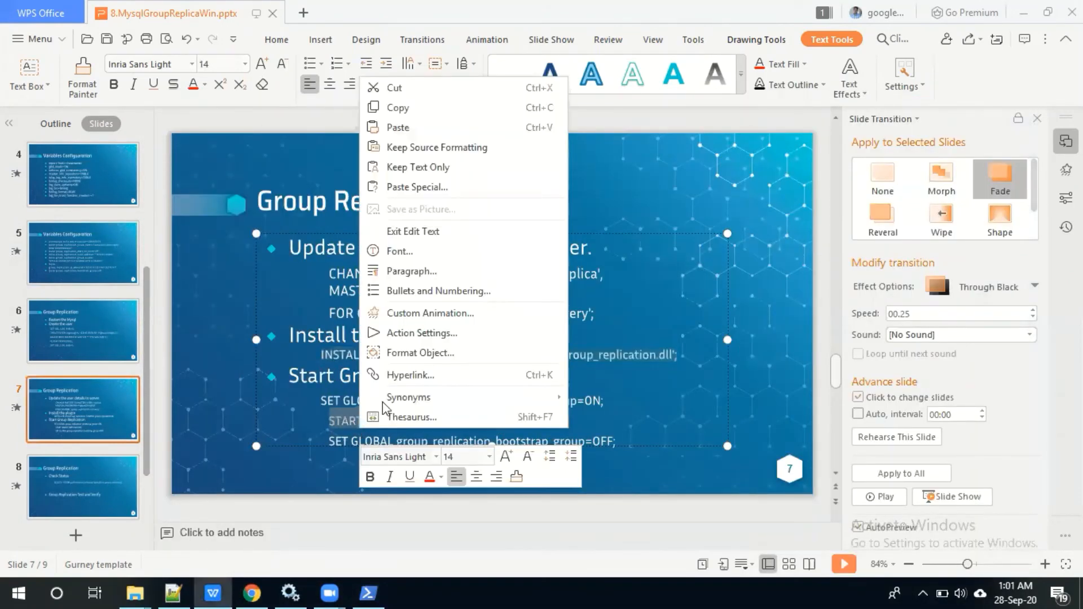
left_click(367, 593)
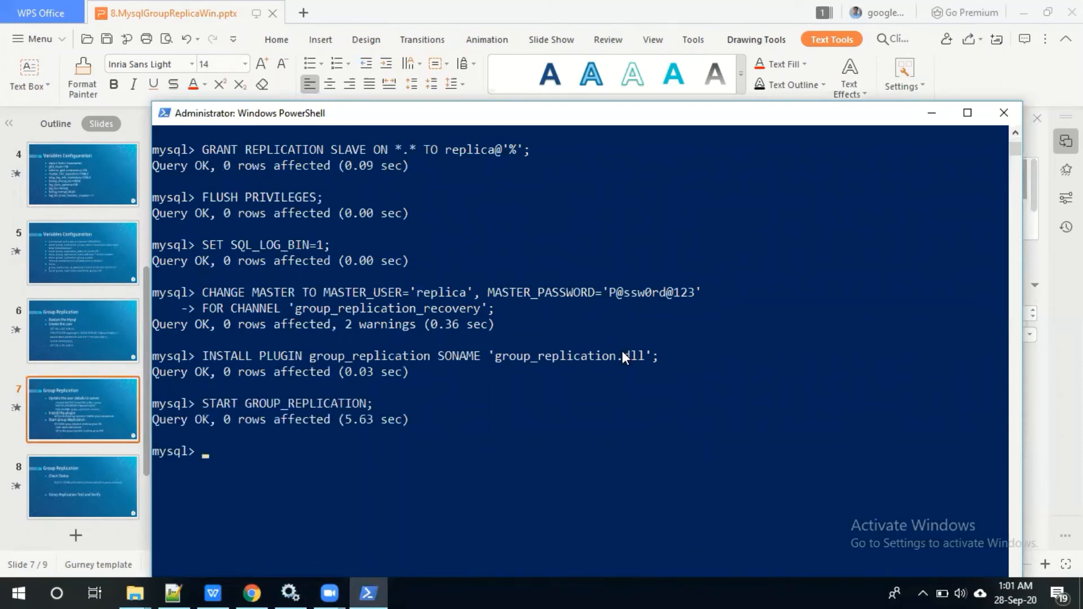
Step: Query performance_schema.replication_group_members, showing ports 3306, 3307 and 3308 all ONLINE
type("select * from perform")
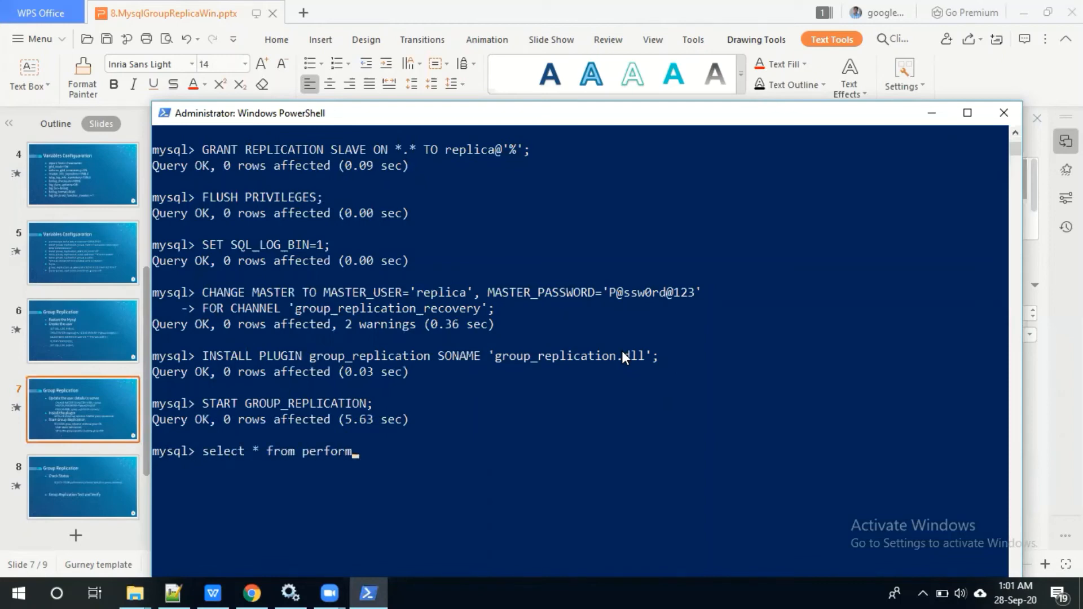
type("ance_schema")
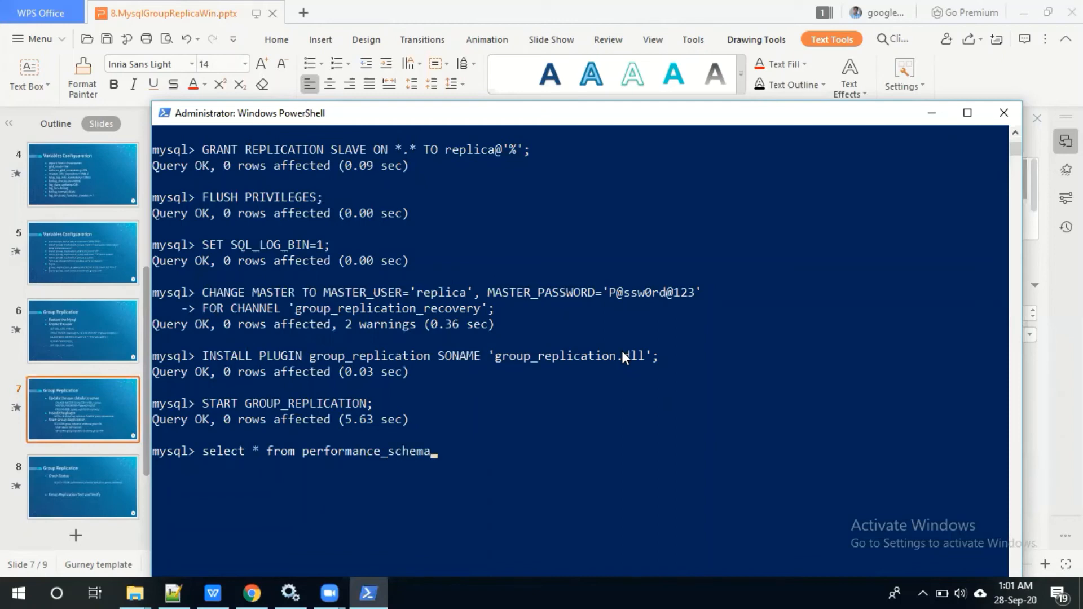
type(".replicatio")
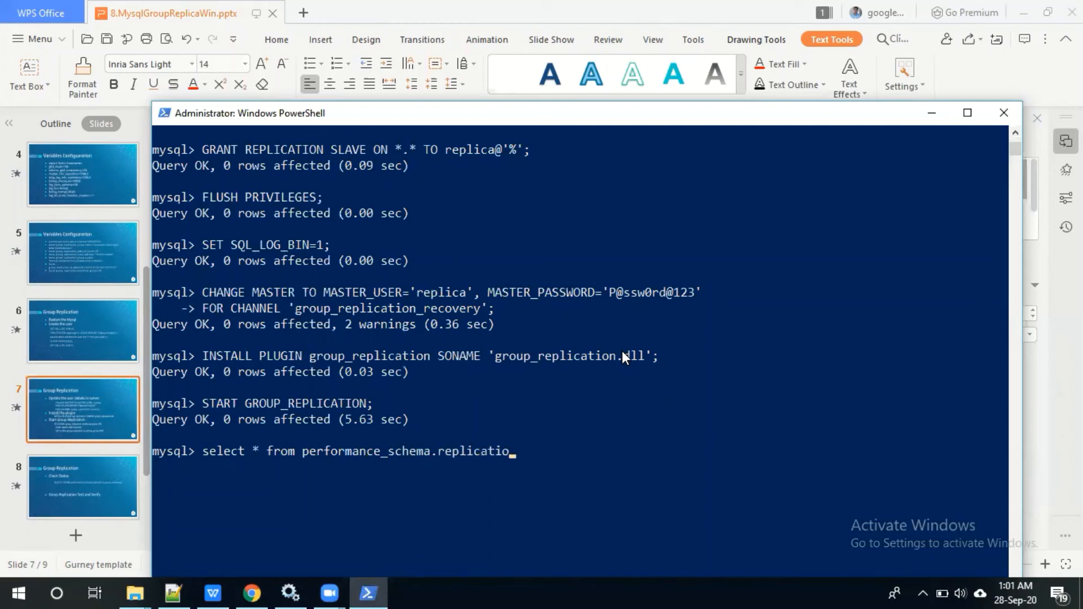
type("n_group_member")
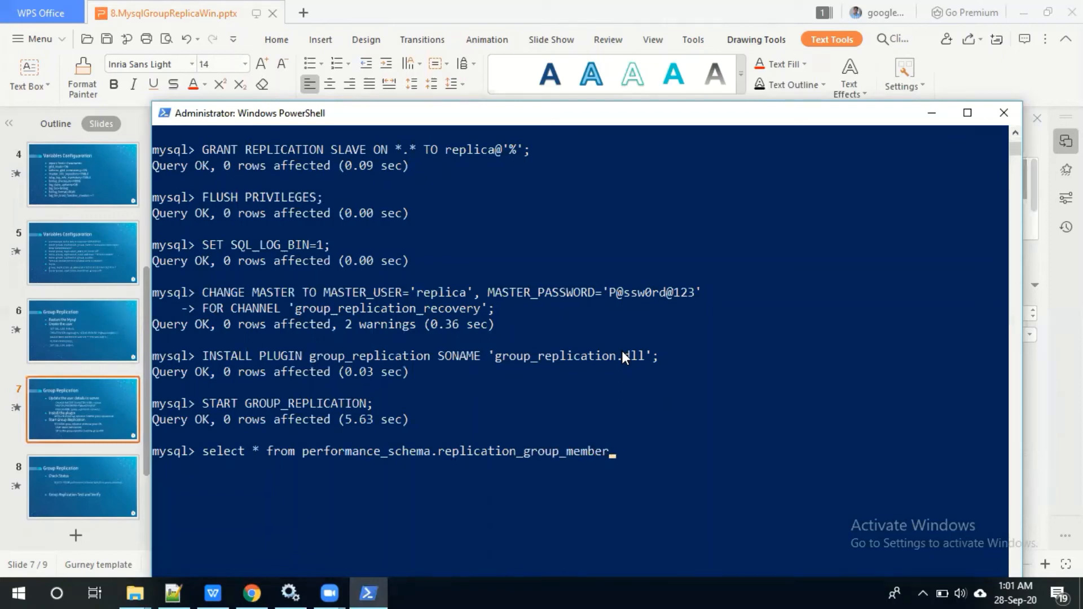
key("Return")
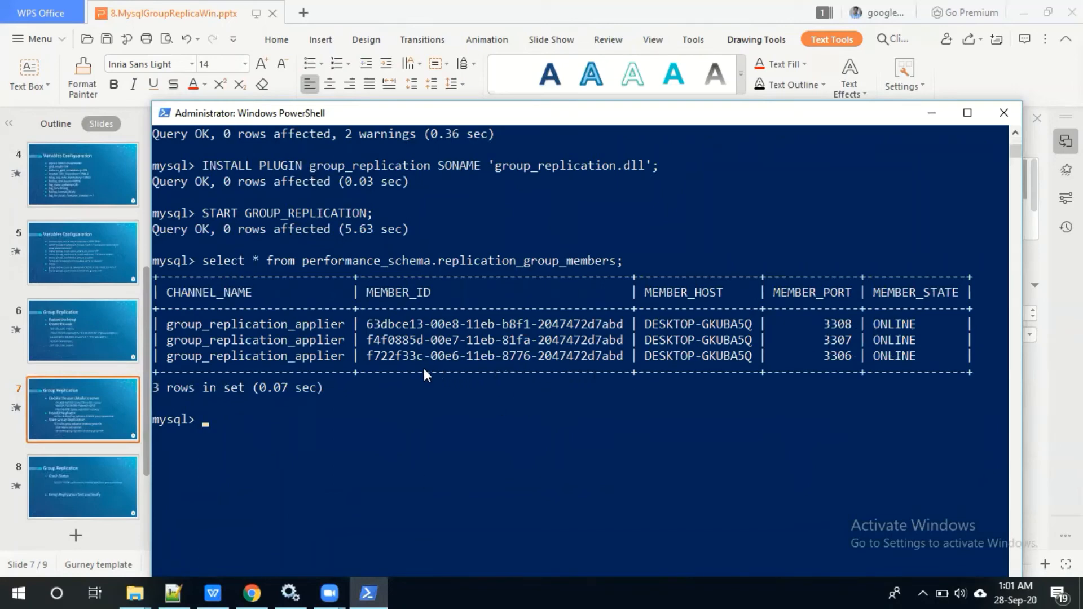
mouse_move(618, 556)
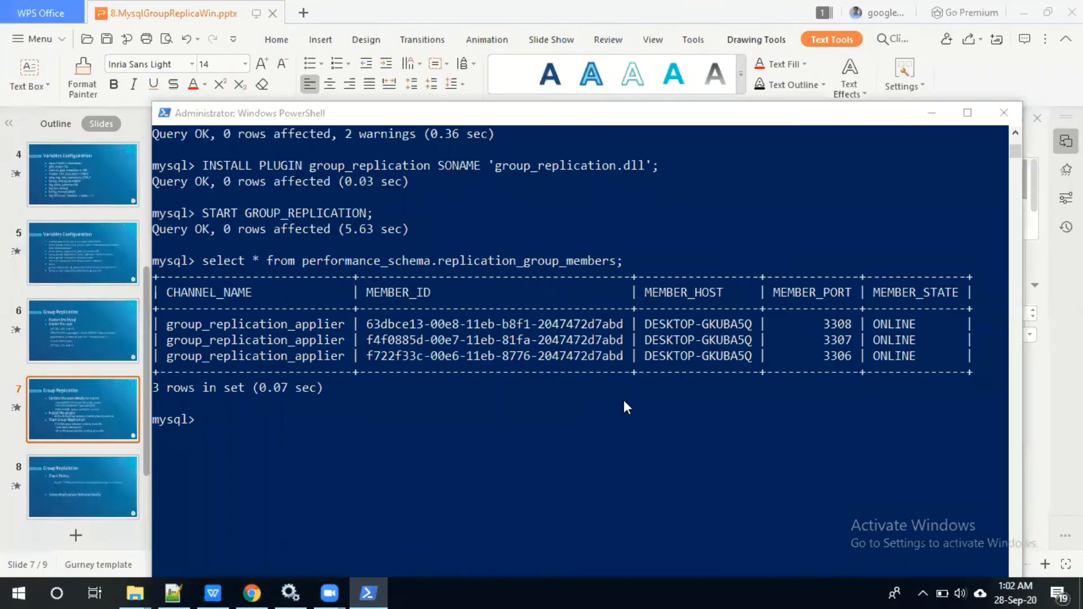
mouse_move(458, 433)
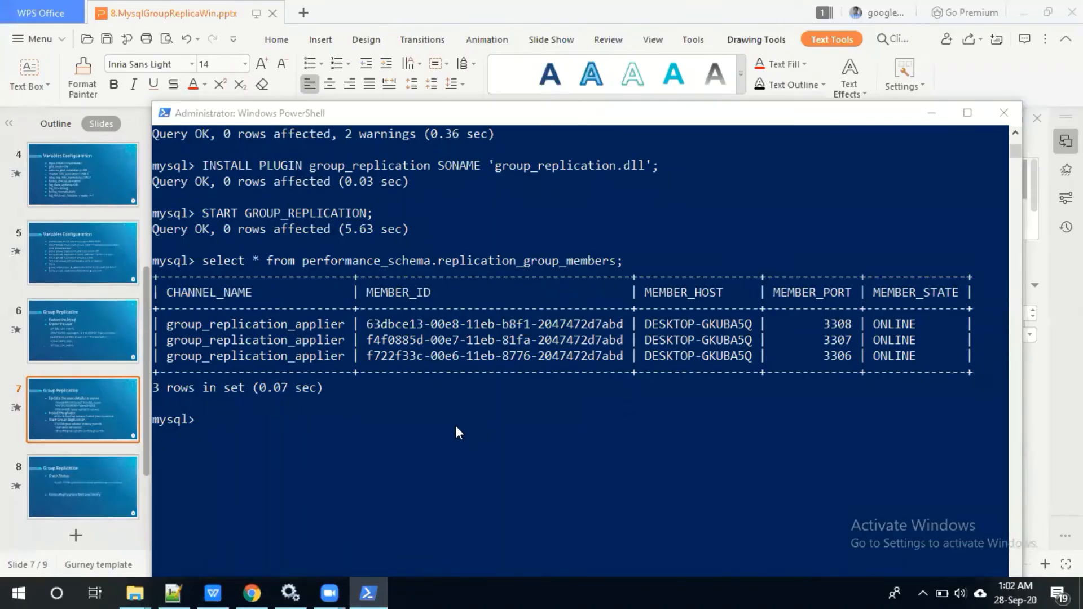
mouse_move(454, 431)
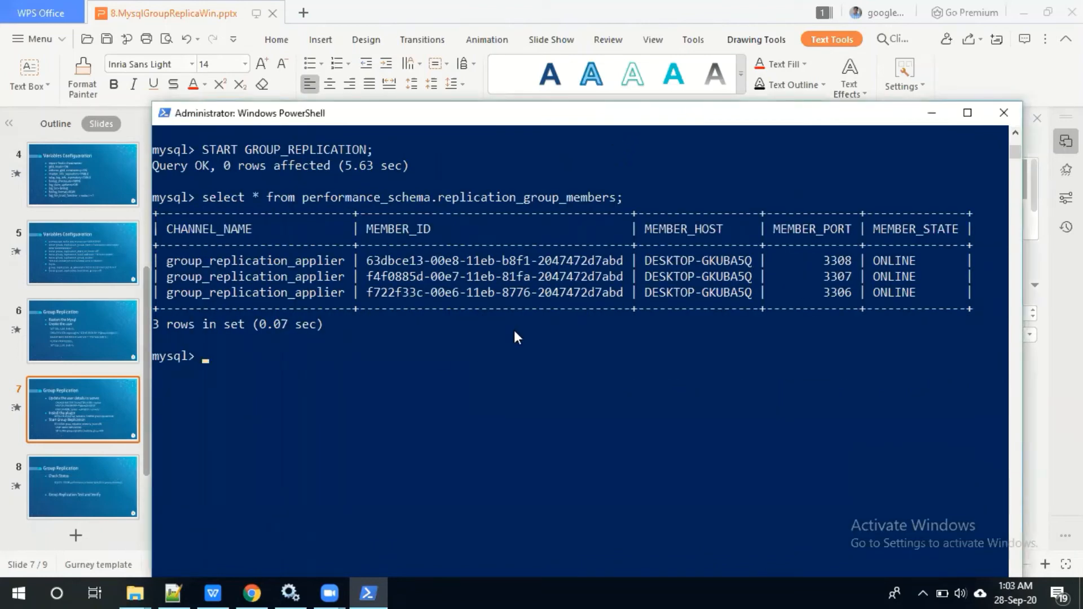
Step: Attempt CREATE DATABASE test; on port 3308, which fails with super-read-only error 1290
type("create")
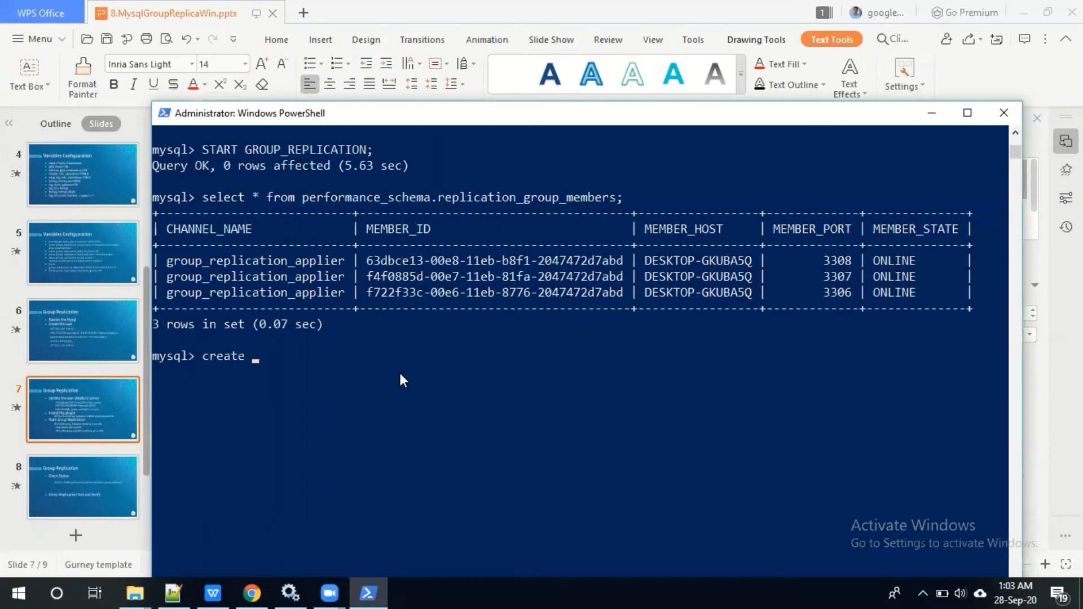
type("d")
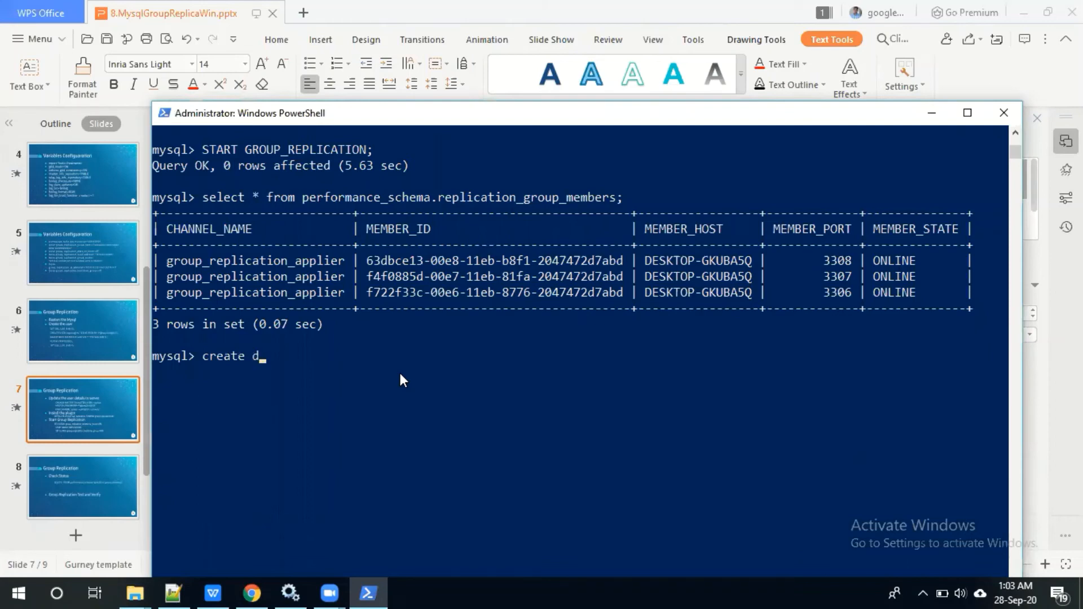
type("atabase")
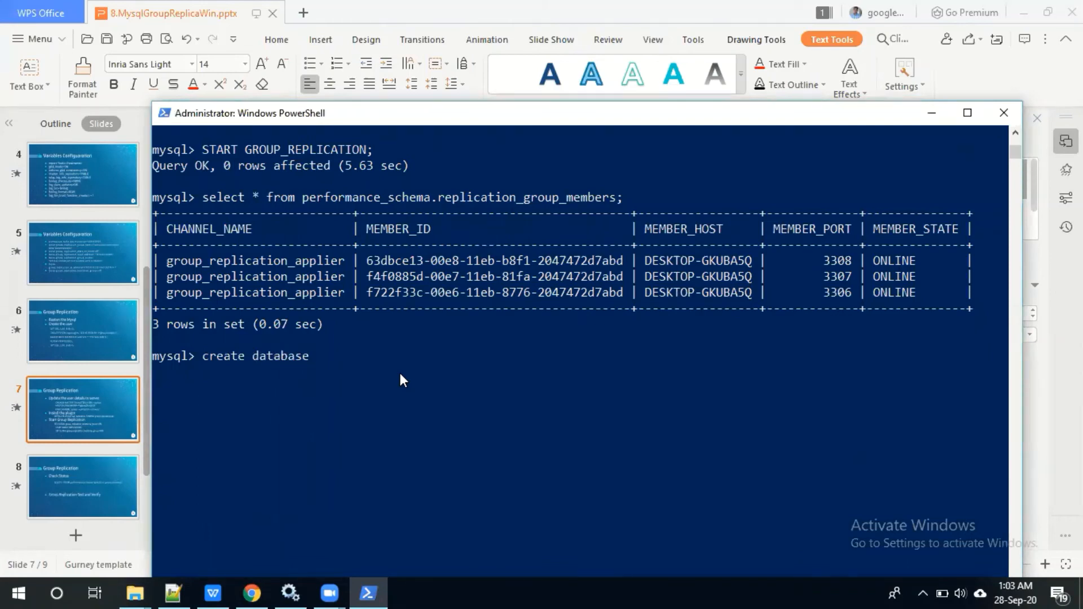
type("test;")
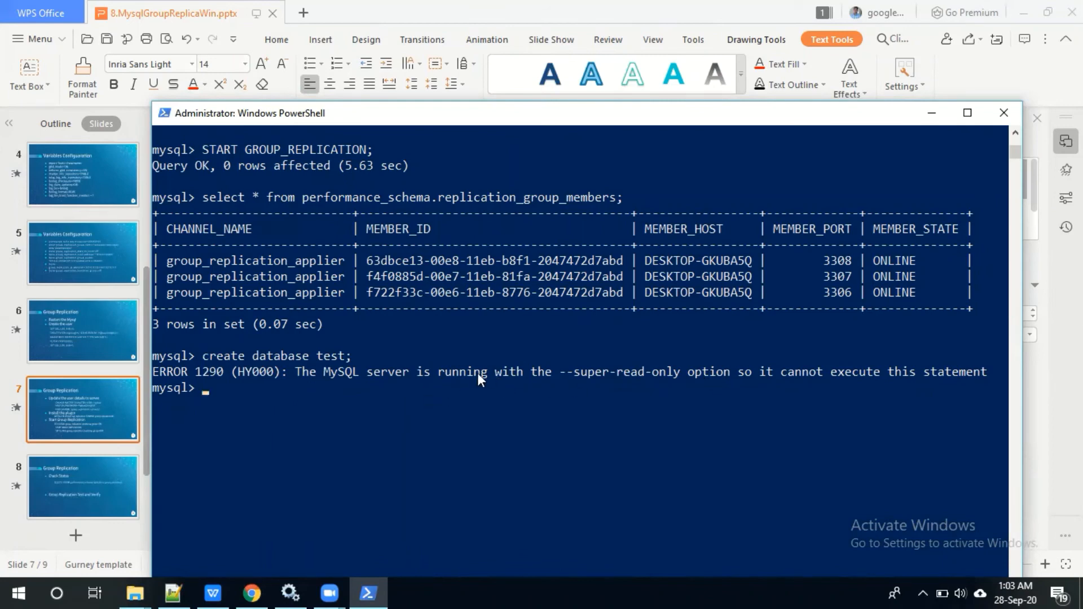
Step: Exit the session and start a new mysql -u root -p login for another port
type("exit")
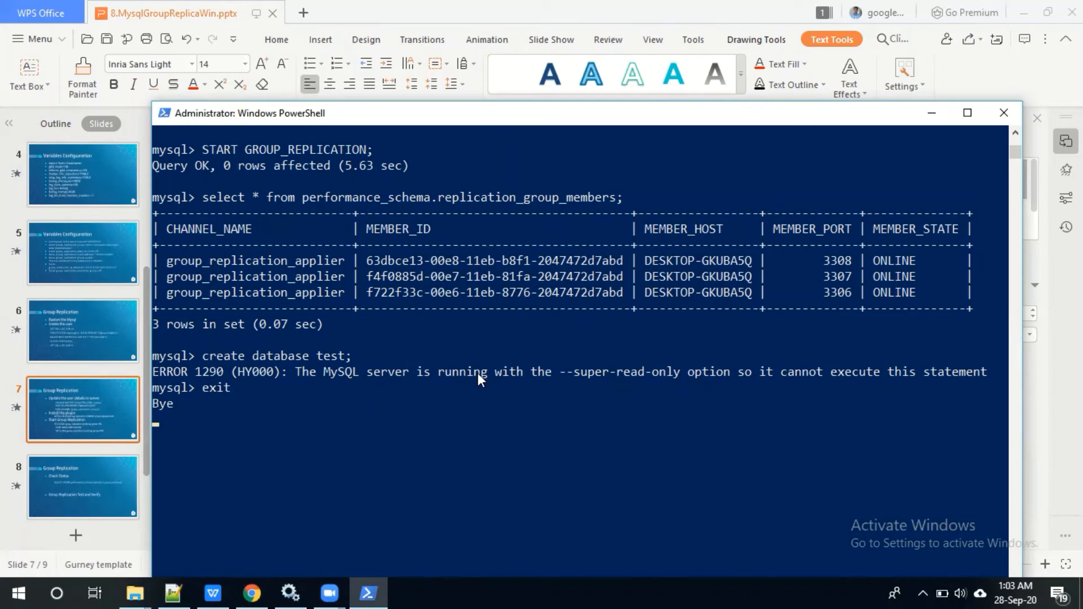
type("mysql -u root -p -P33")
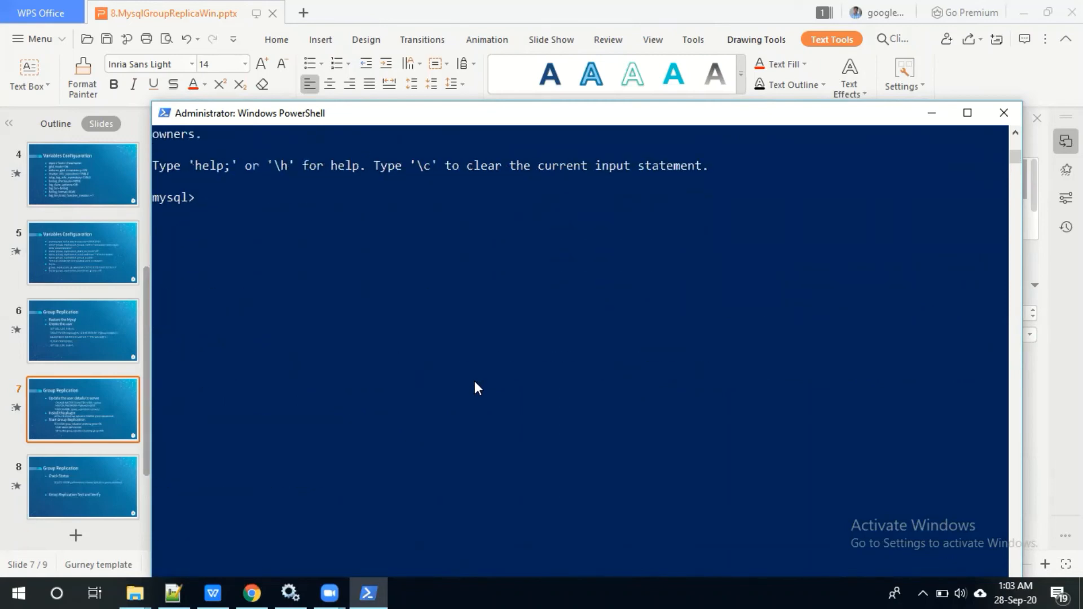
Step: List the four system databases with SHOW DATABASES; and enter CREATE DATABASE test; at the prompt
type("show databases;")
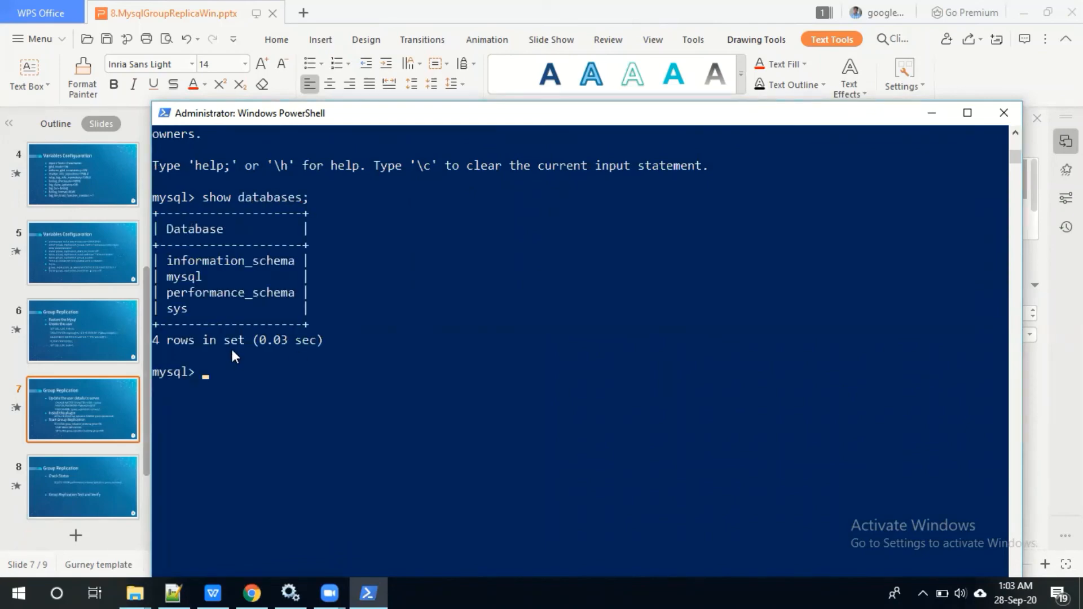
mouse_move(360, 306)
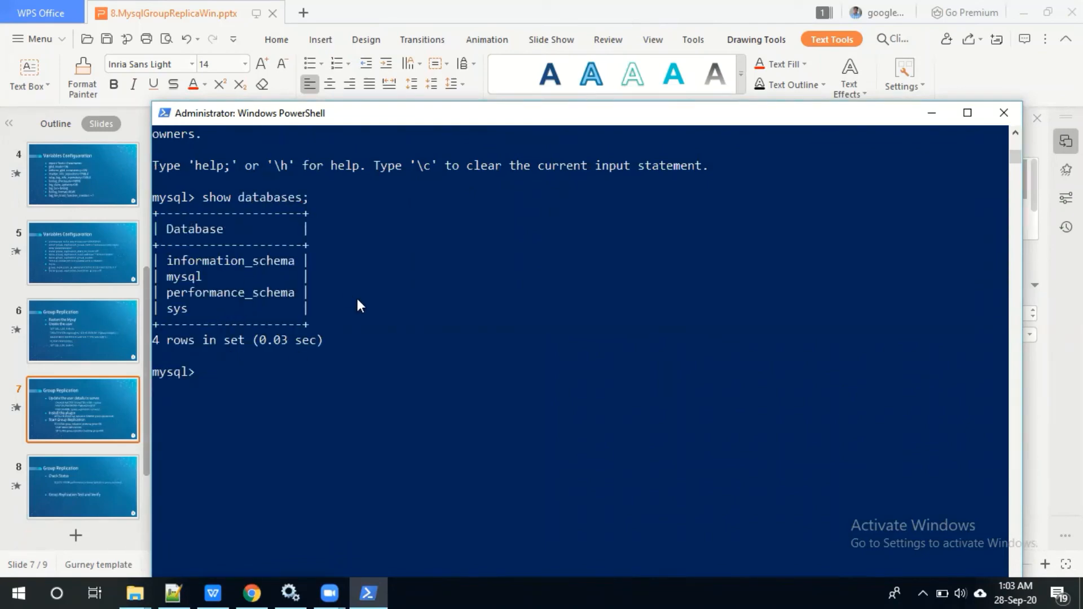
type("create databas")
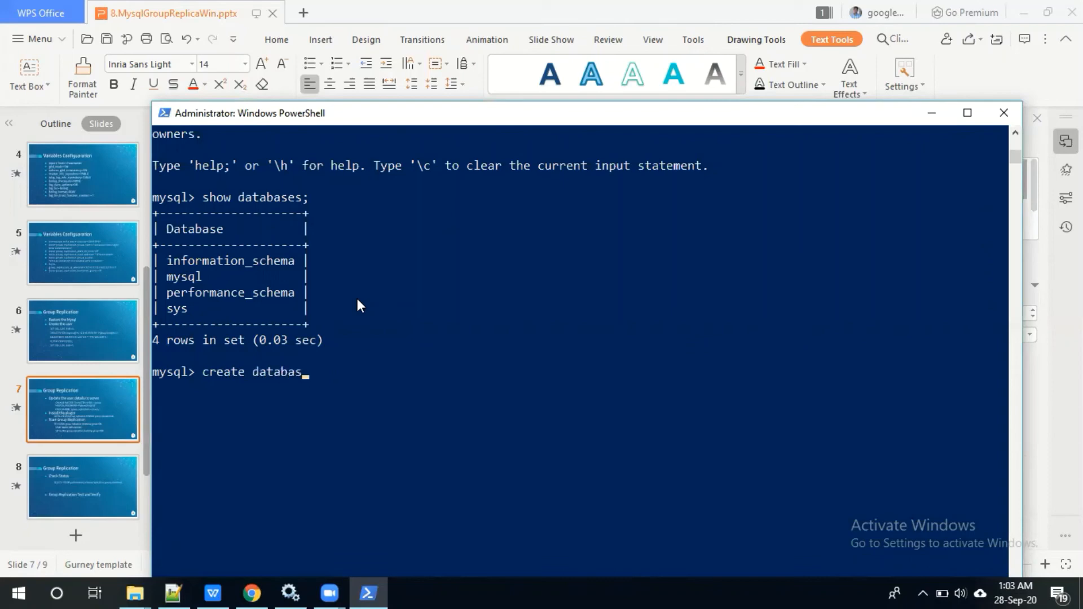
type("e test;")
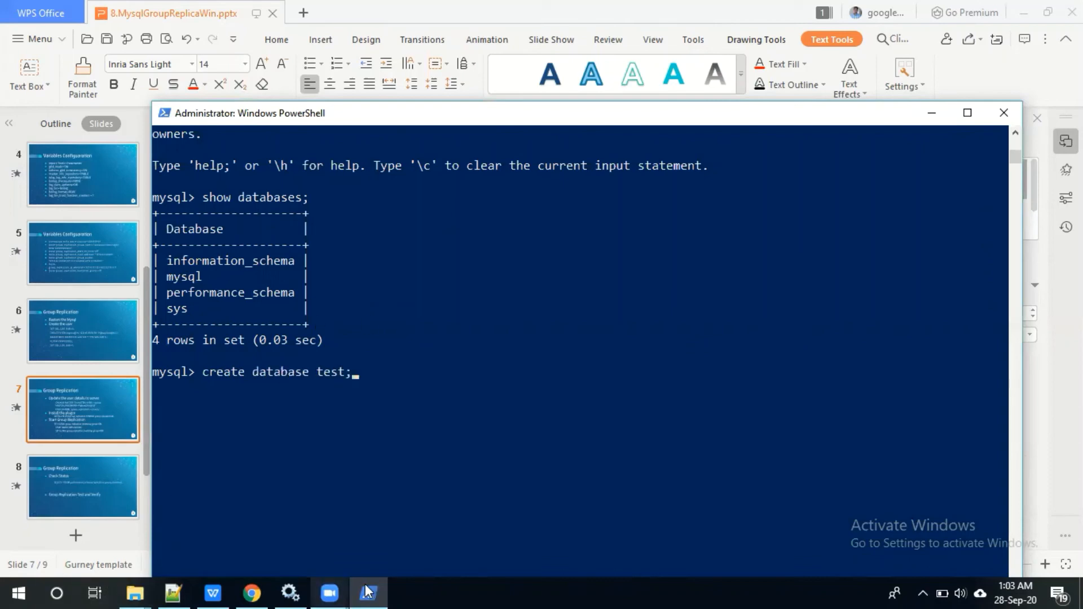
right_click(368, 593)
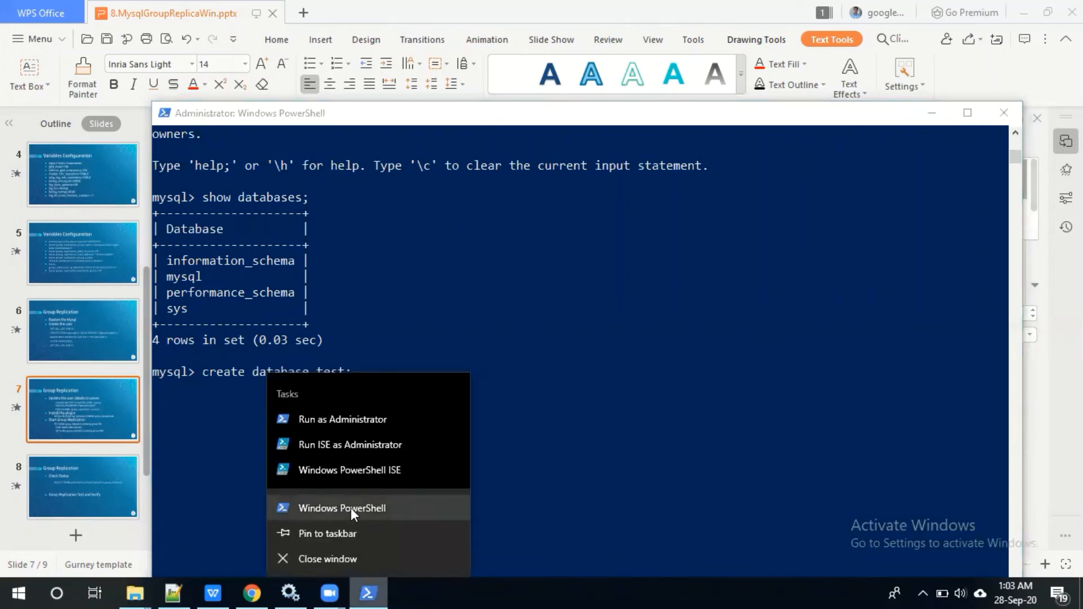
Step: Open a second PowerShell window and log in as root to the port 3307 instance
left_click(483, 258)
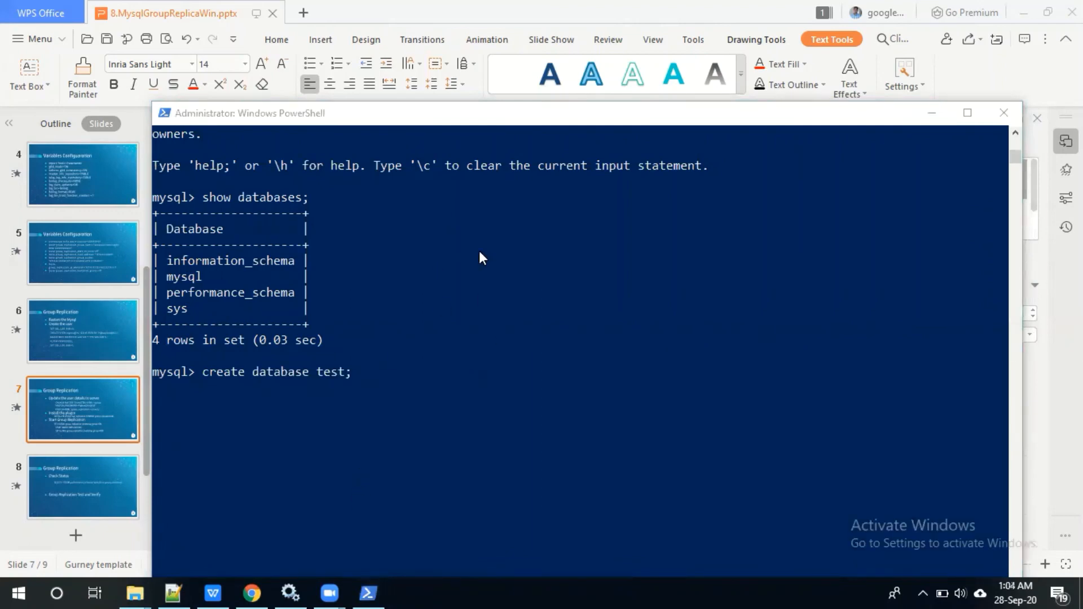
left_click(368, 594)
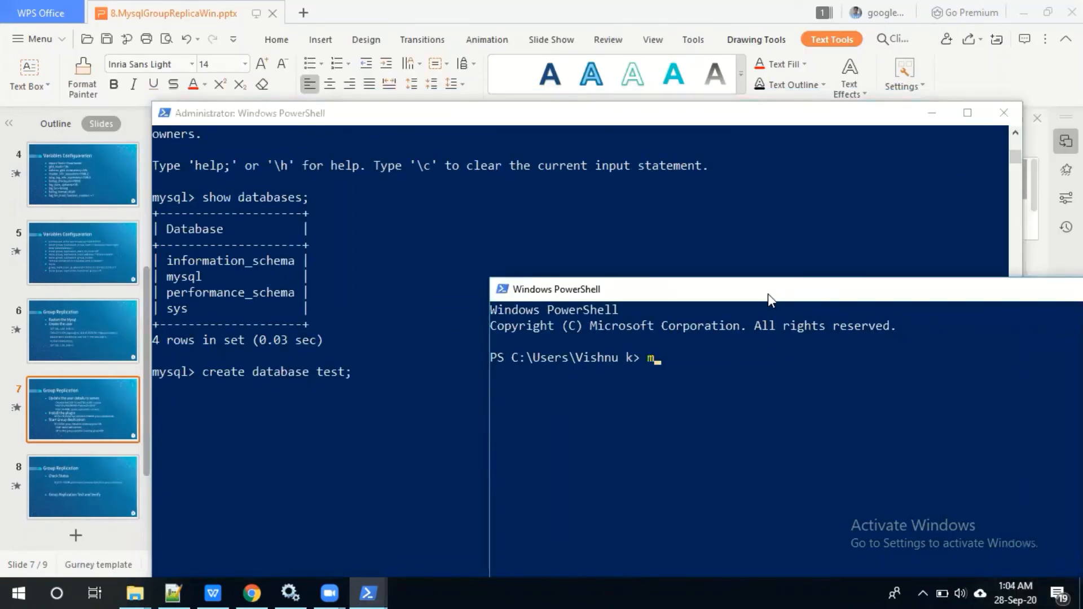
type("ysql -u")
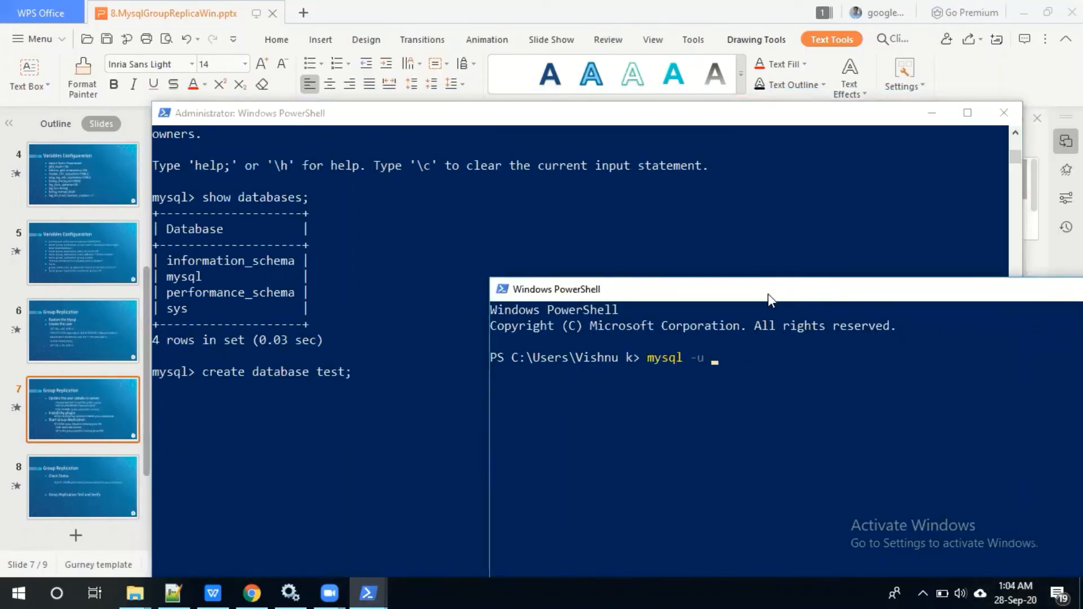
type("root -p -P3307")
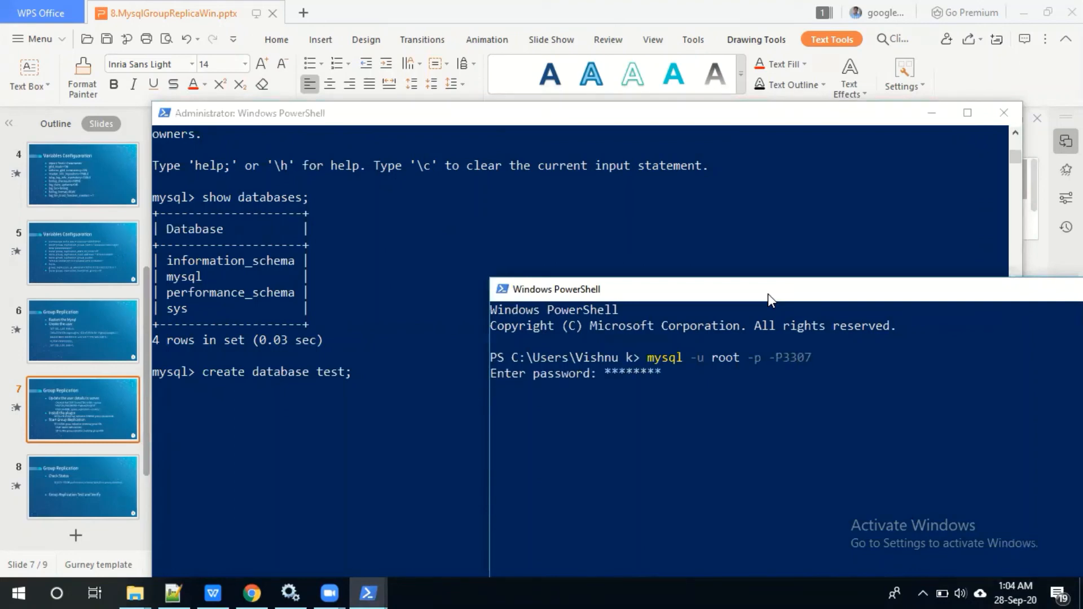
key("Enter")
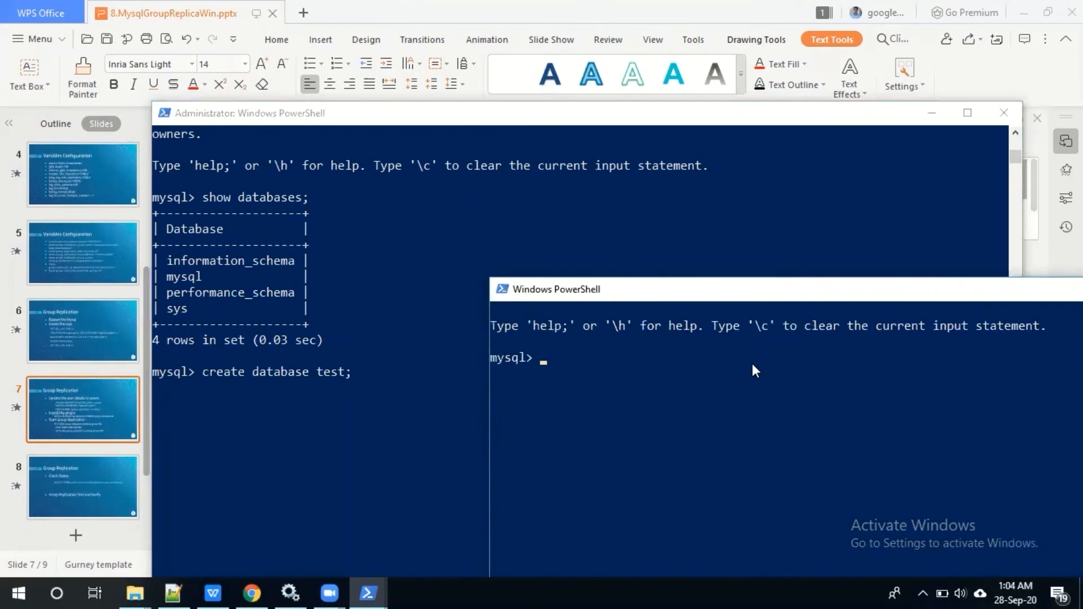
Step: Run show databases; on 3307, listing only the four system databases
type("show databas")
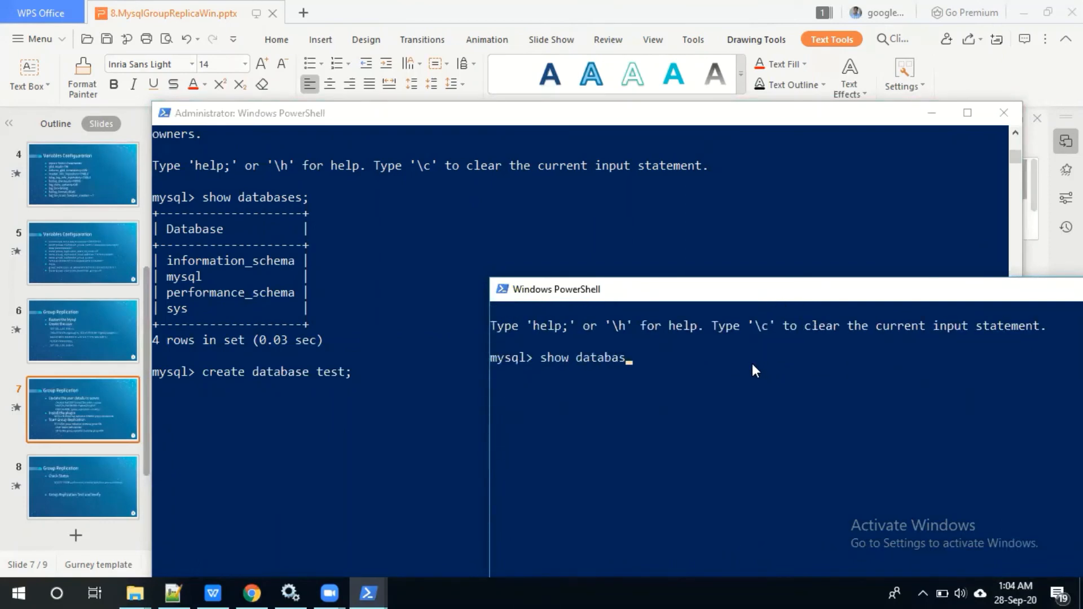
key("Return")
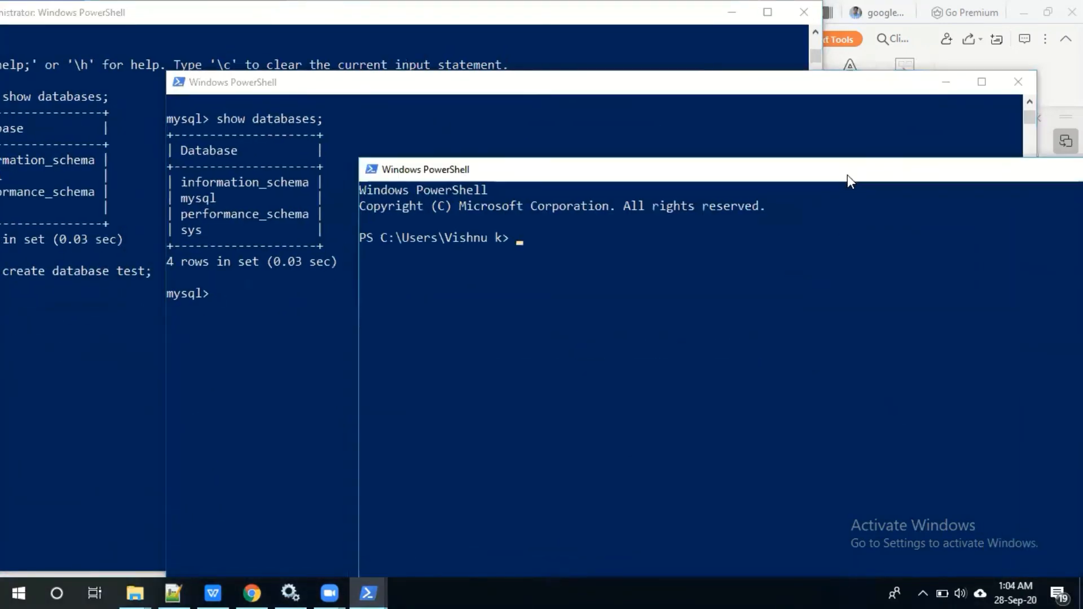
Step: Log a third mysql session in as root on port 3308
type("mysql")
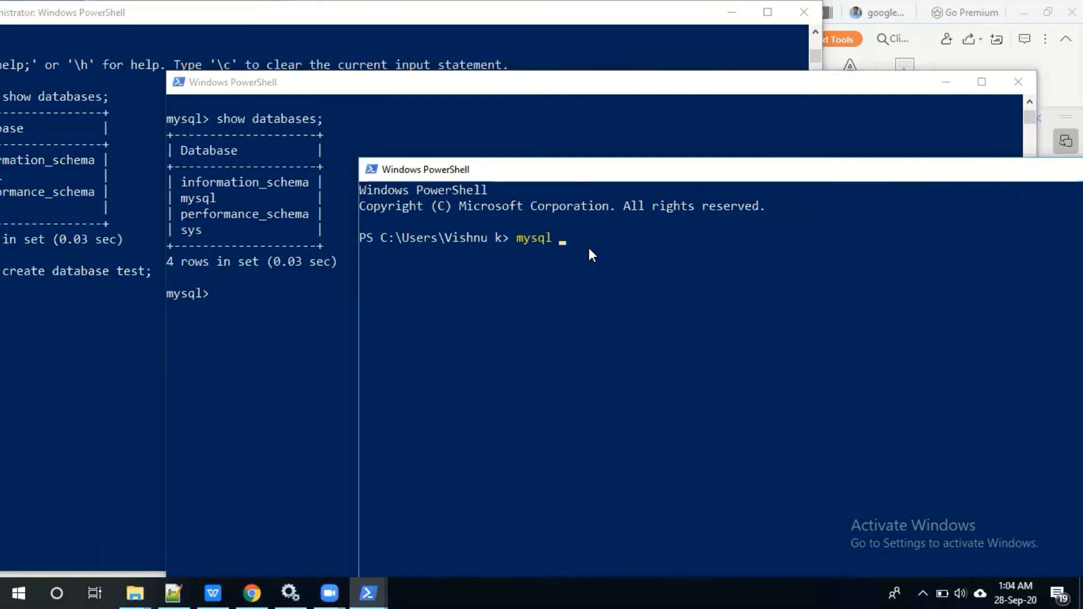
type("-u root -p")
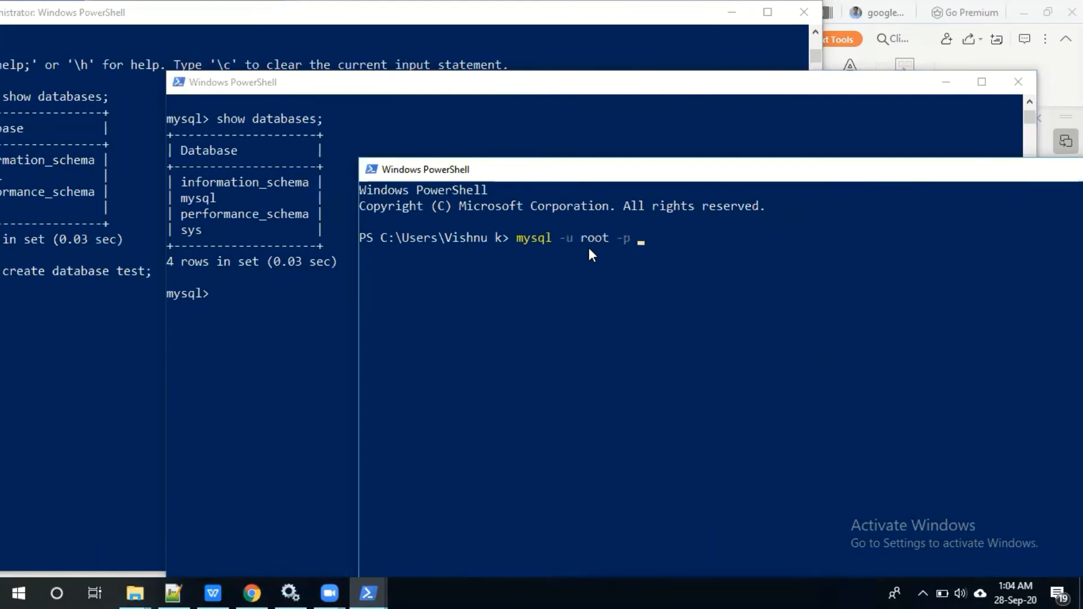
type("3308")
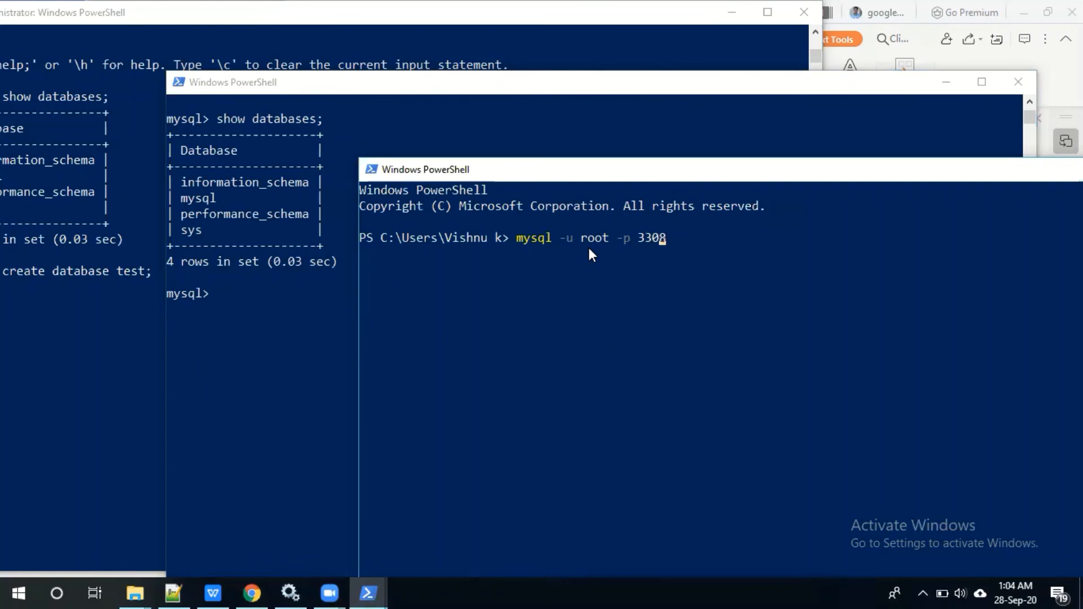
type("-P")
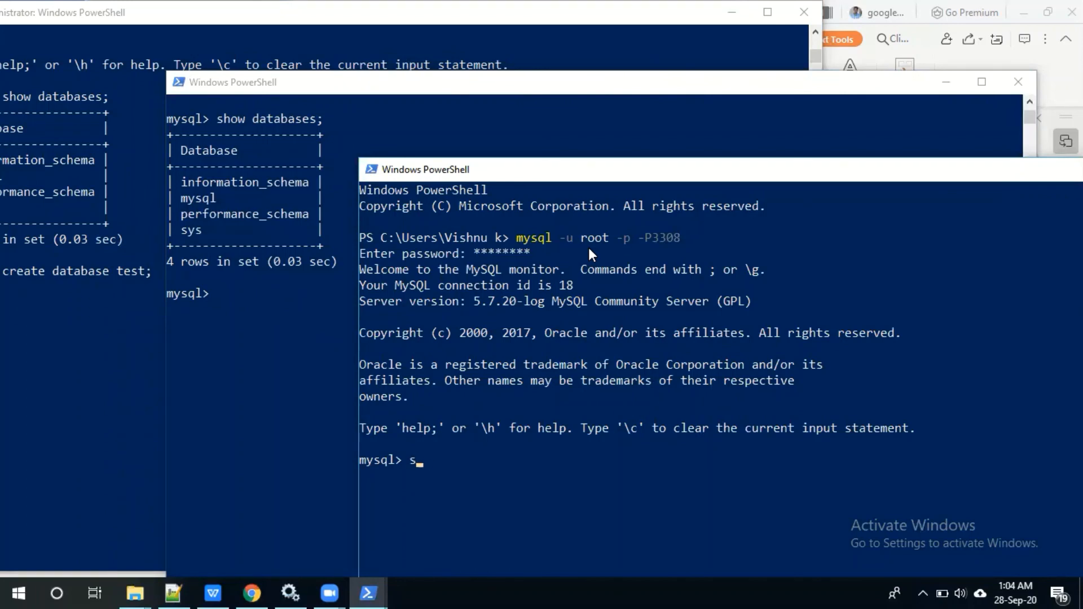
Step: Prepare SHOW DATABASES after creating the test database on the primary
type("how d")
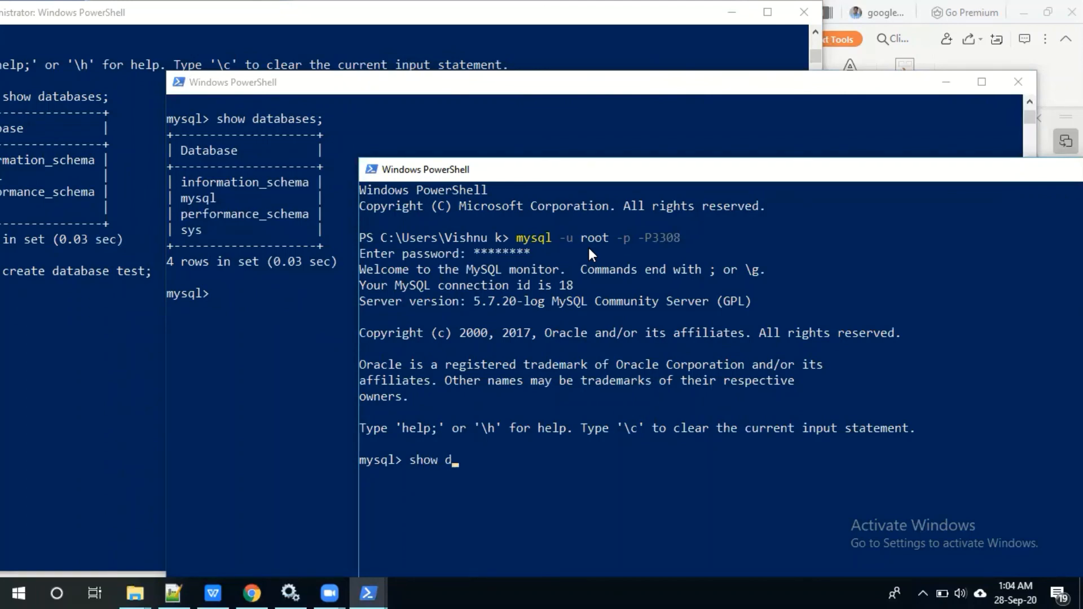
type("atabases;")
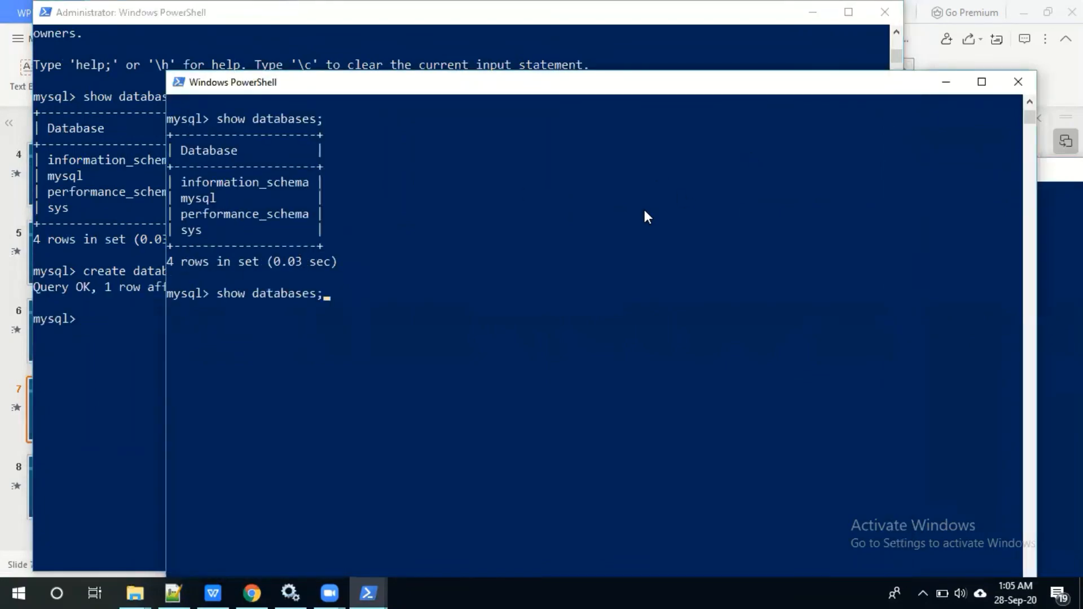
Step: Run SHOW DATABASES on the 3307 and 3308 members to confirm test is replicated
key("Return")
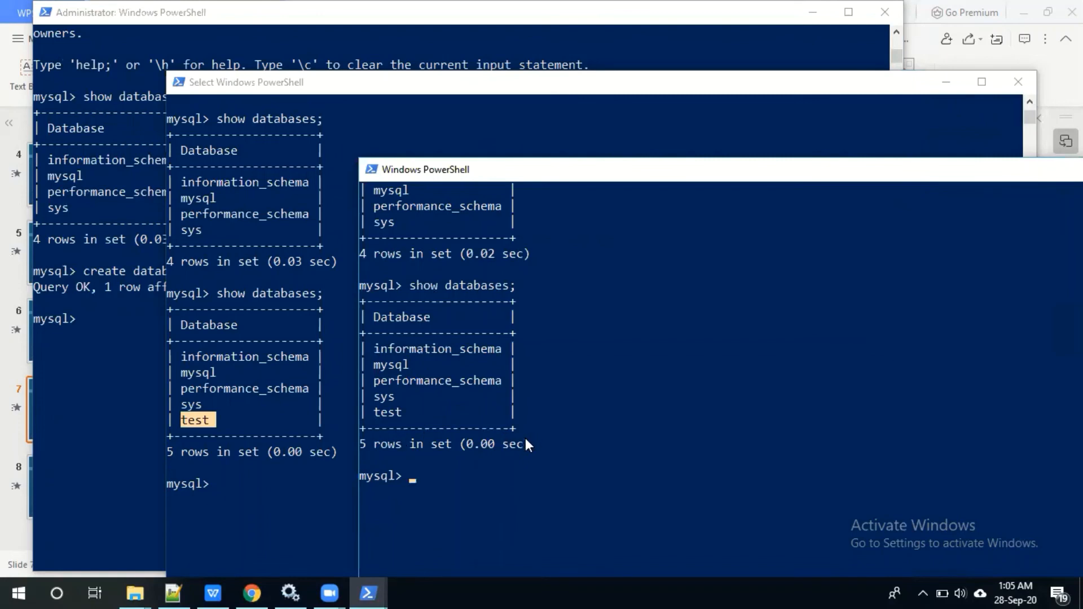
mouse_move(519, 463)
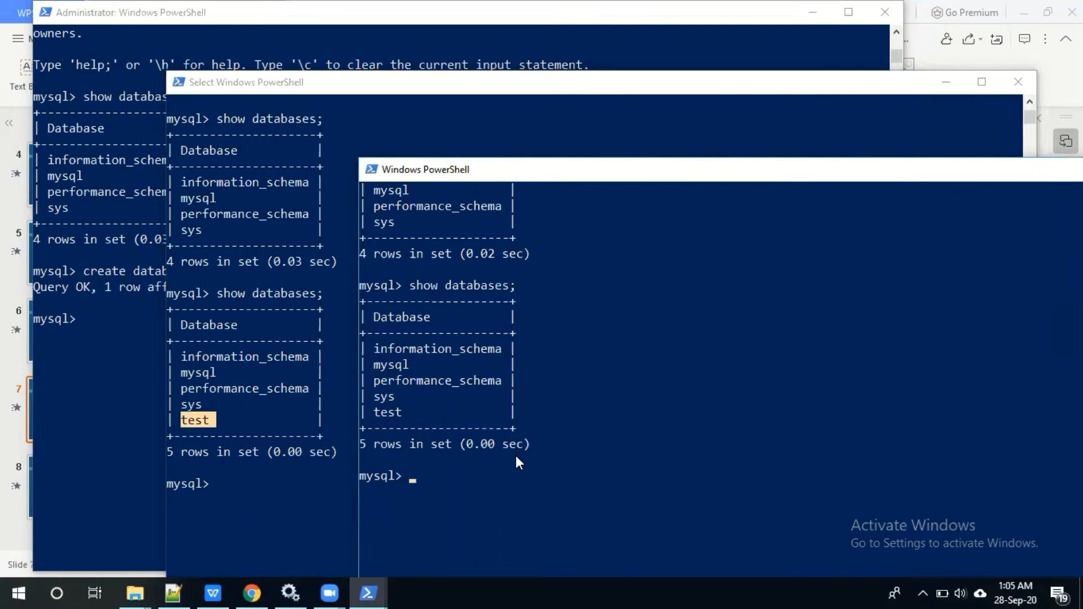